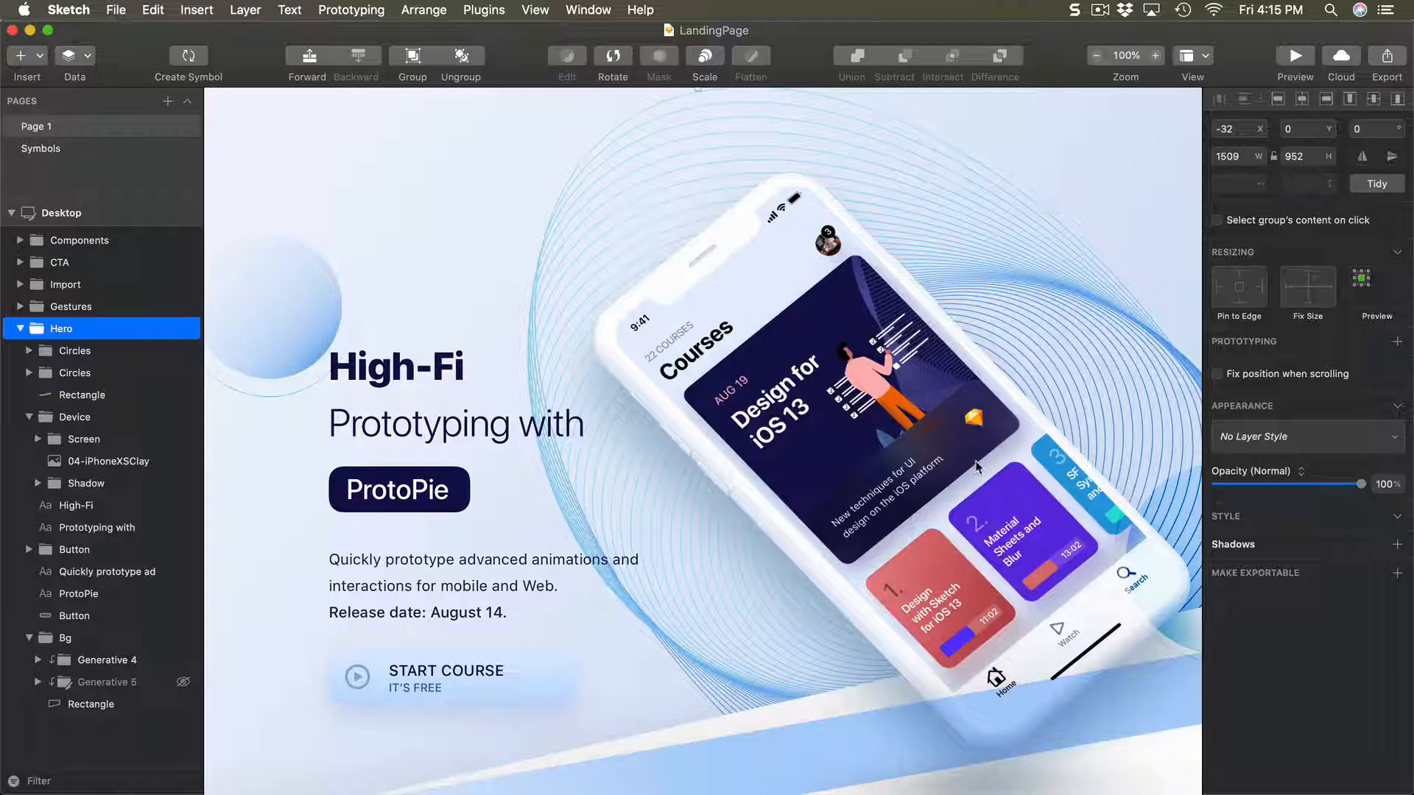
# - Open the 10.ChainDrag3D Sketch file with Card 1, Card 2 and Card 3 on the iPad mini artboard
pyautogui.scroll(-3)
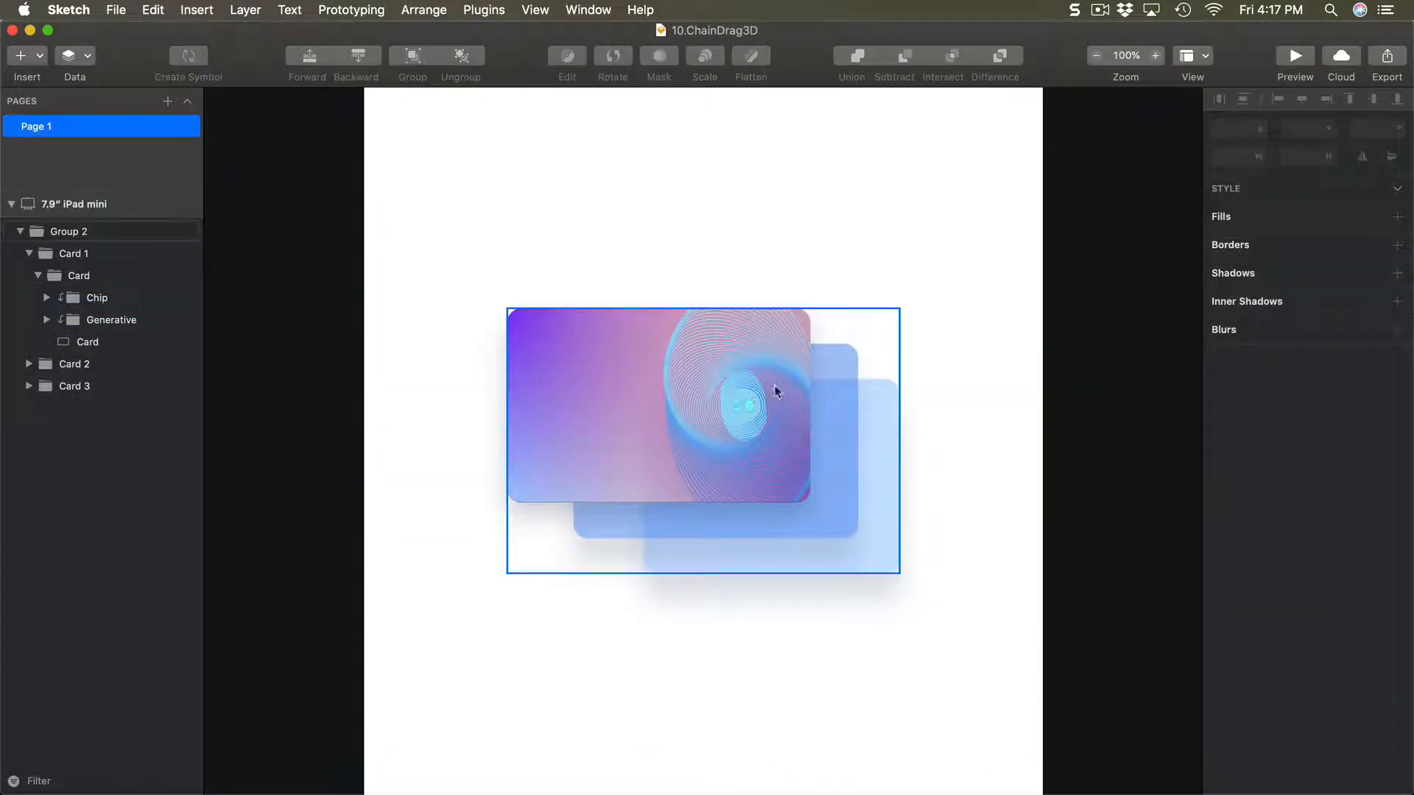
pyautogui.click(1123, 388)
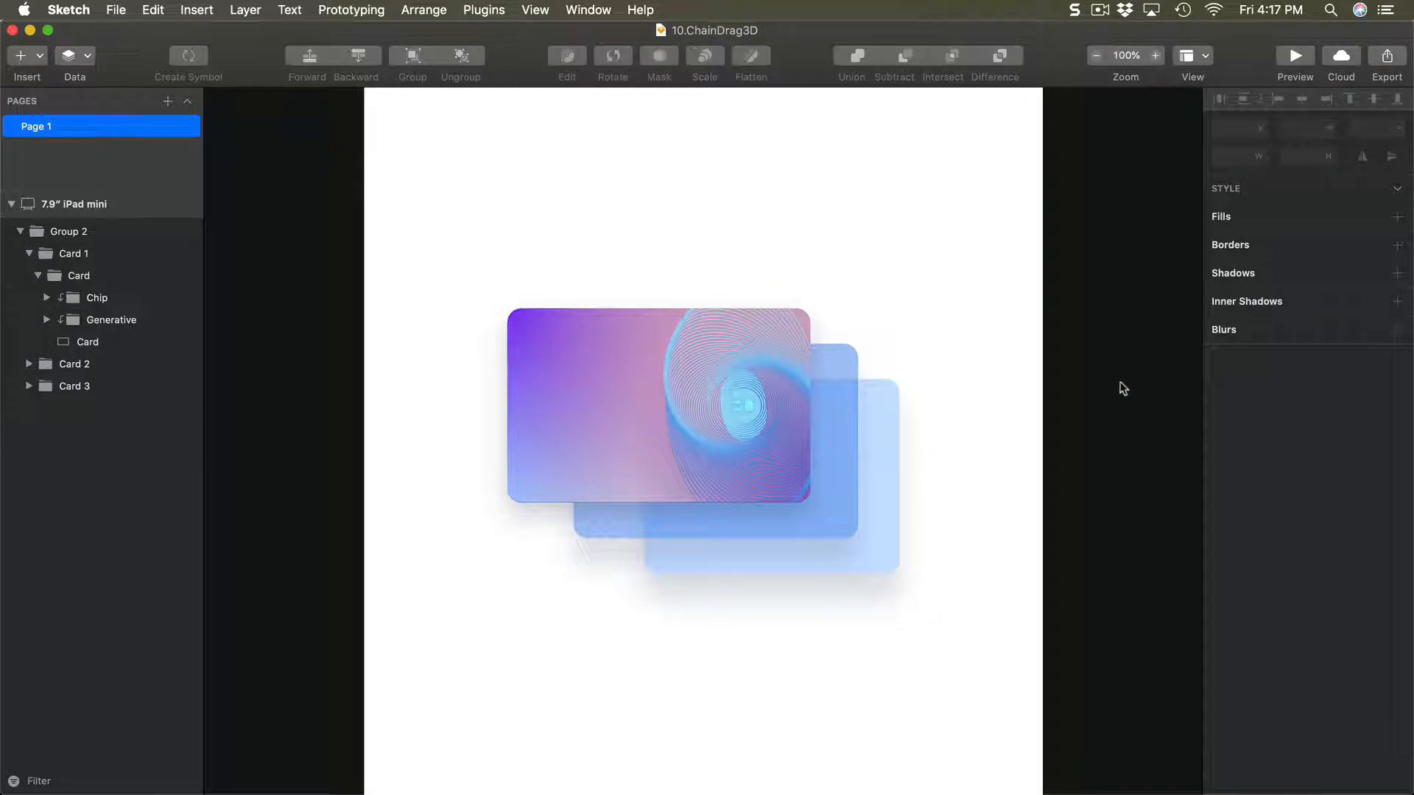
pyautogui.moveTo(754, 739)
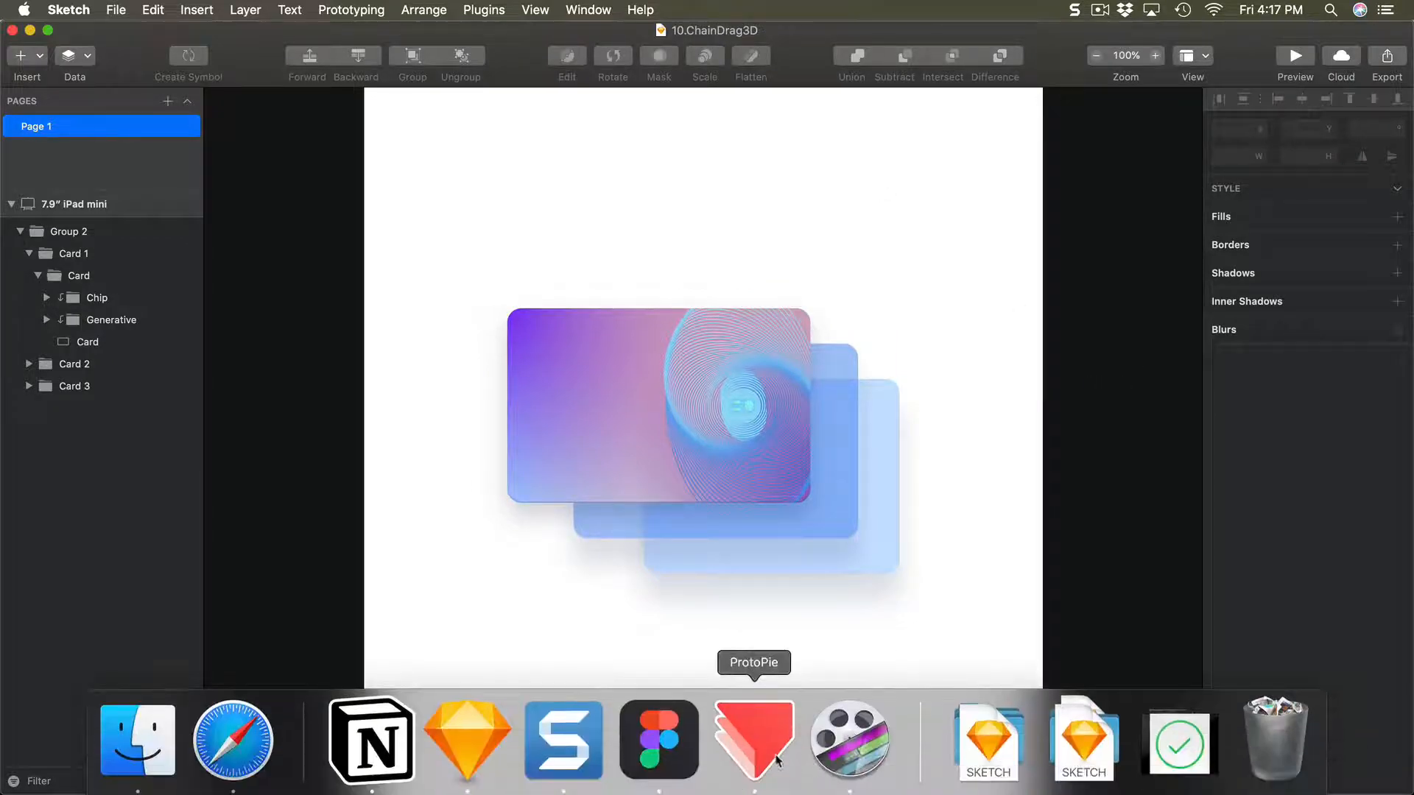
pyautogui.click(754, 740)
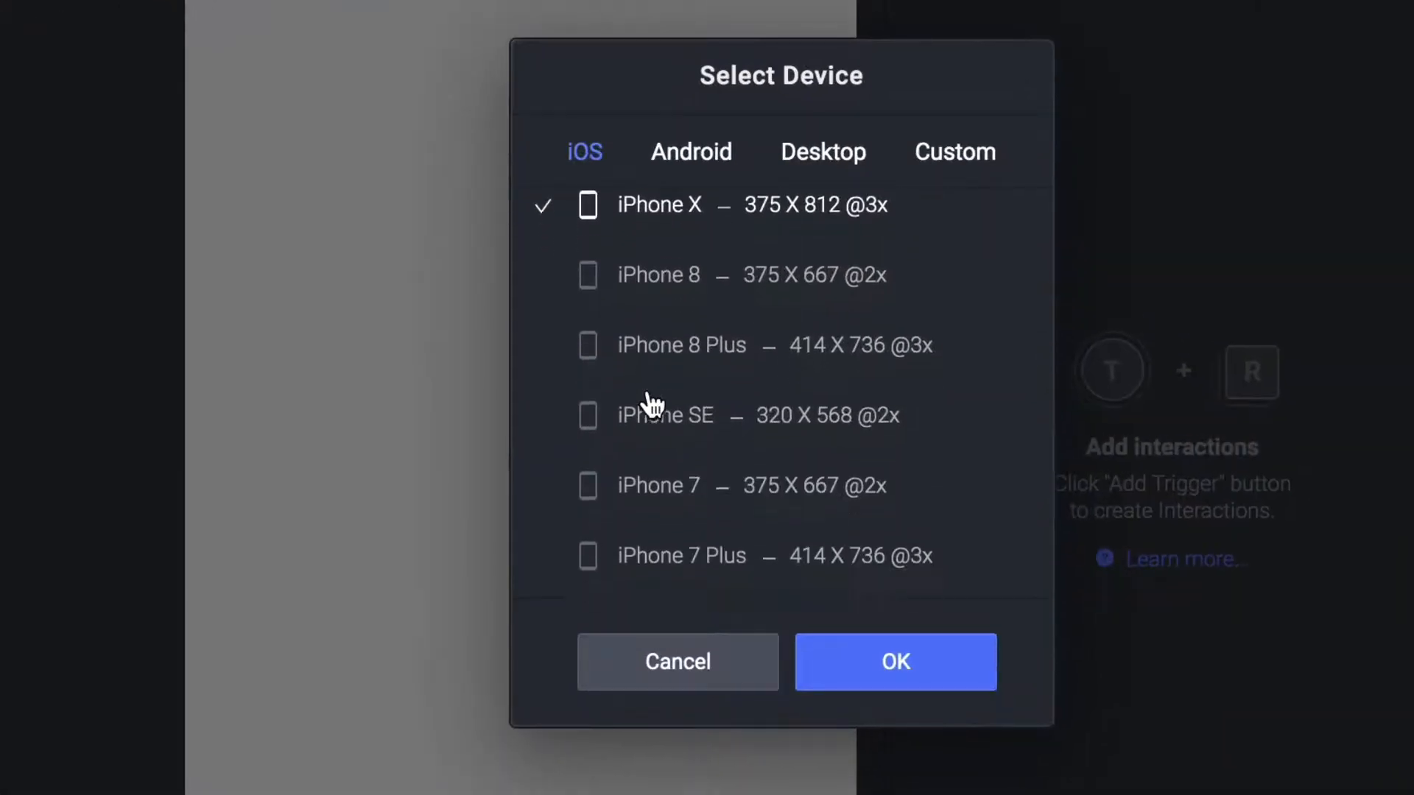
pyautogui.scroll(-3)
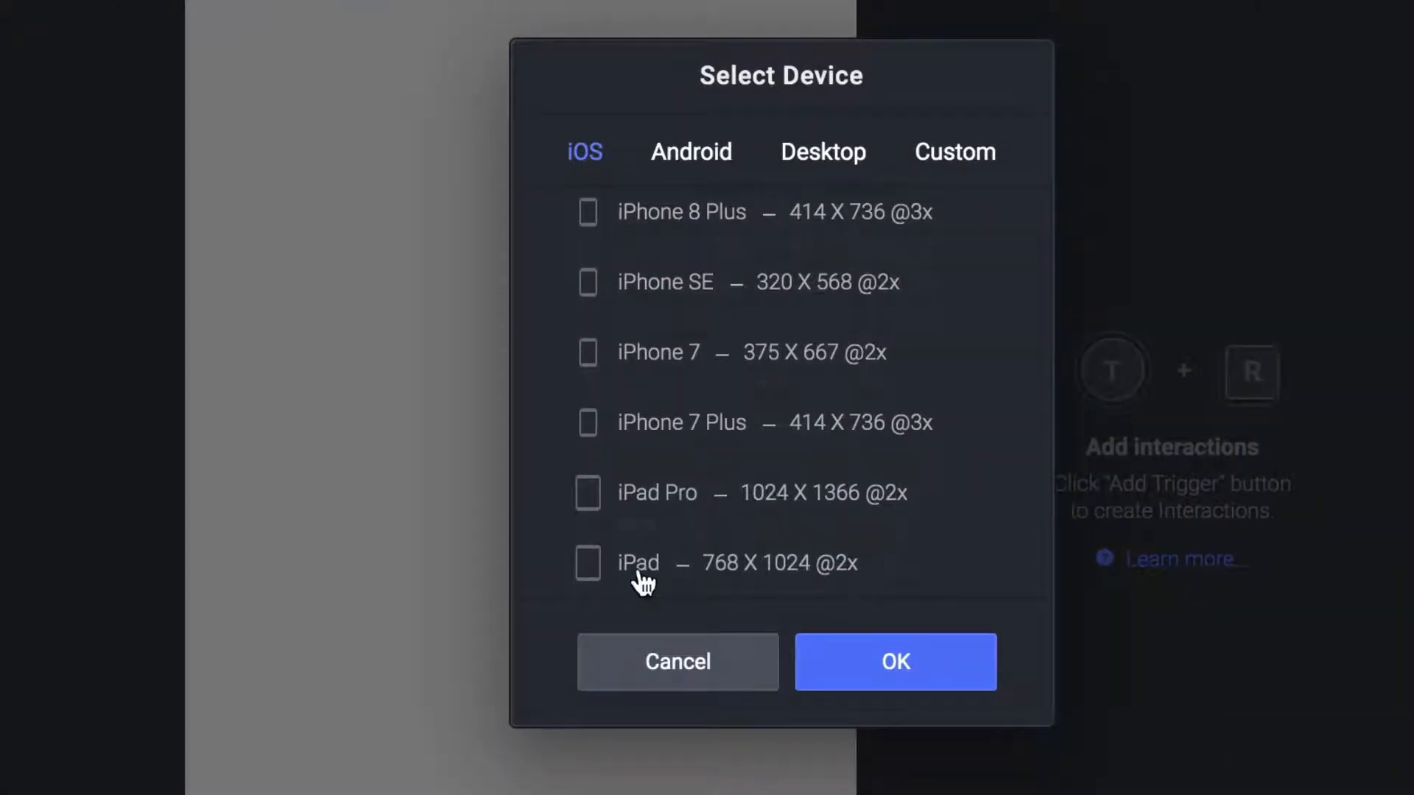
pyautogui.click(637, 563)
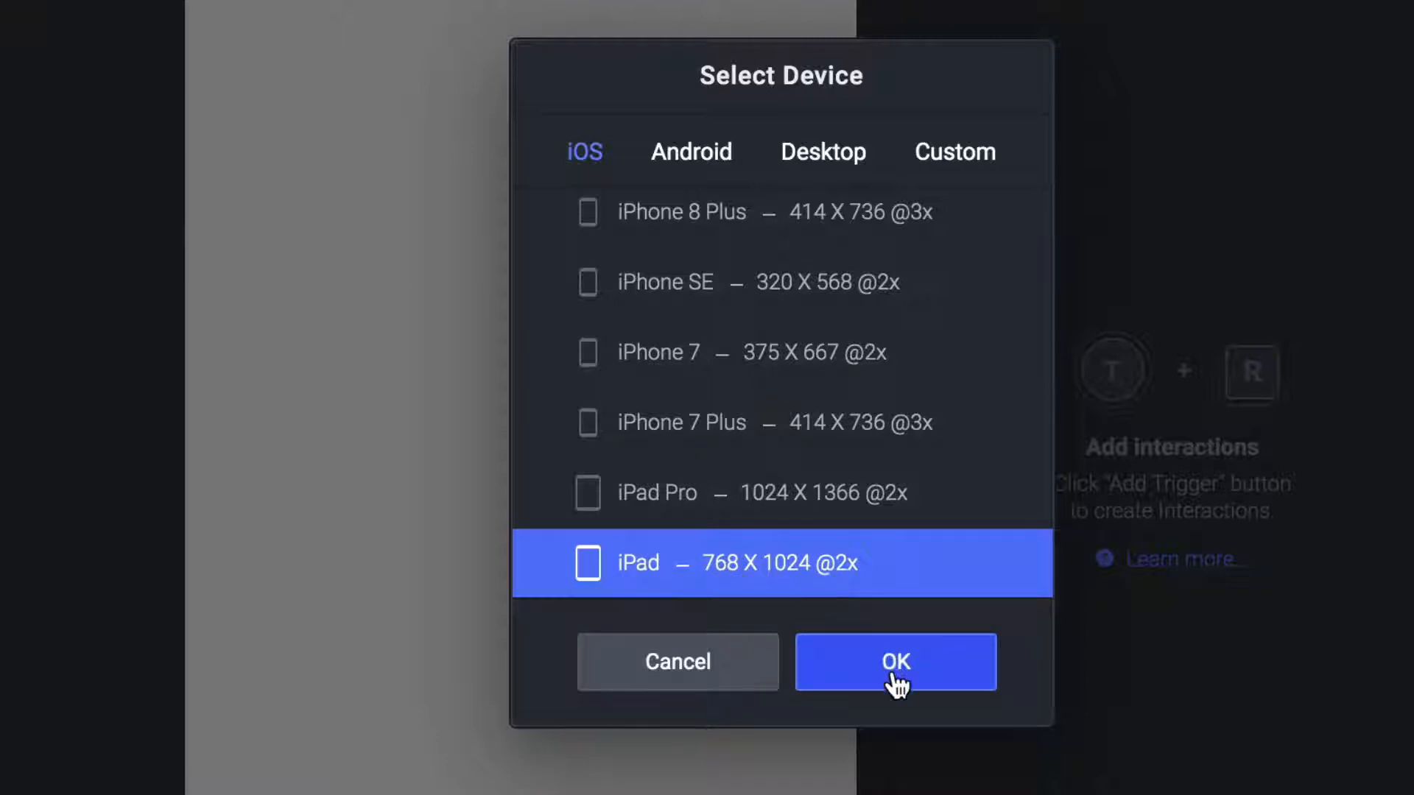
pyautogui.click(895, 661)
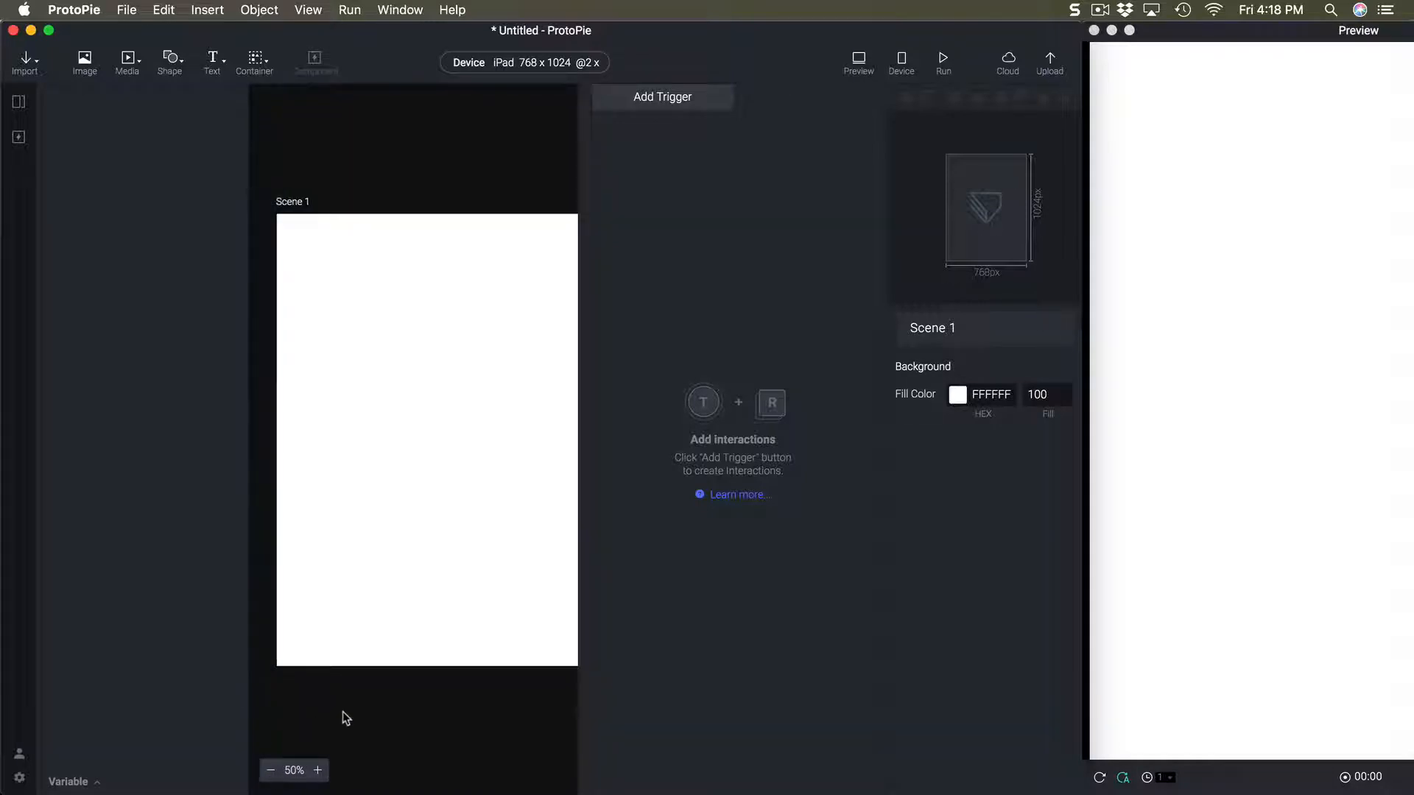
# - Import the iPad mini artboard from Sketch with all layers, bringing in Card 1, Card 2 and Card 3
pyautogui.click(25, 62)
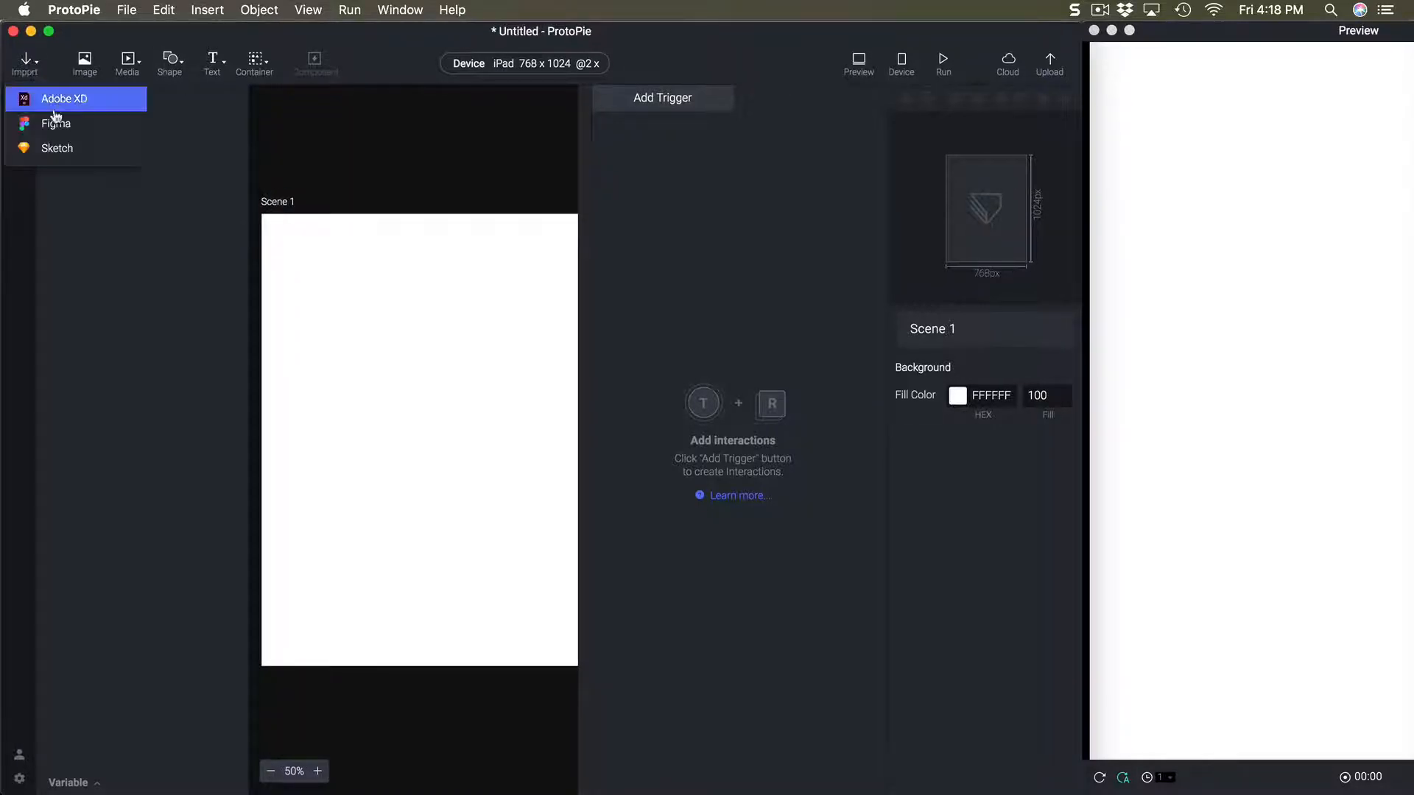
pyautogui.click(57, 147)
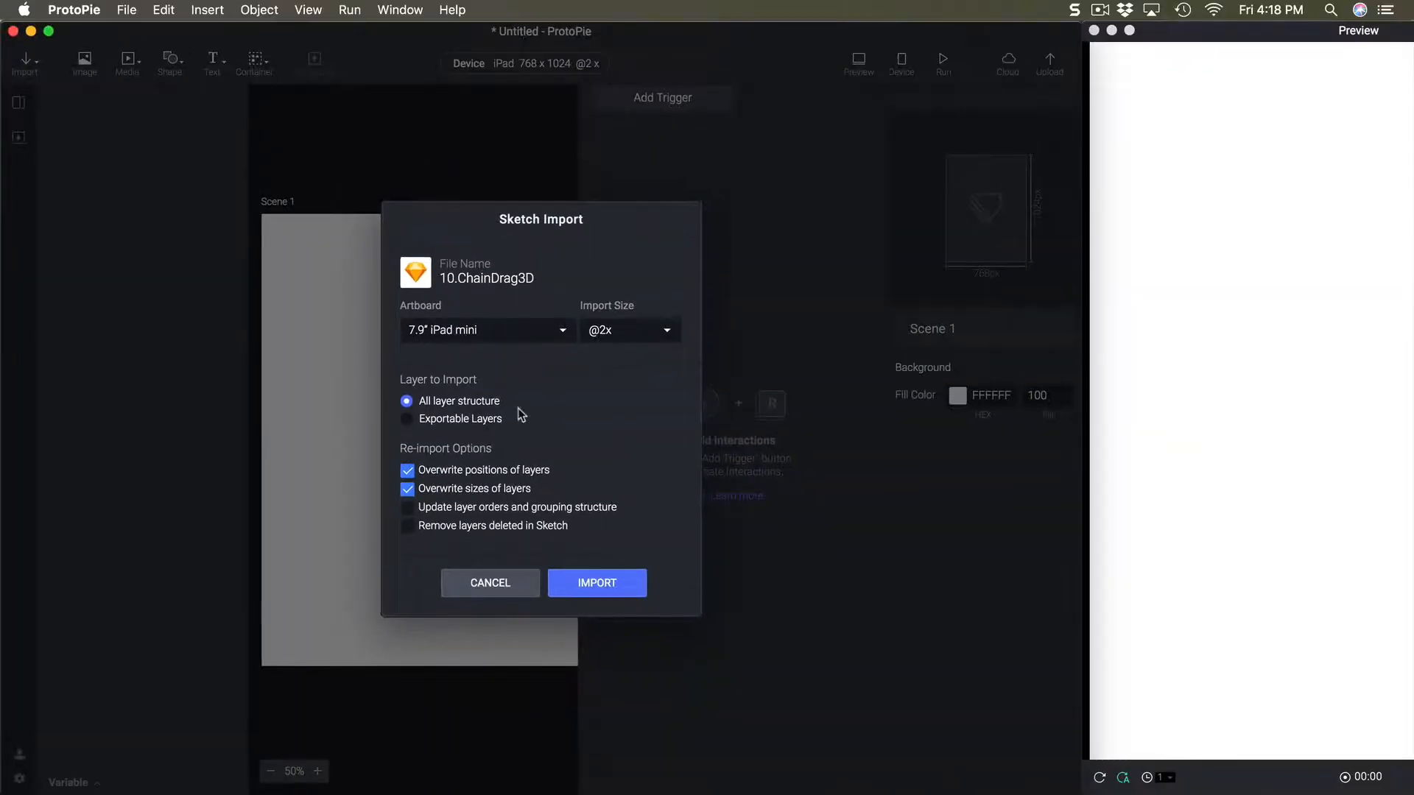
pyautogui.click(596, 583)
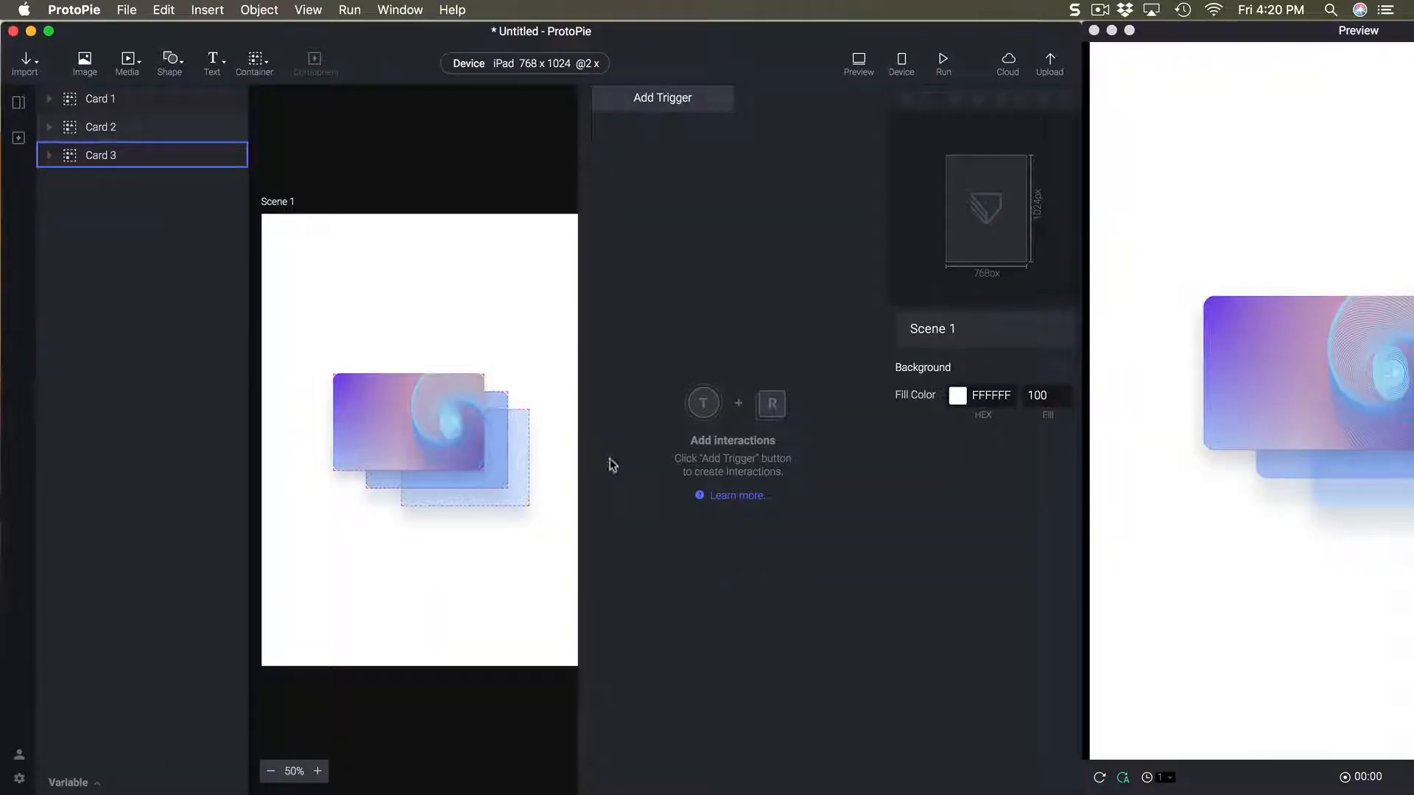
pyautogui.click(100, 126)
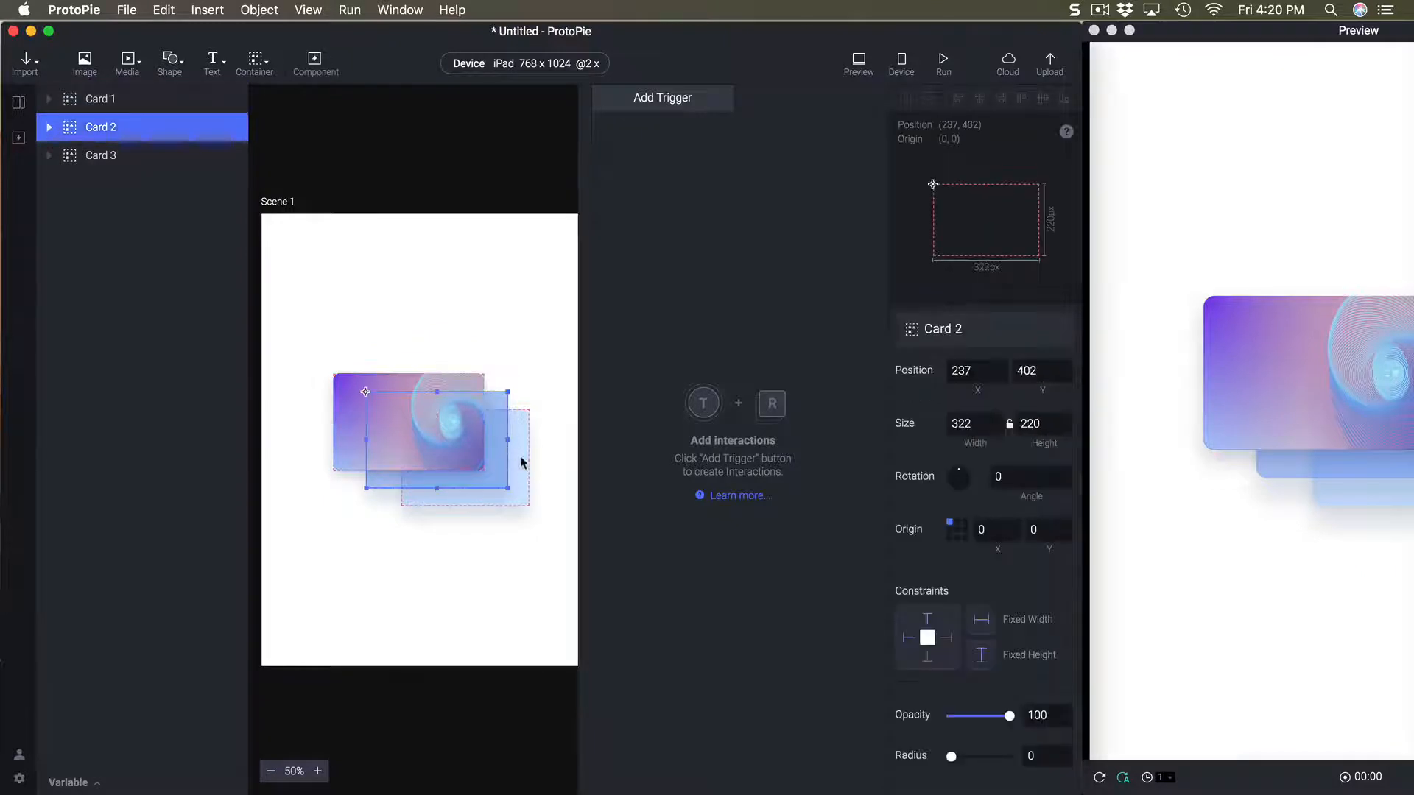
pyautogui.click(100, 99)
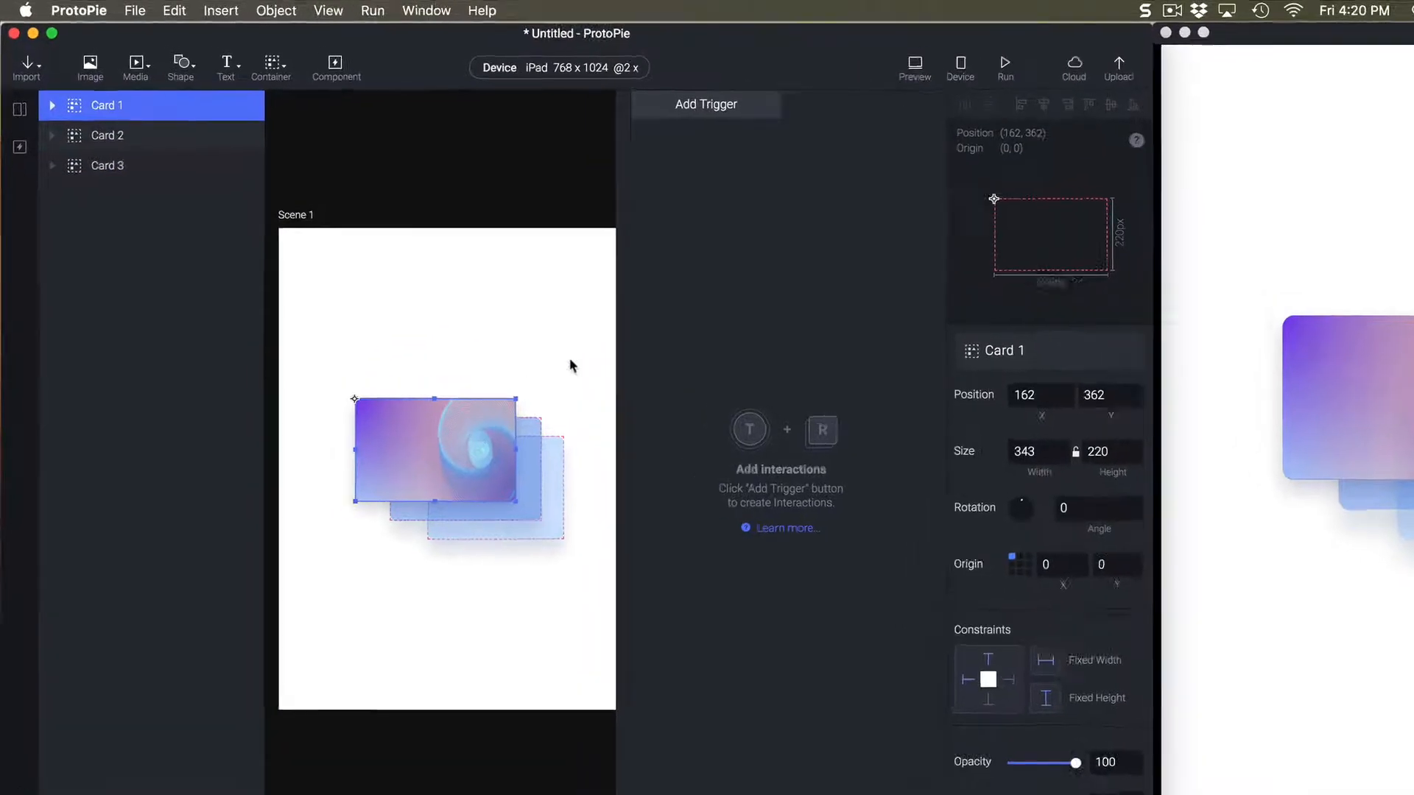
# - Give Card 1 a Drag trigger with a Move response restricted to horizontal, then test in preview
pyautogui.click(706, 103)
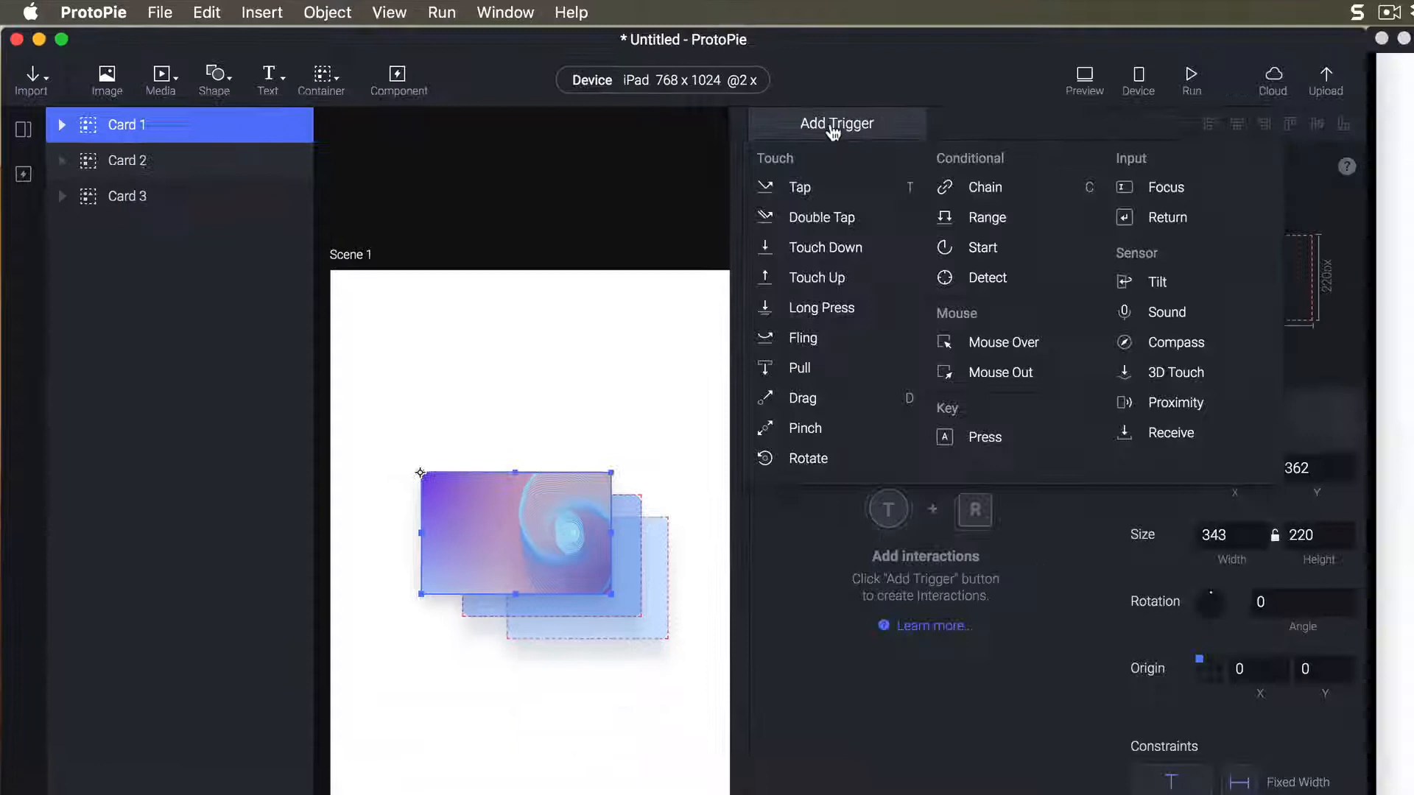
pyautogui.click(801, 397)
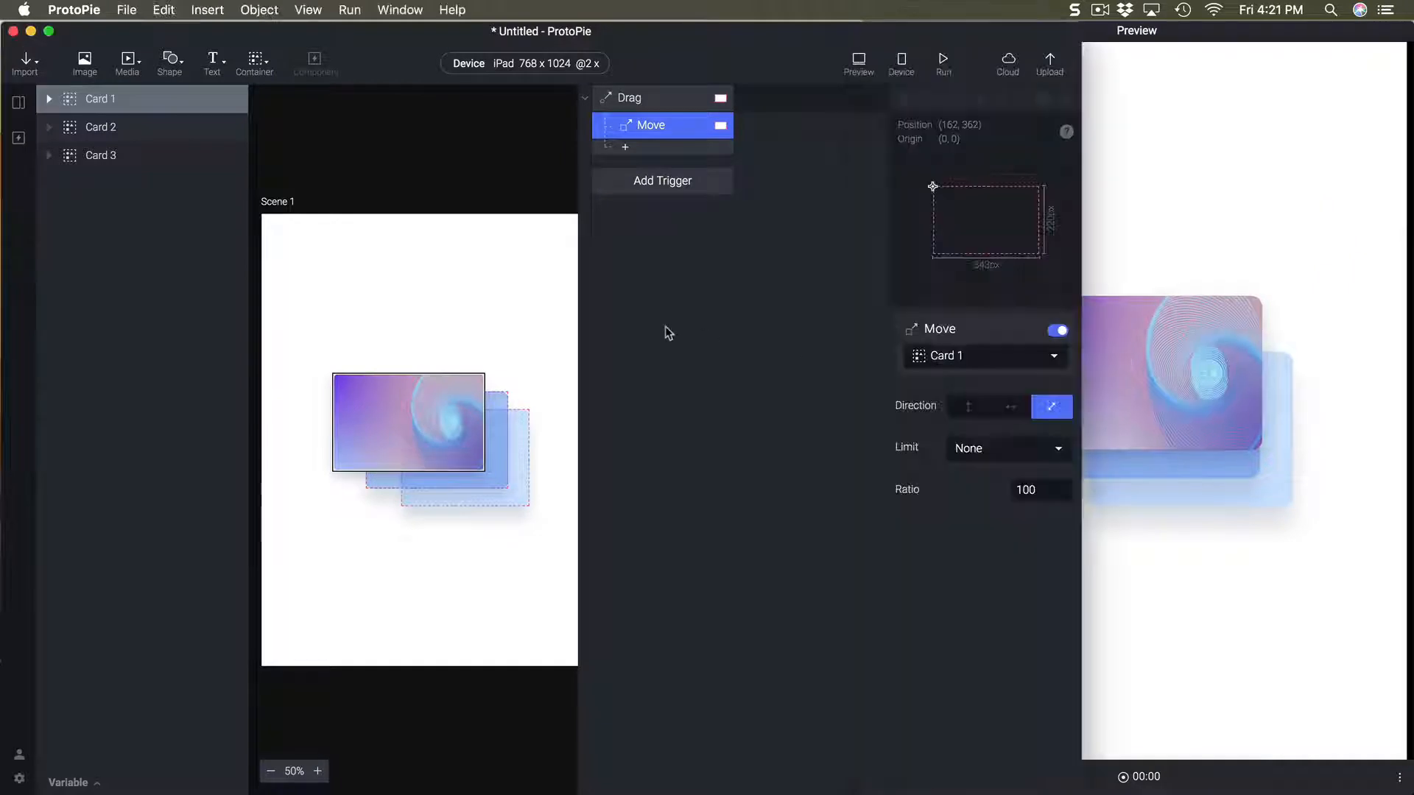
pyautogui.click(1010, 406)
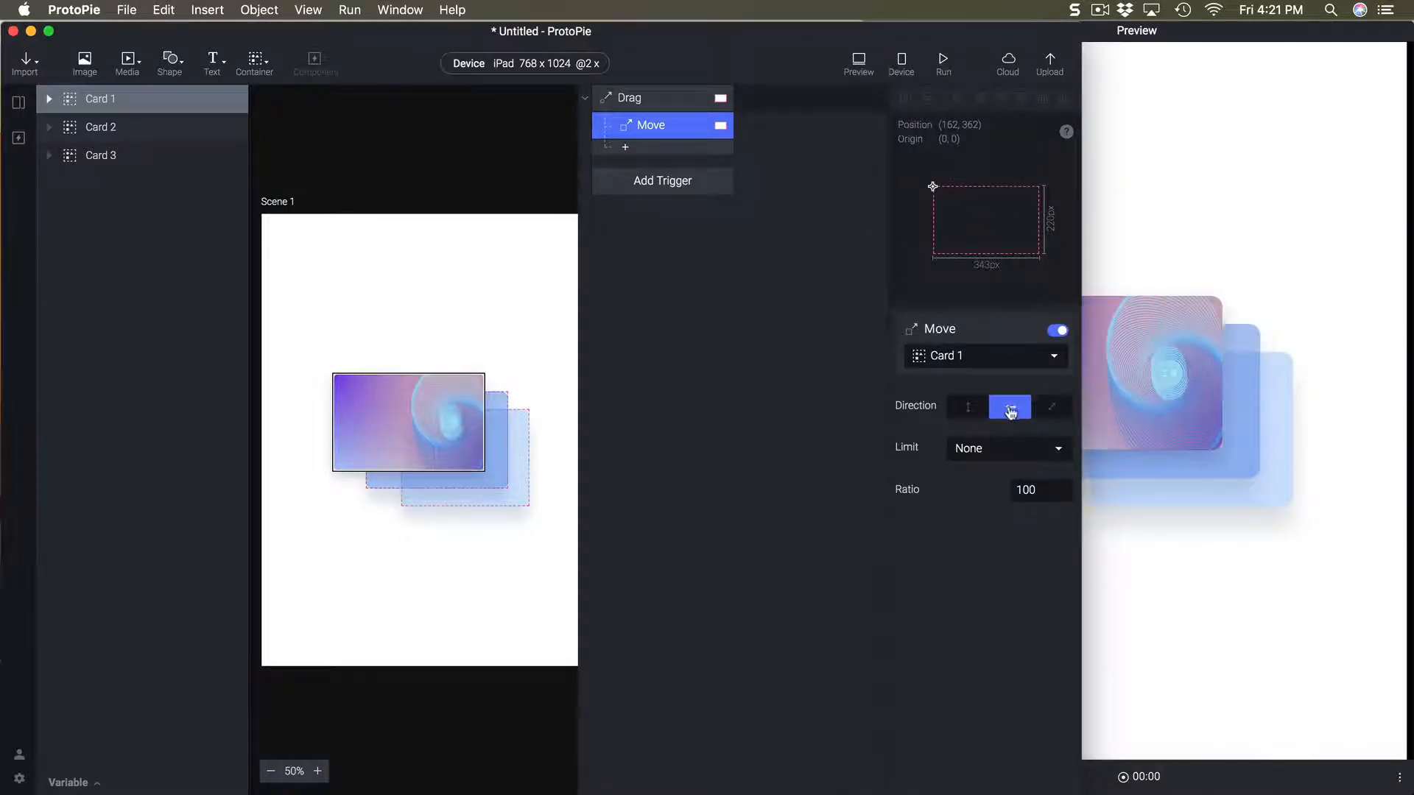
pyautogui.click(1011, 406)
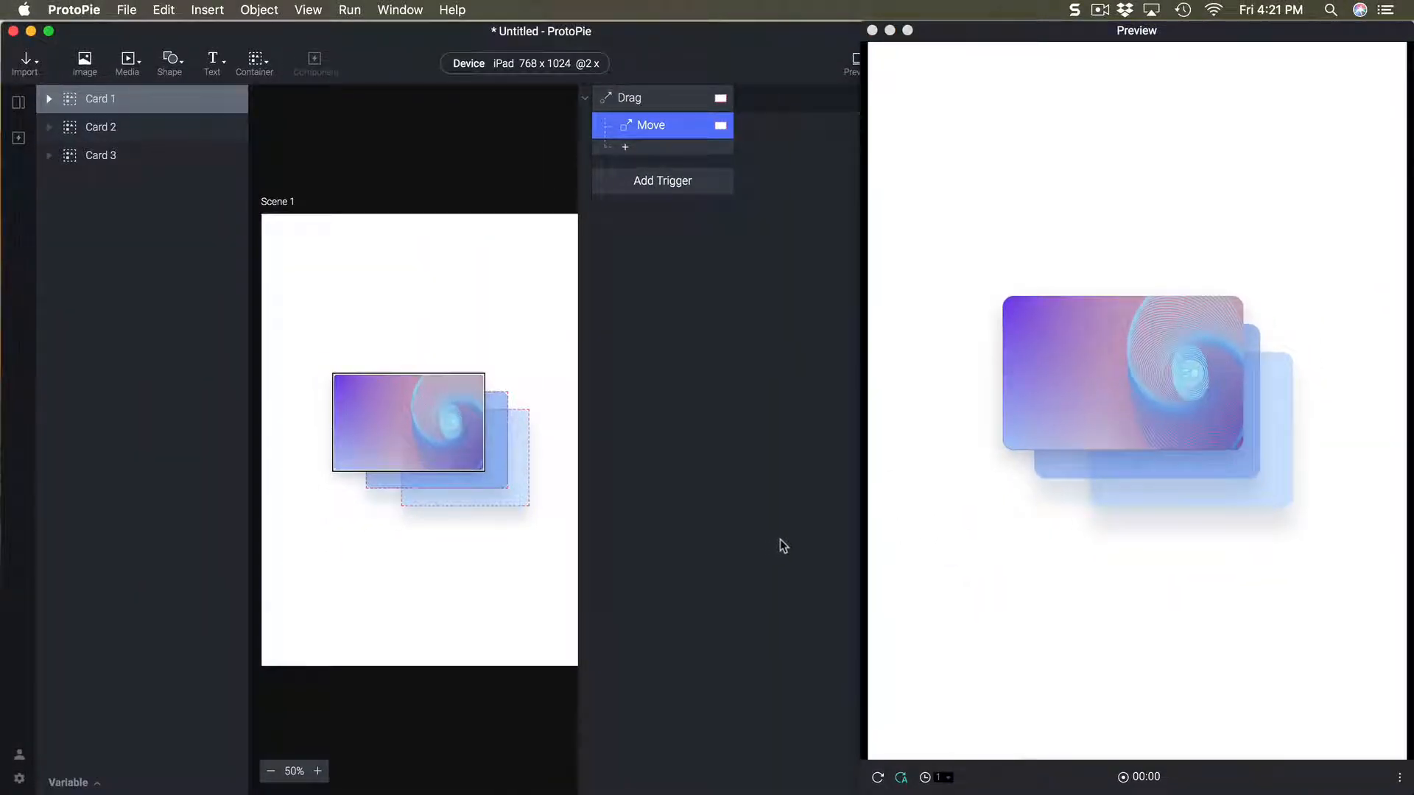
pyautogui.click(409, 424)
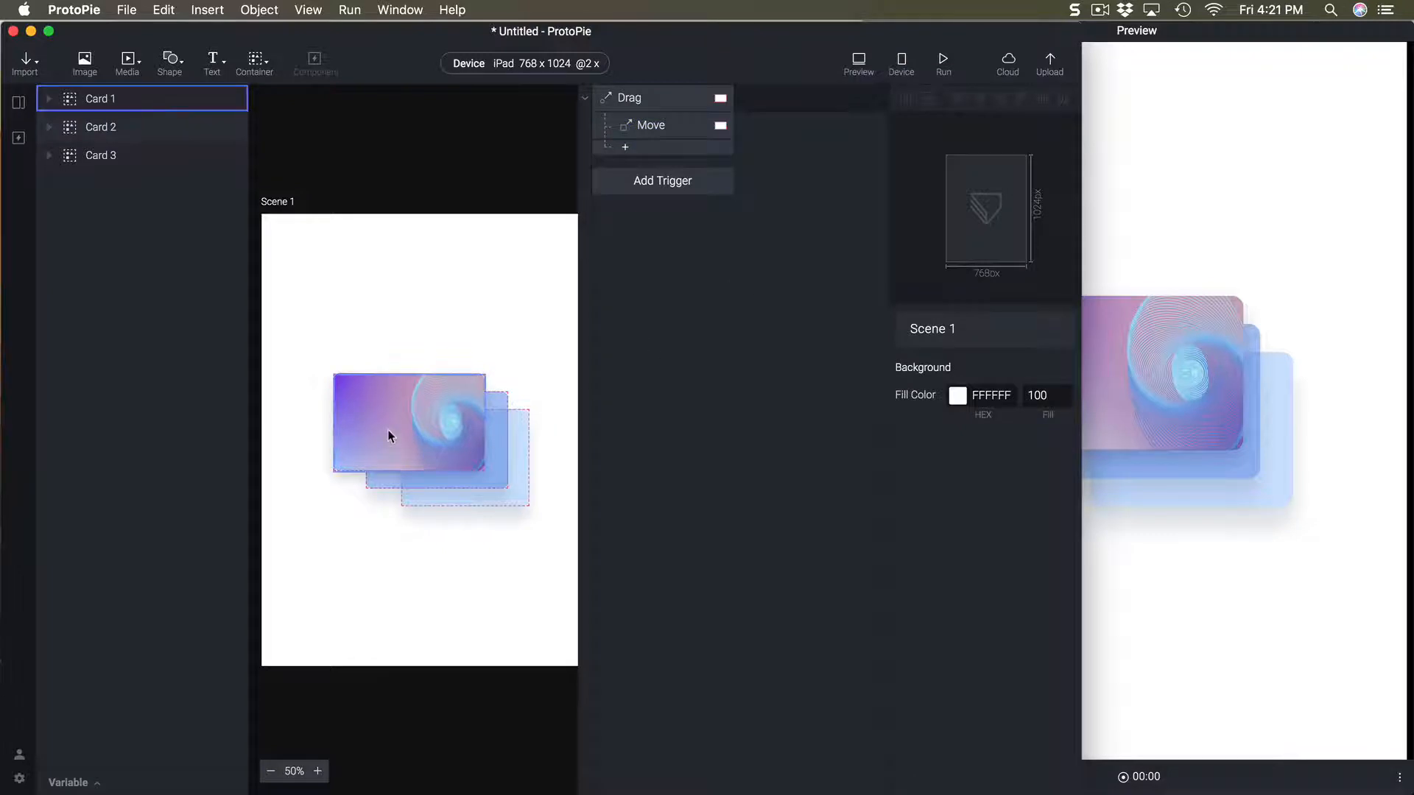
# - Add a Chain trigger on Card 1 with a 3D Rotate response
pyautogui.click(661, 180)
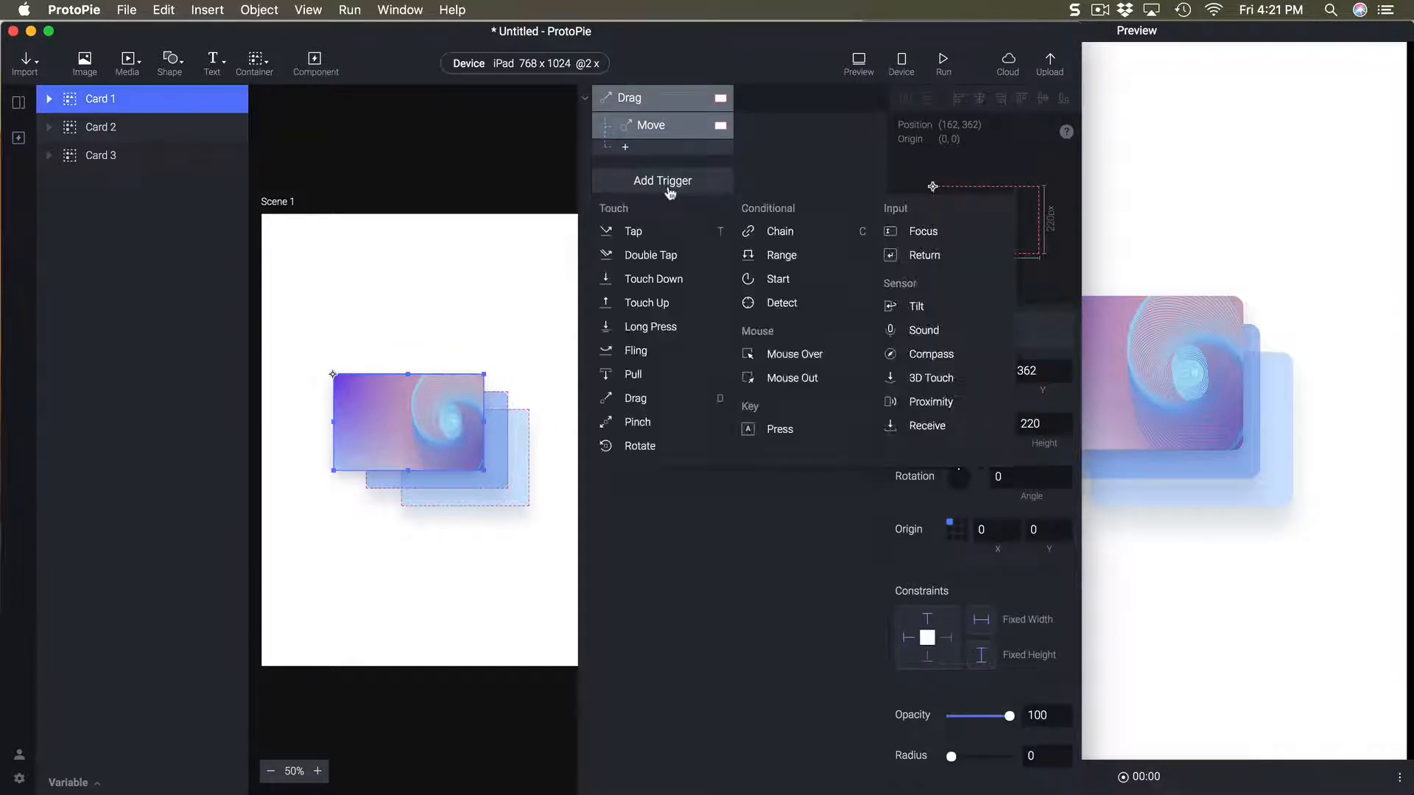
pyautogui.click(779, 232)
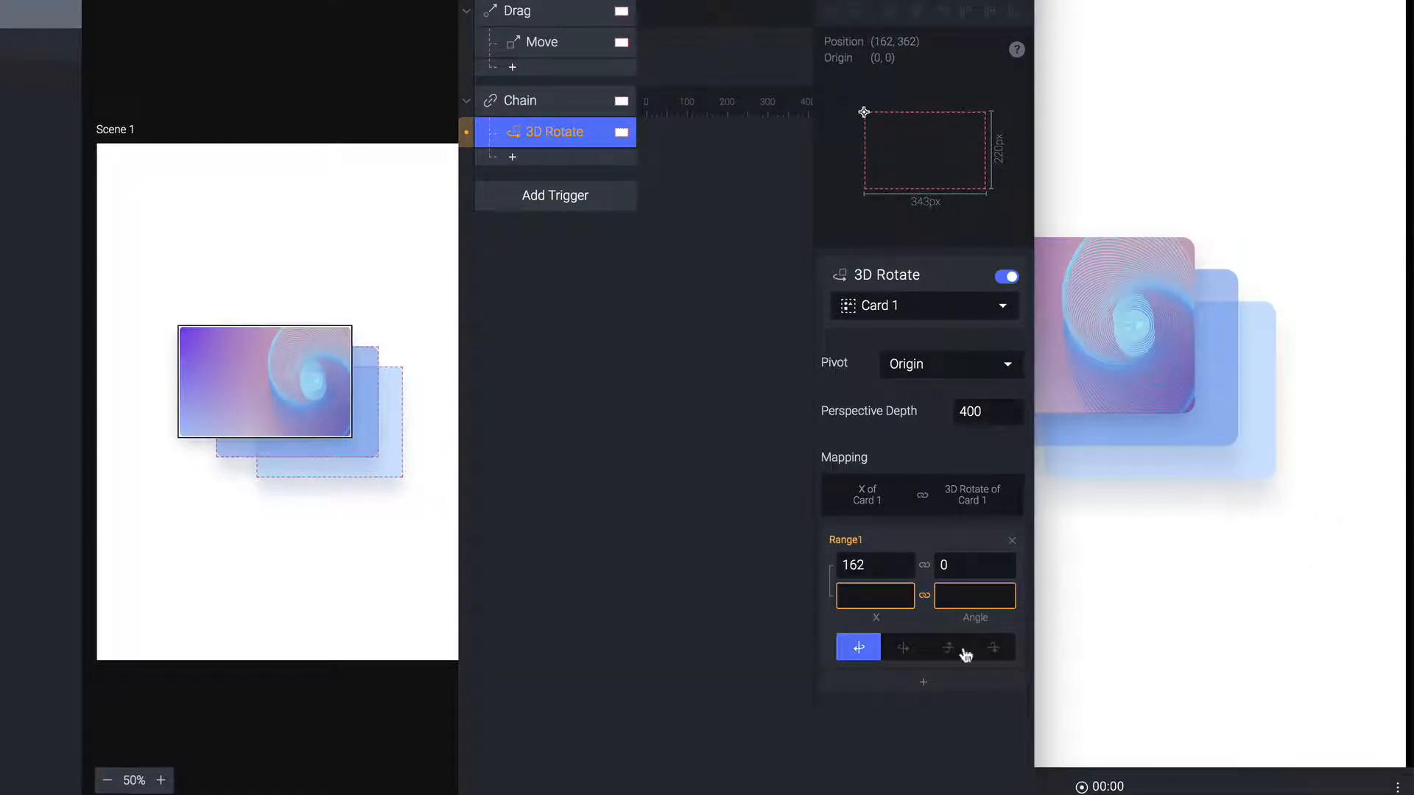
pyautogui.click(873, 565)
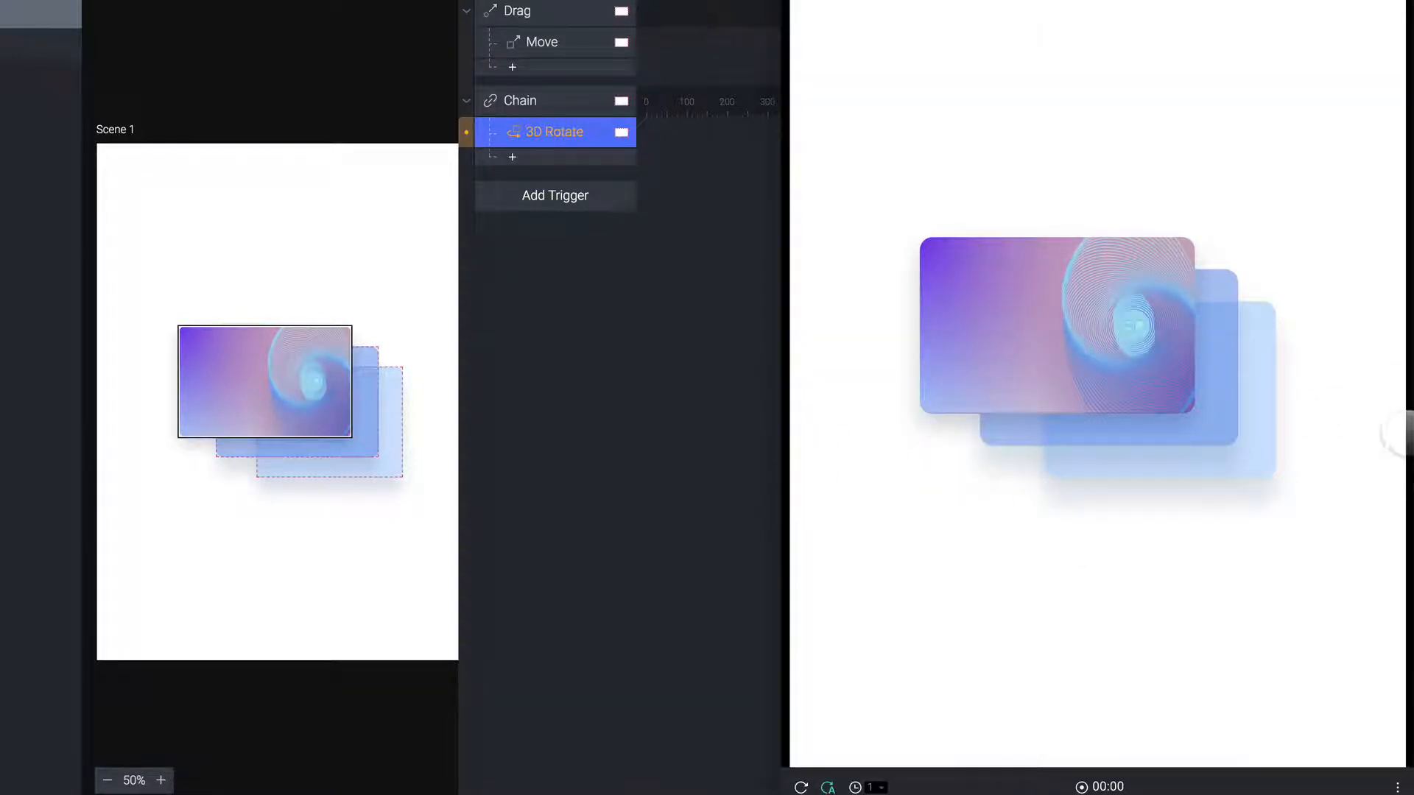
# - Map Range1 X 0→768 to a 3D rotation angle of -30→30 degrees
pyautogui.click(555, 131)
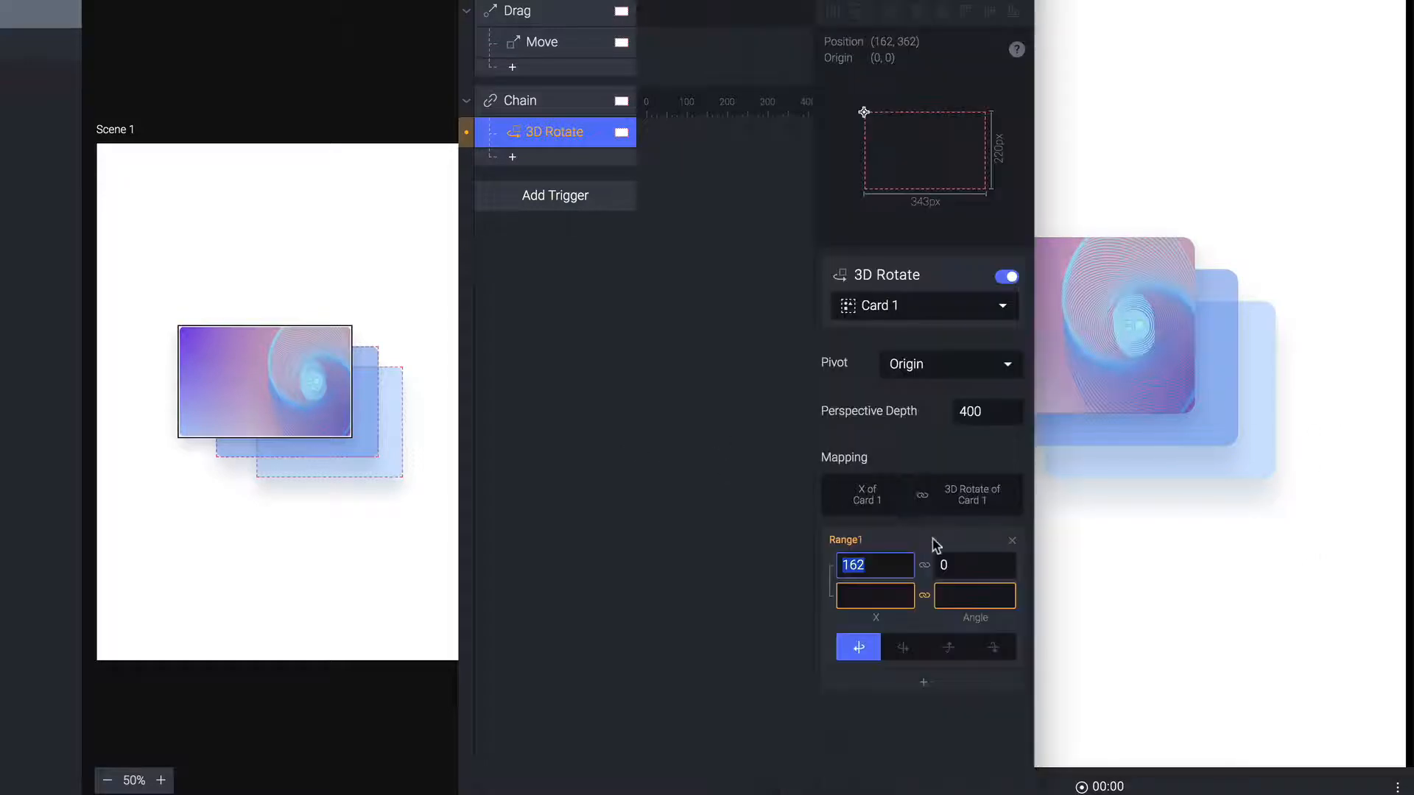
pyautogui.write('0')
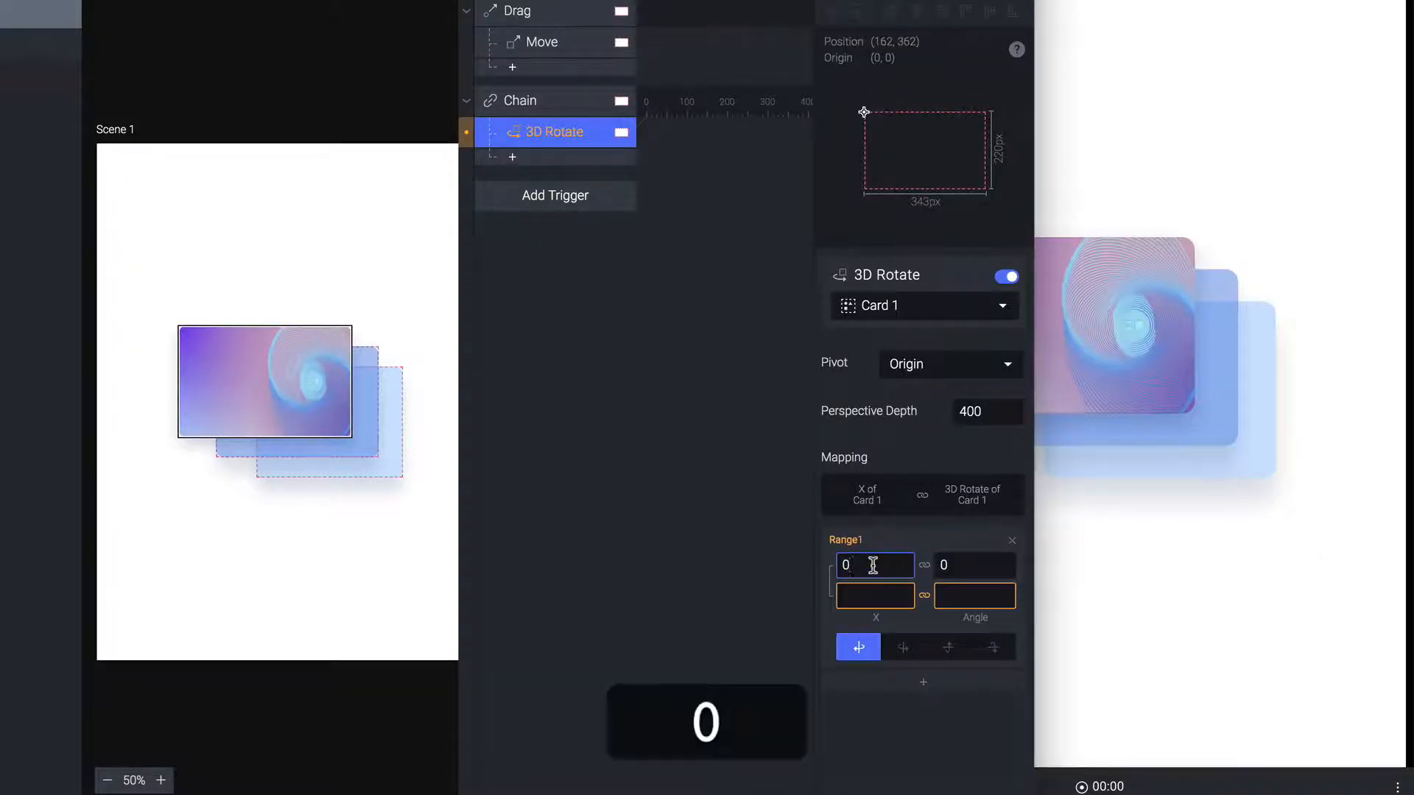
pyautogui.write('768')
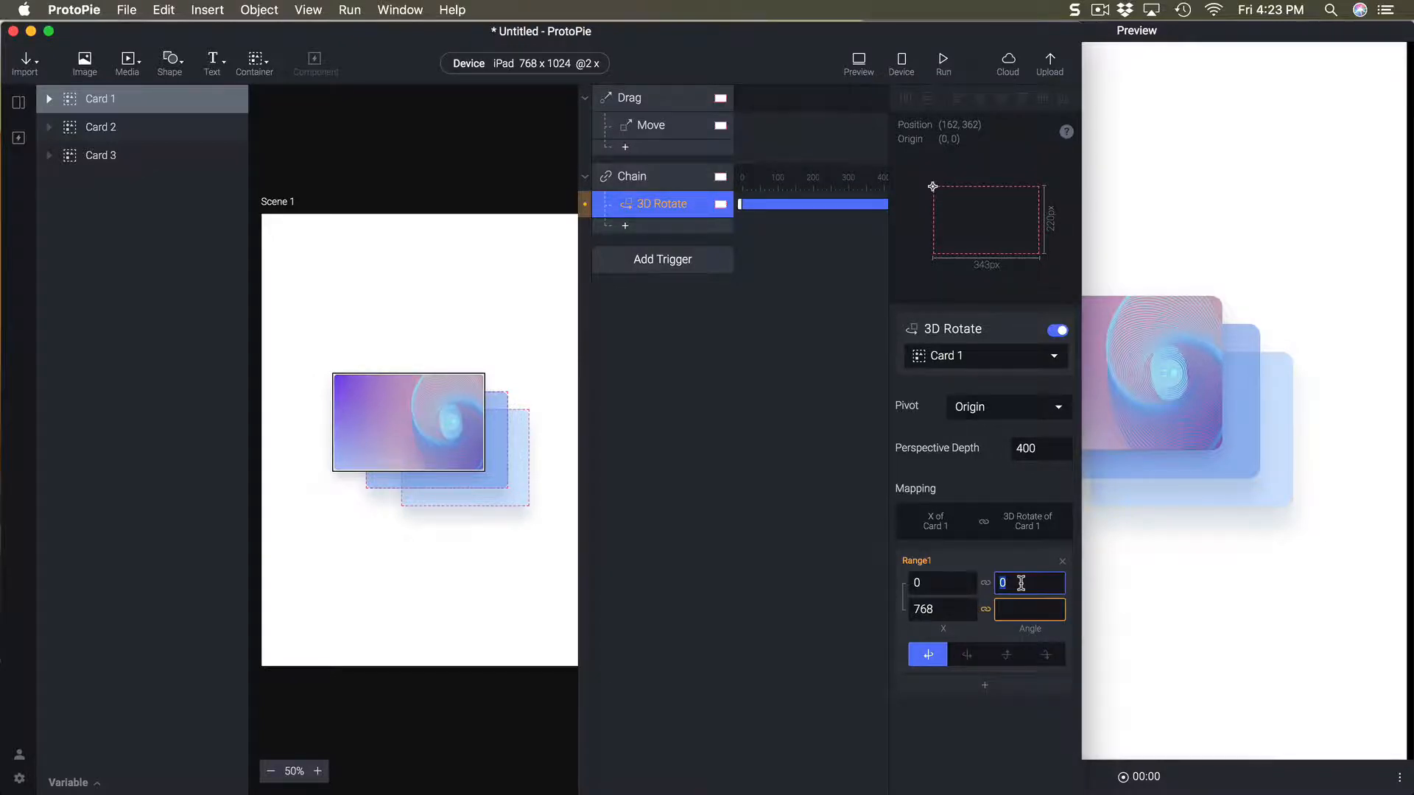
pyautogui.write('-30')
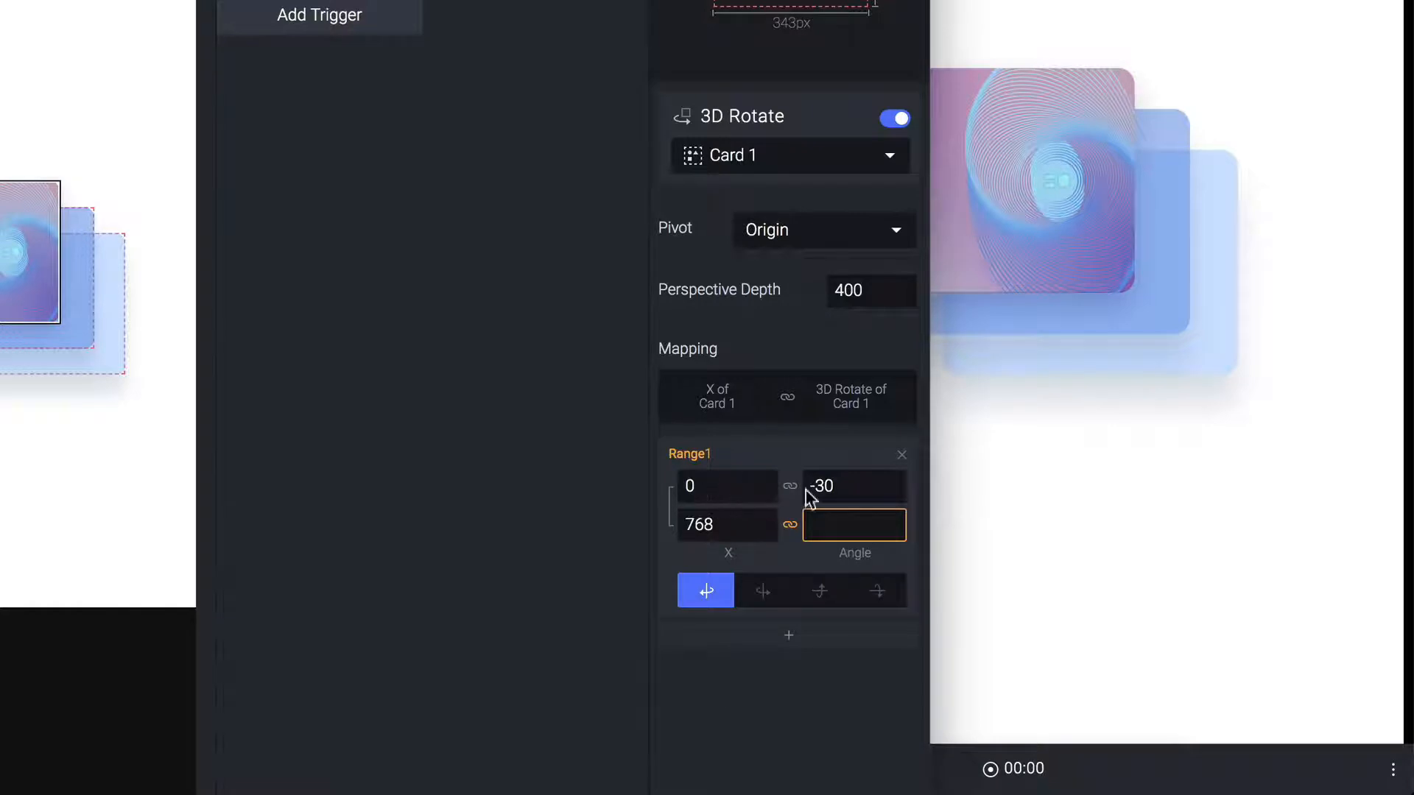
pyautogui.click(846, 524)
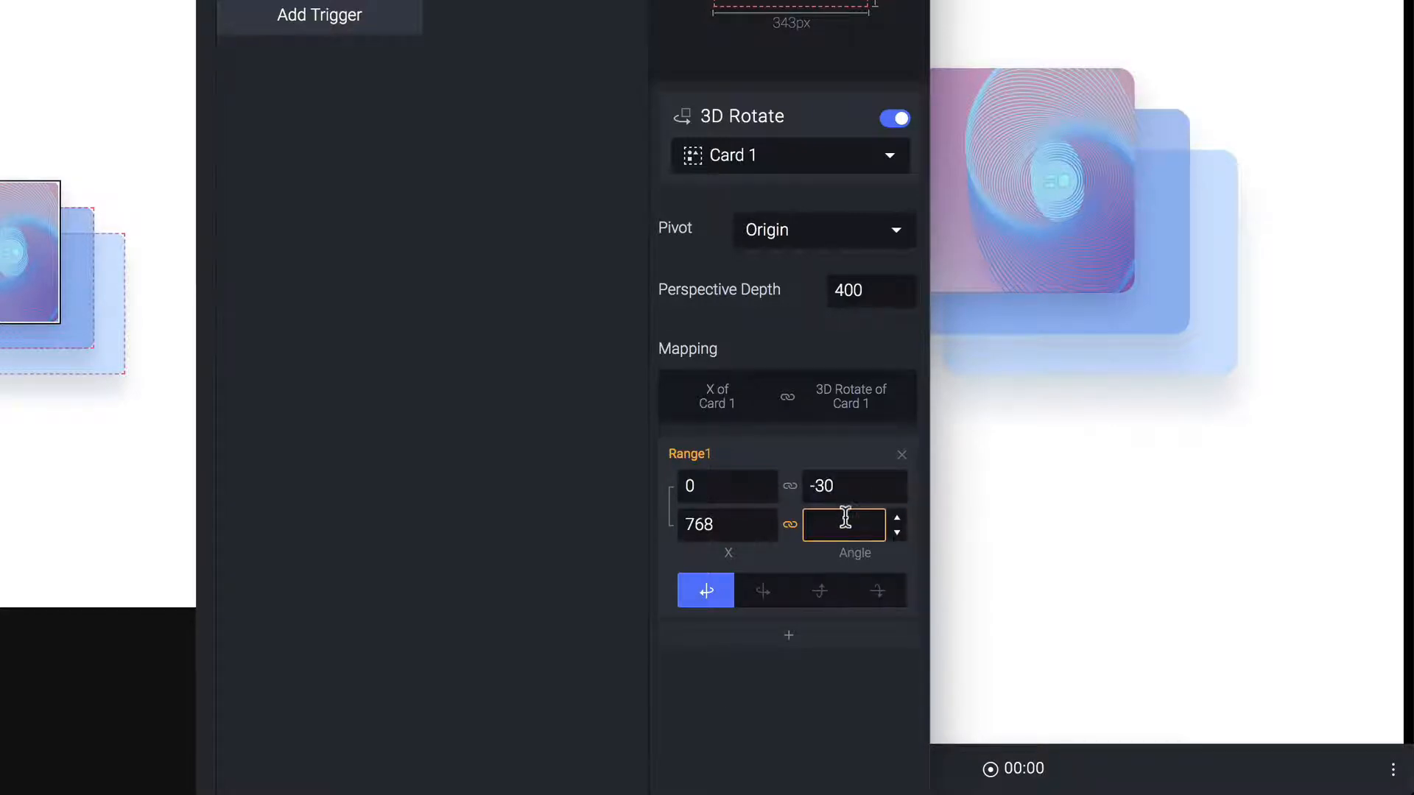
pyautogui.write('30')
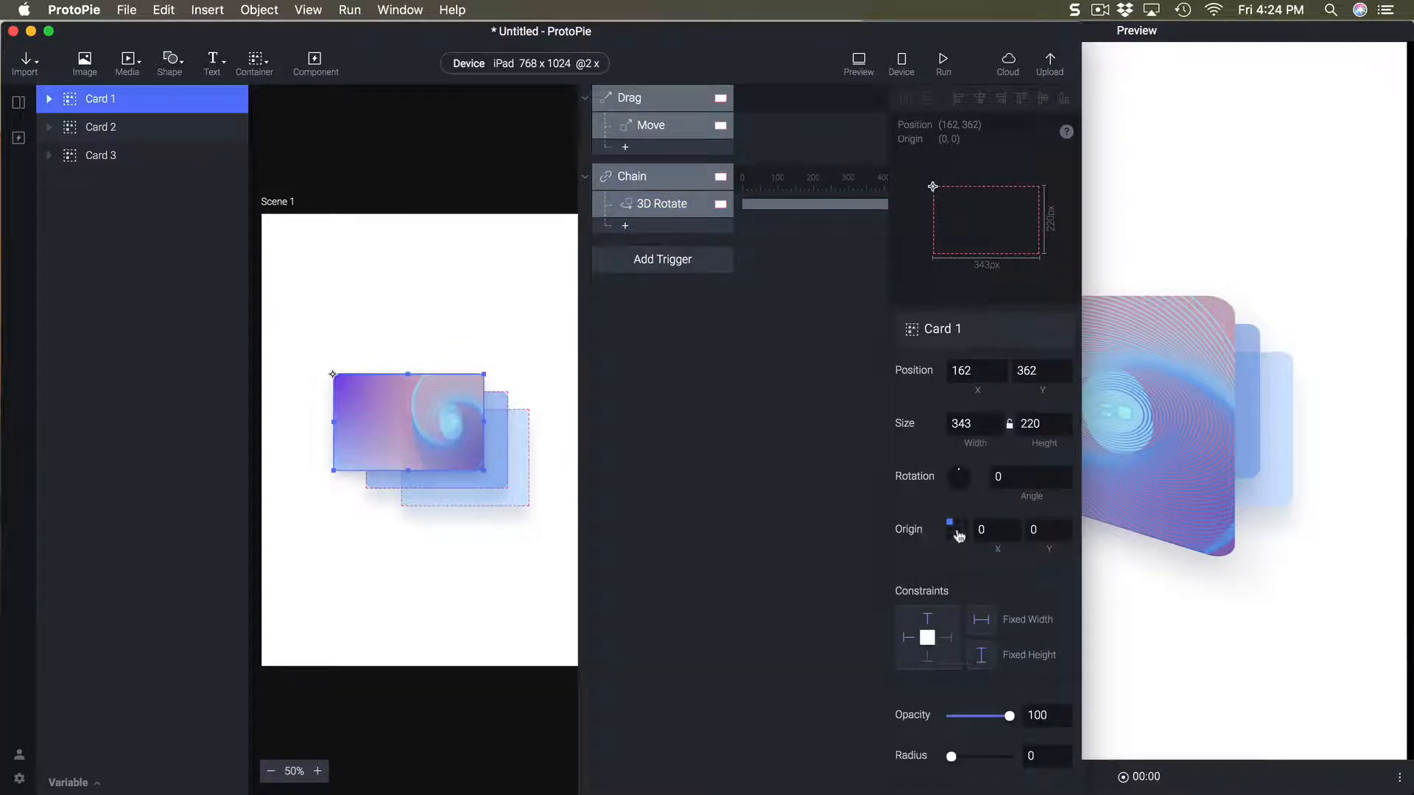
# - Set Card 1's origin to its centre and preview the drag-driven 3D tilt
pyautogui.click(958, 529)
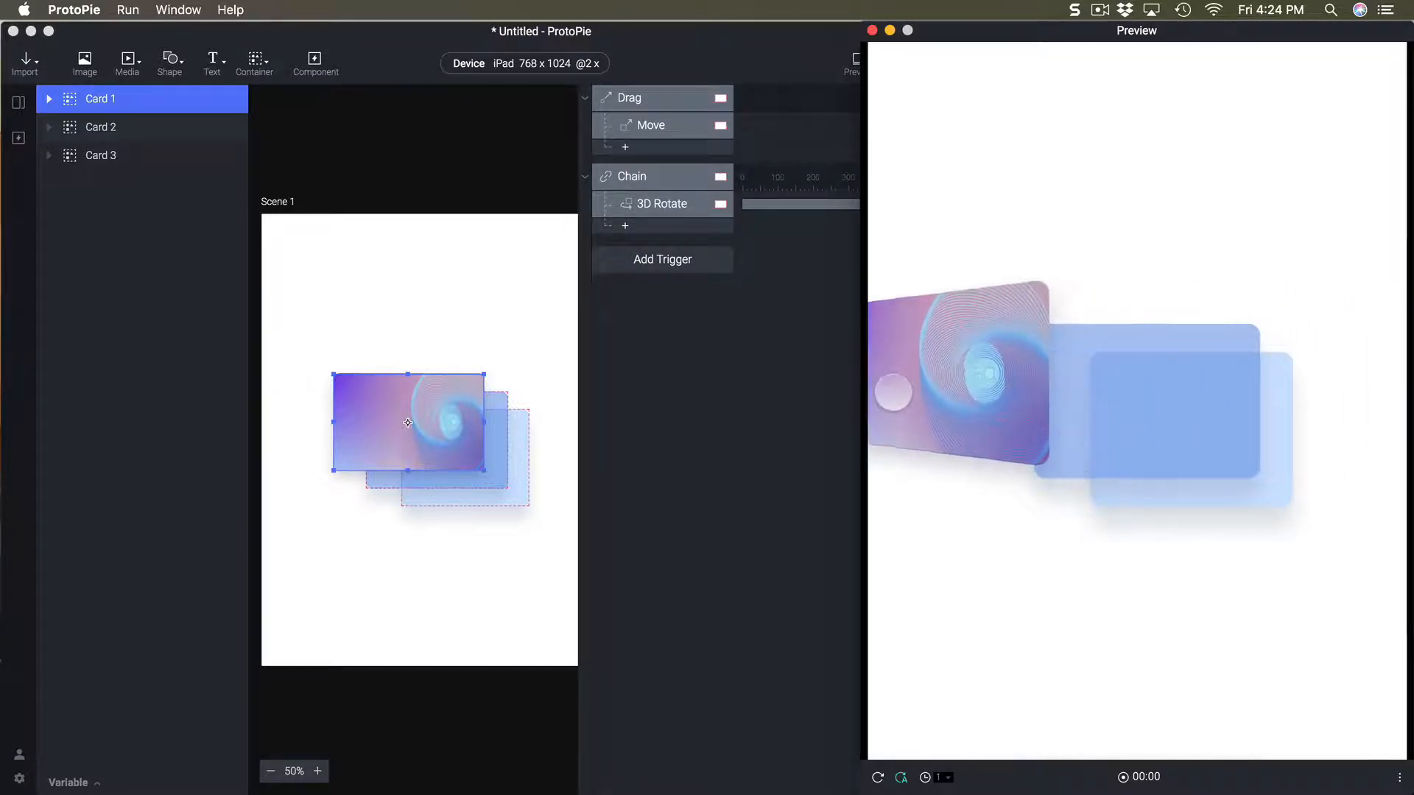
pyautogui.click(661, 204)
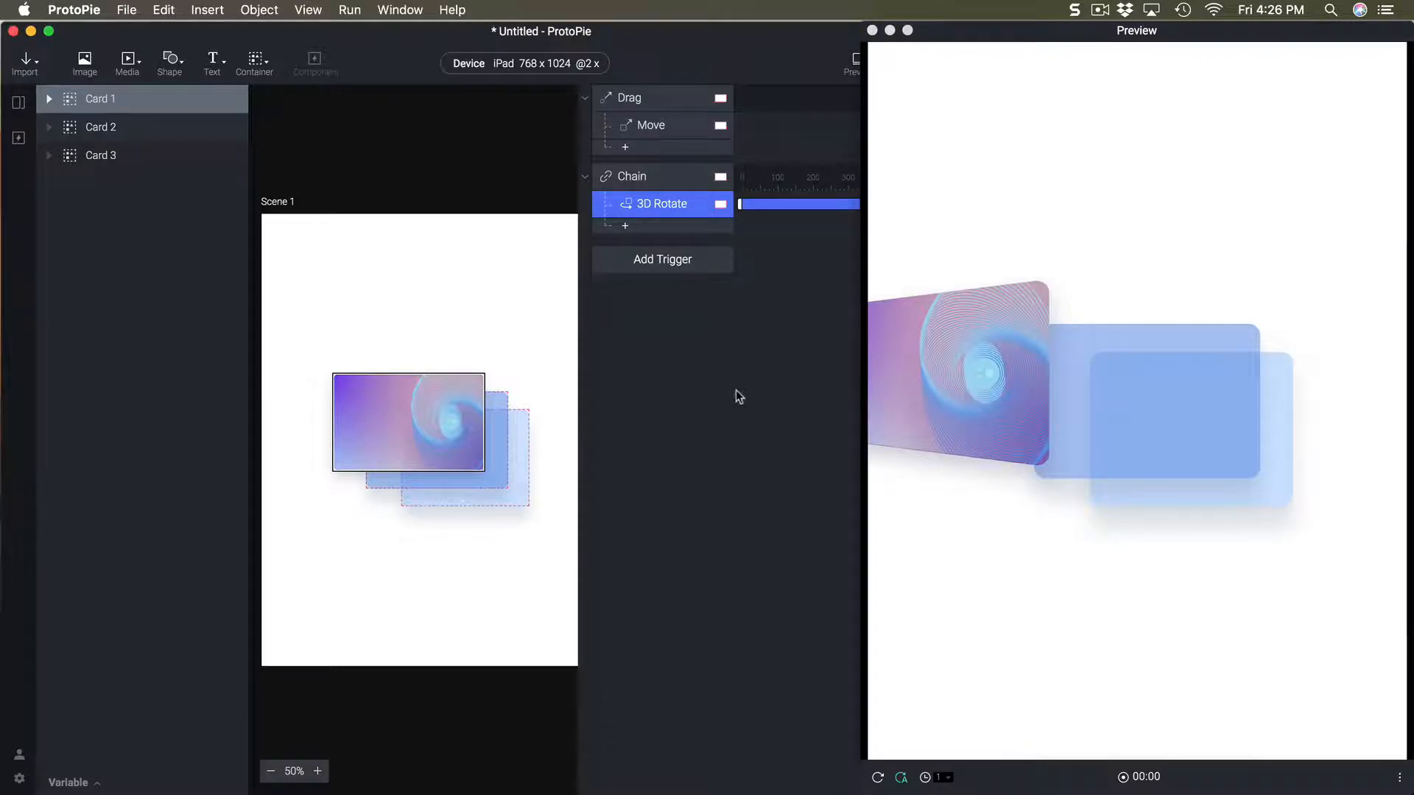
# - Set the origin of Card 2 and Card 3 to their centres
pyautogui.click(100, 127)
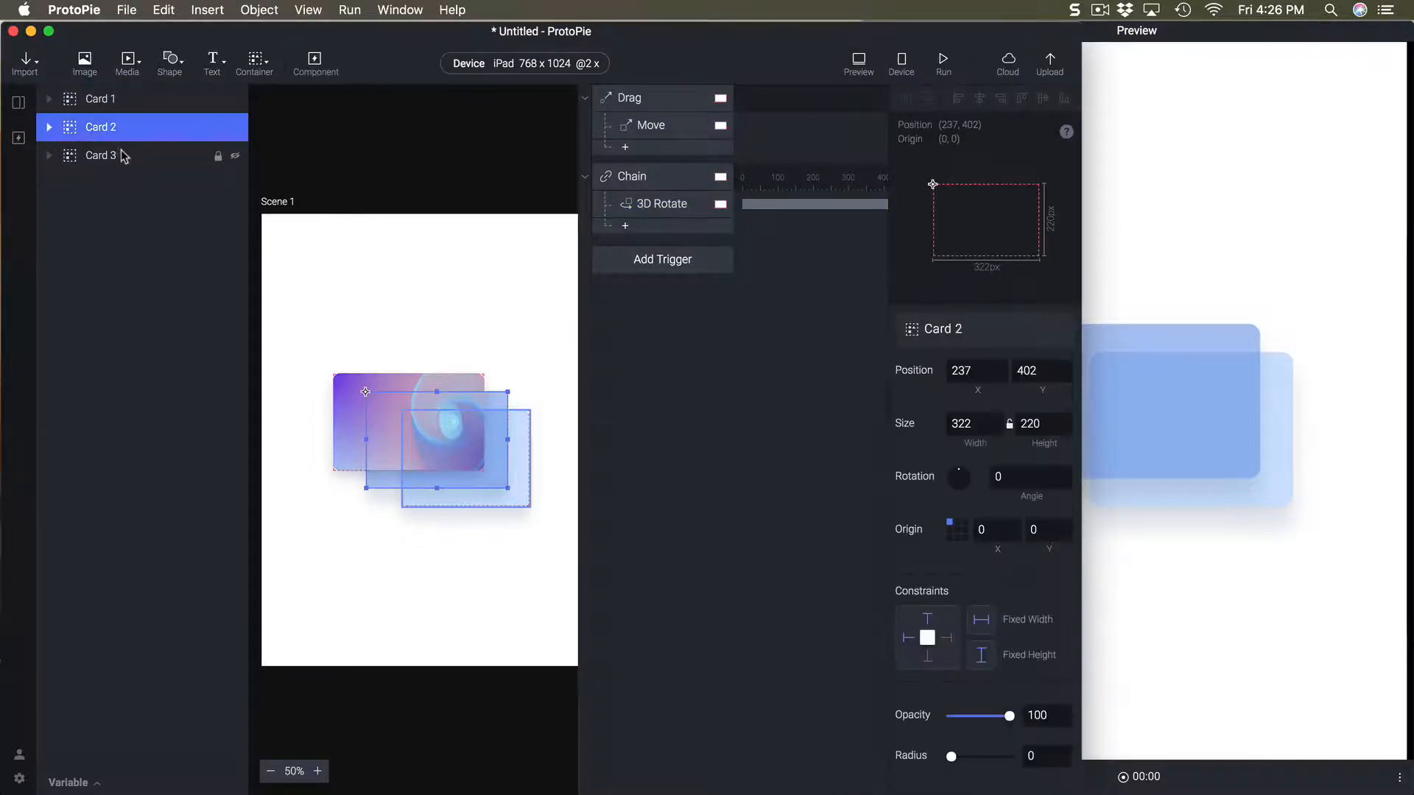
pyautogui.click(102, 154)
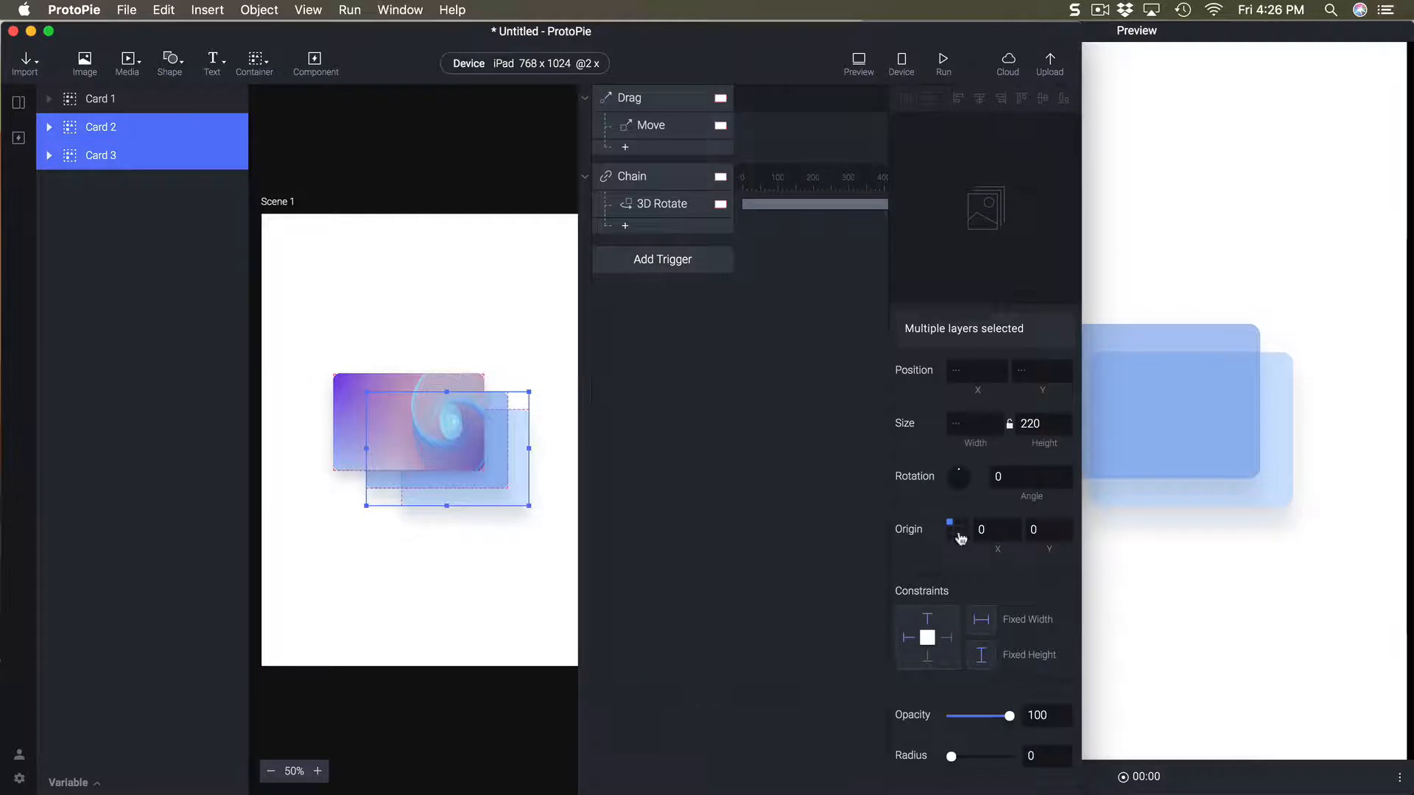
pyautogui.click(951, 529)
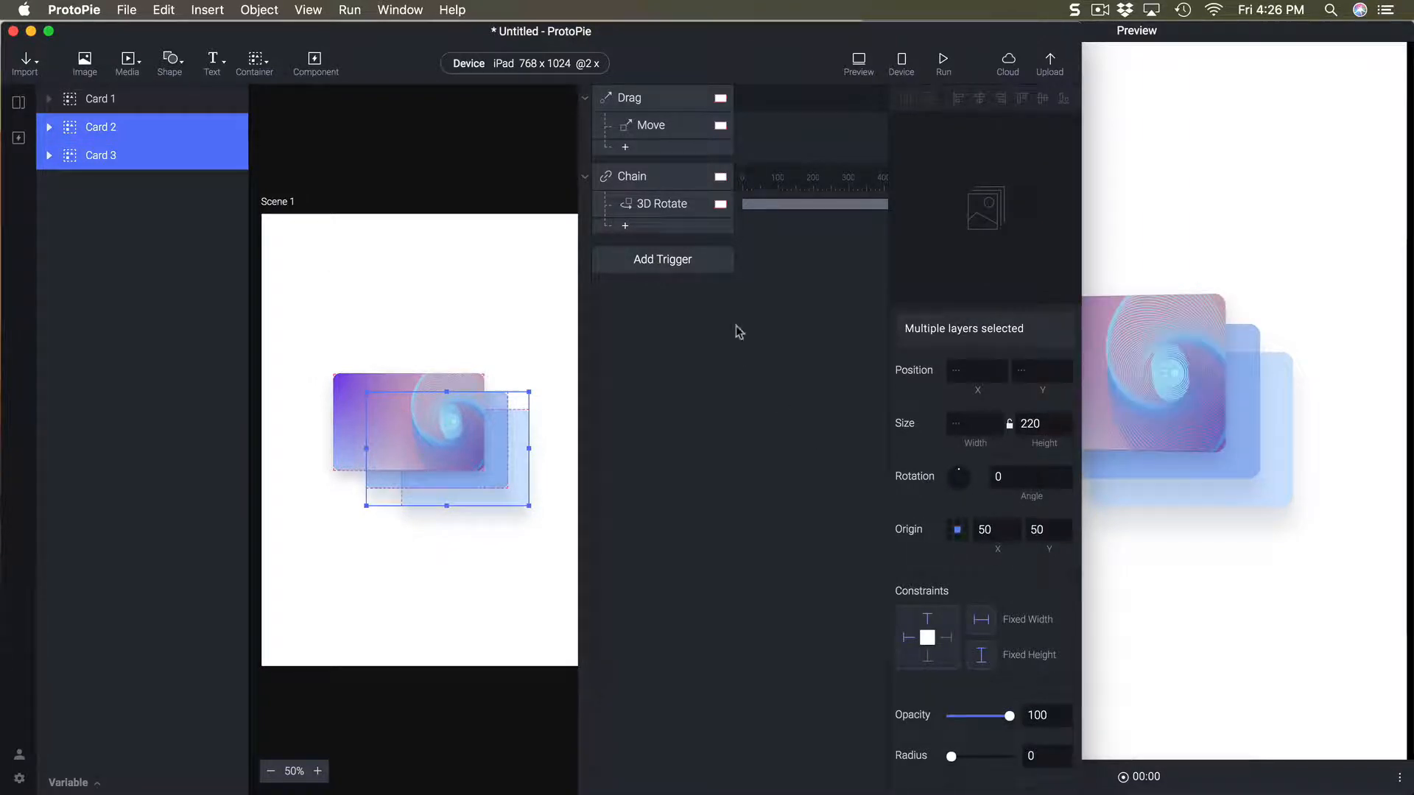
# - Duplicate the 3D Rotate response twice and retarget the copies to Card 2 and Card 3
pyautogui.click(661, 203)
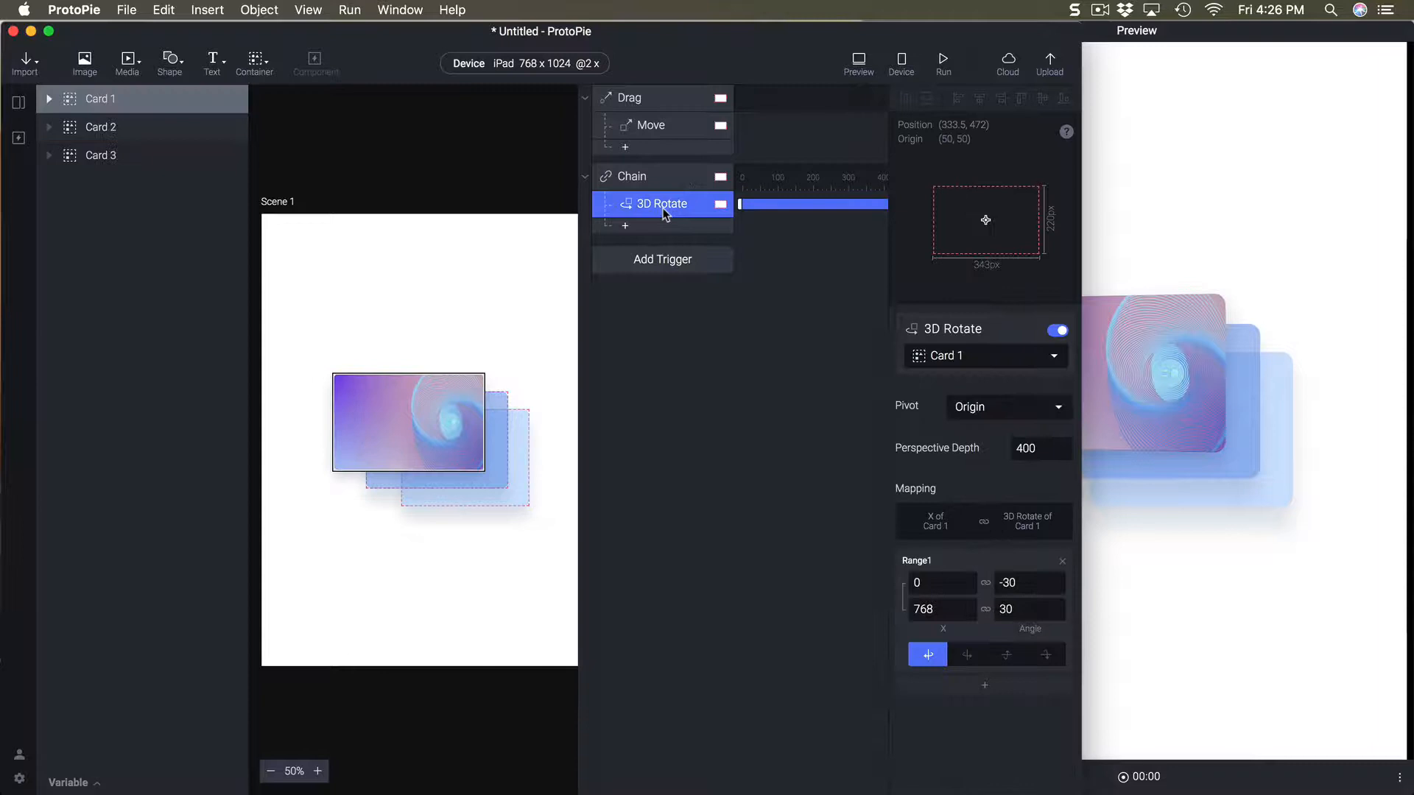
pyautogui.press('cmd+v')
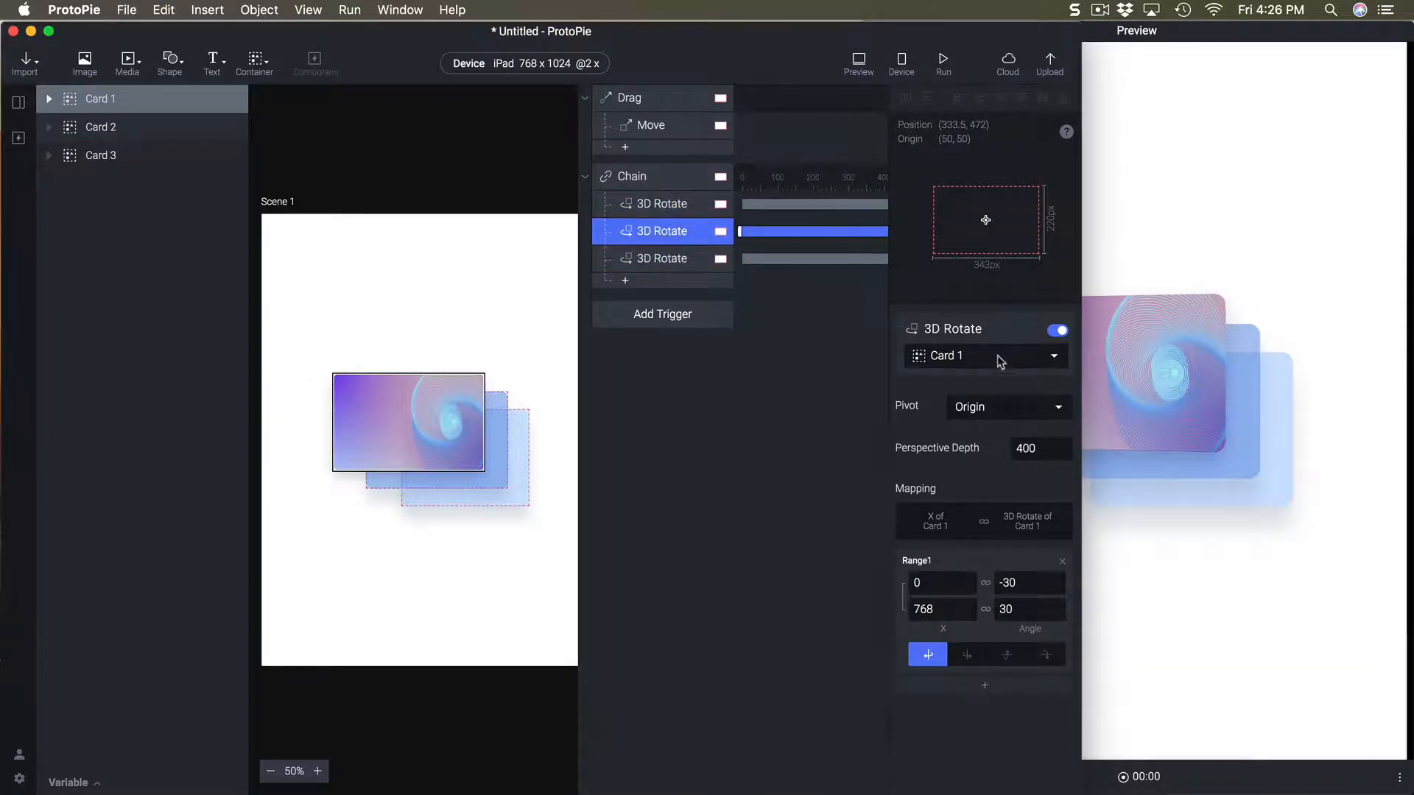
pyautogui.click(100, 126)
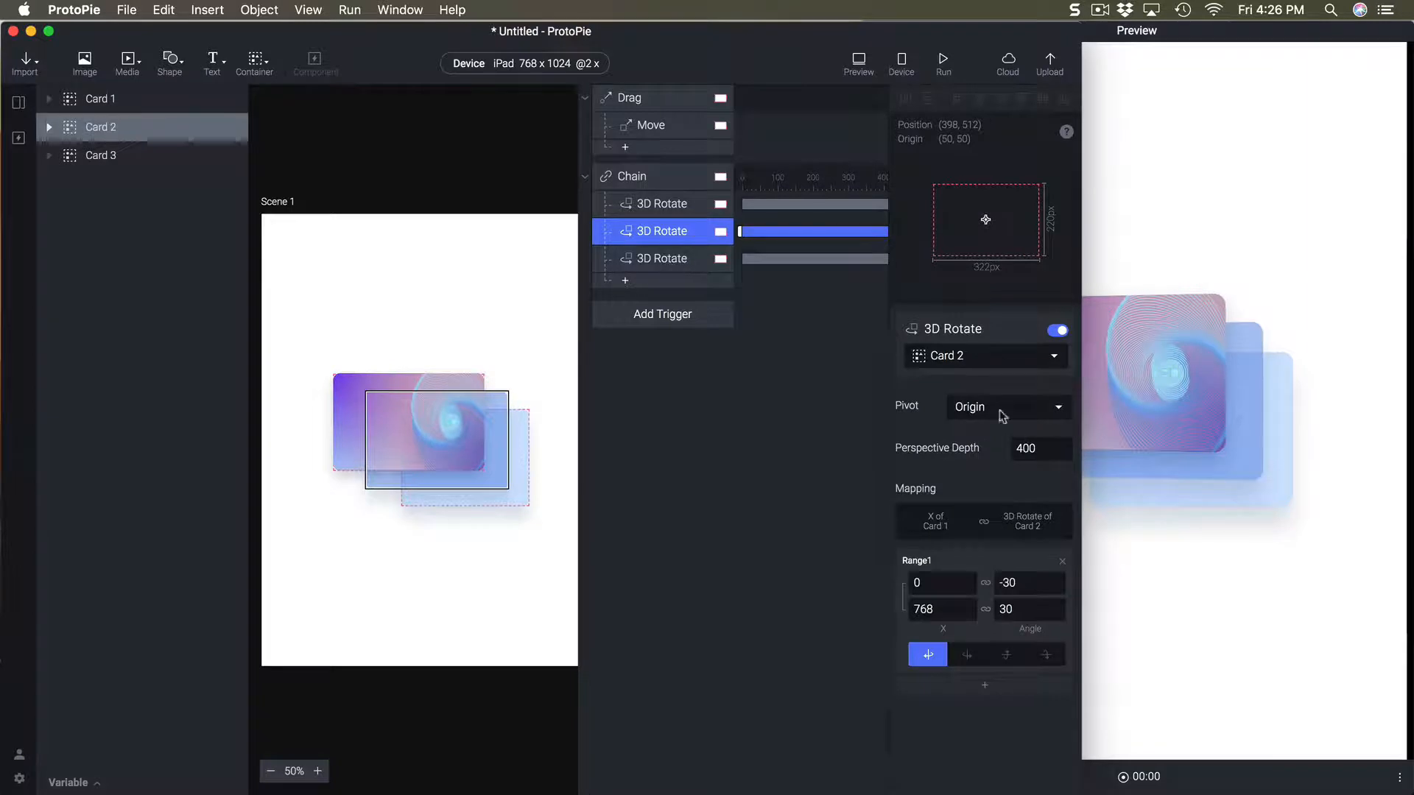
pyautogui.click(661, 260)
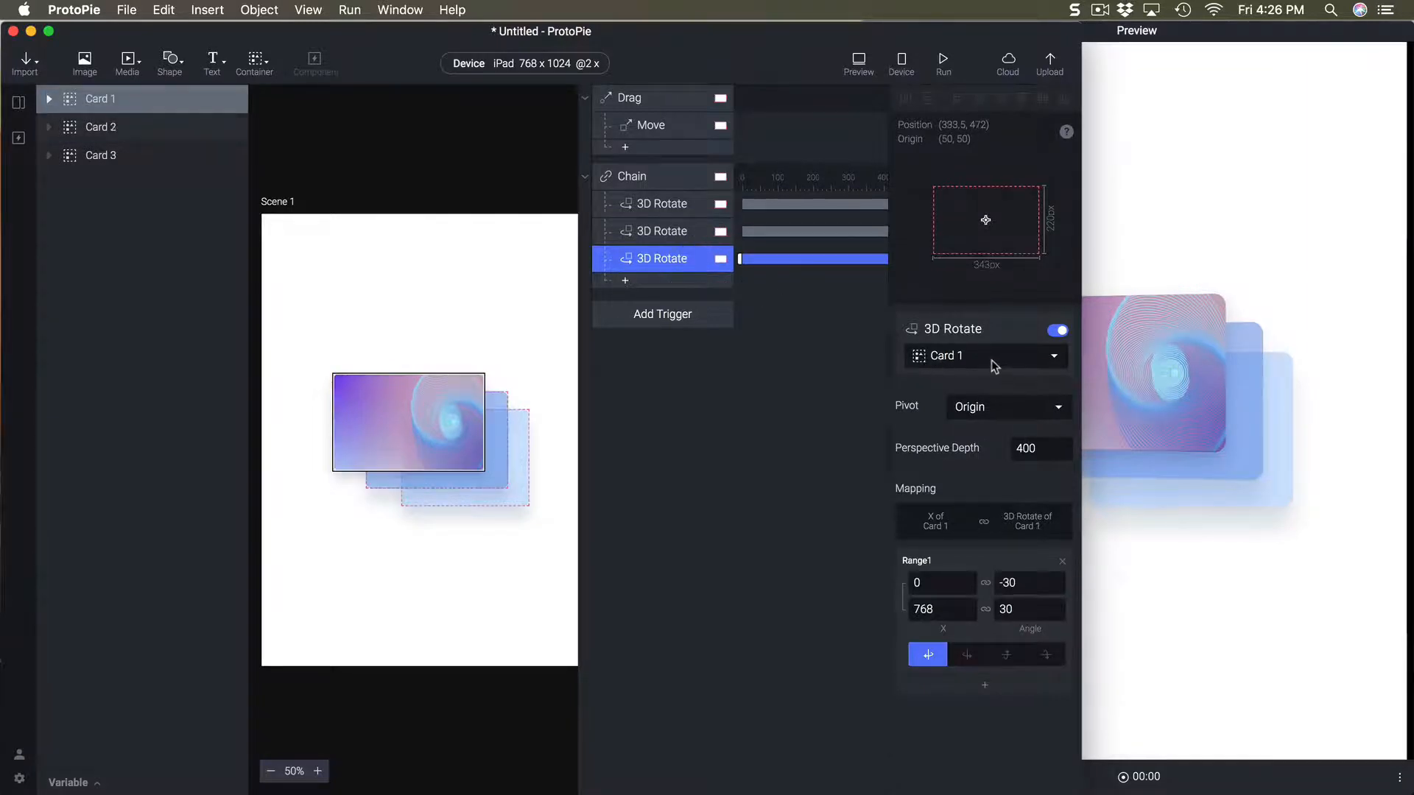
pyautogui.click(100, 155)
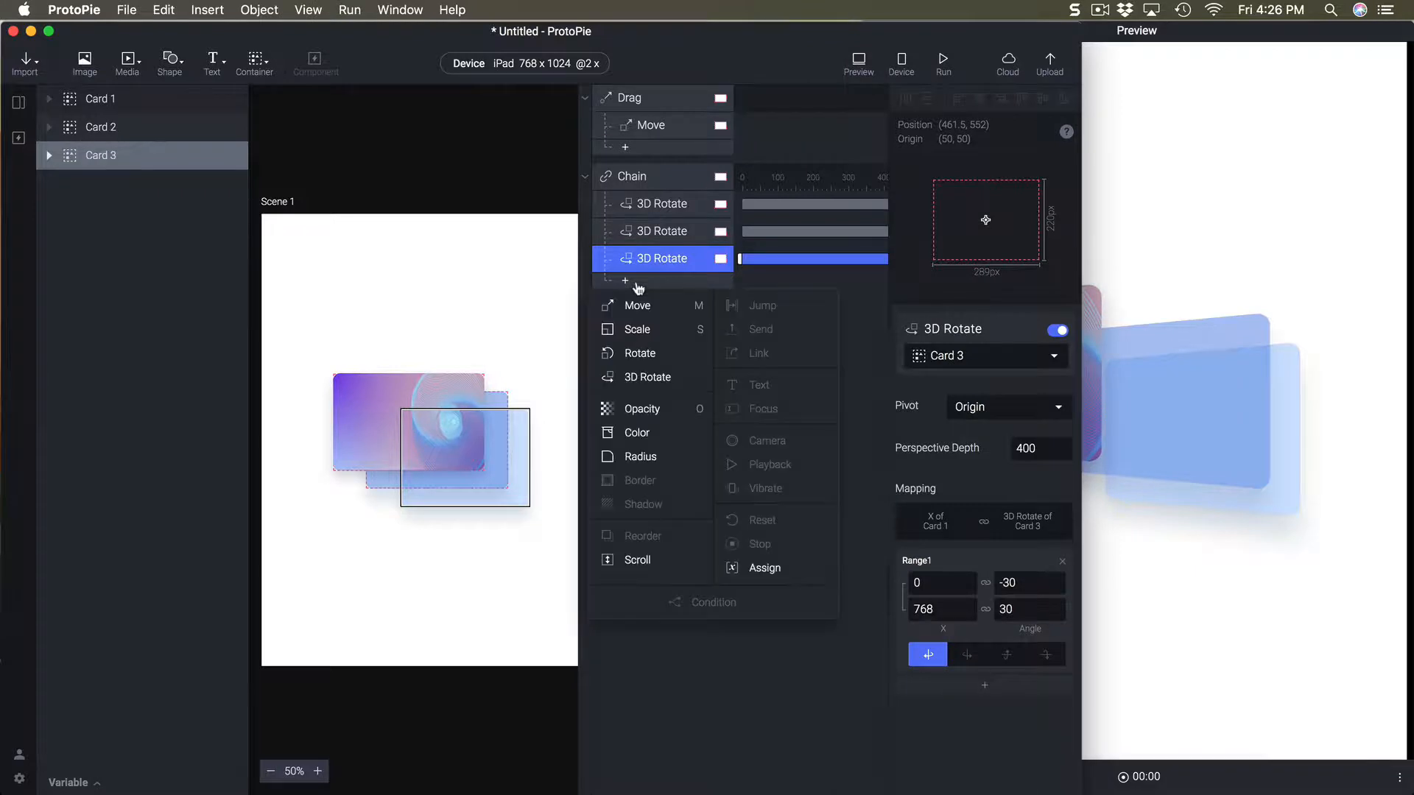
# - Add a Move response for Card 2 to the chain with Range1 X 0→768
pyautogui.click(637, 305)
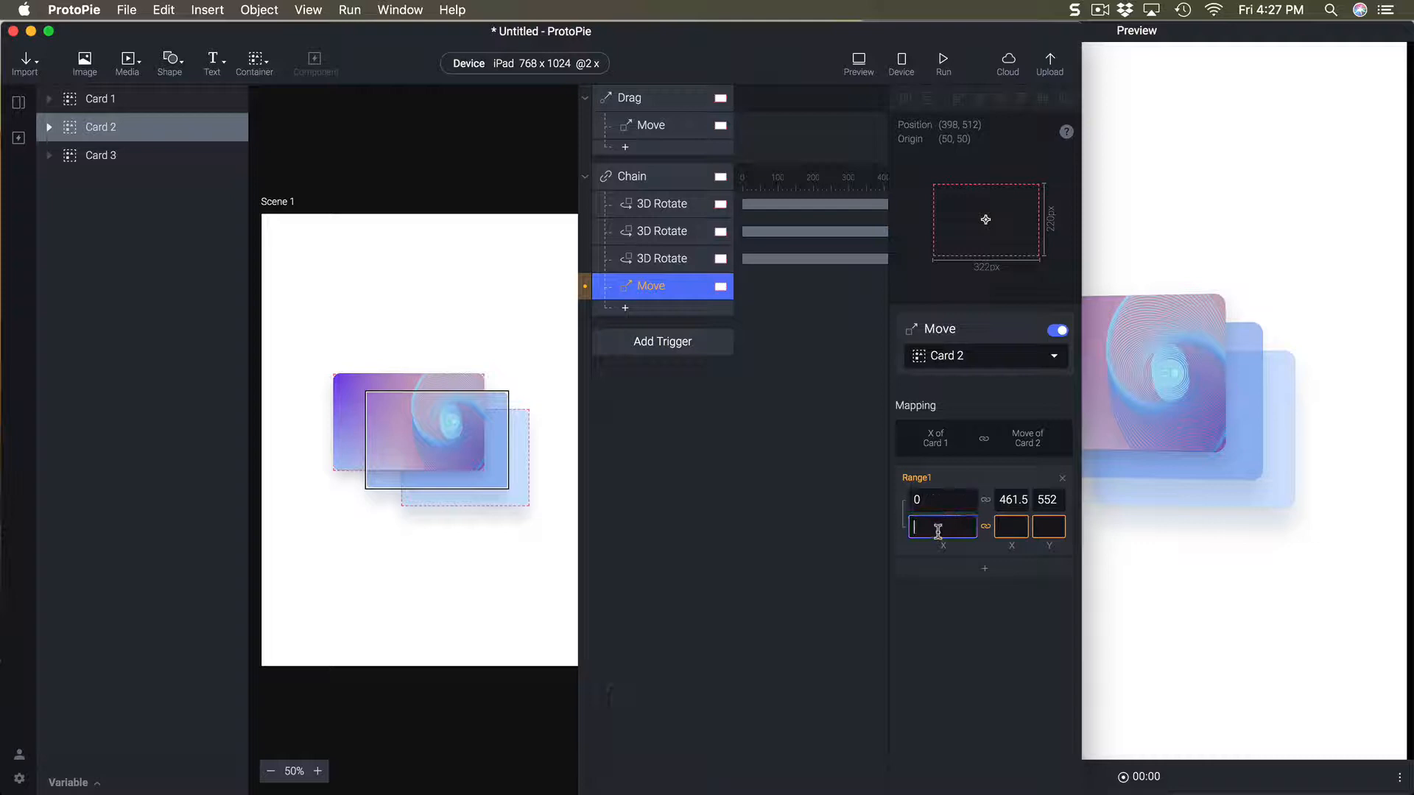
pyautogui.write('768')
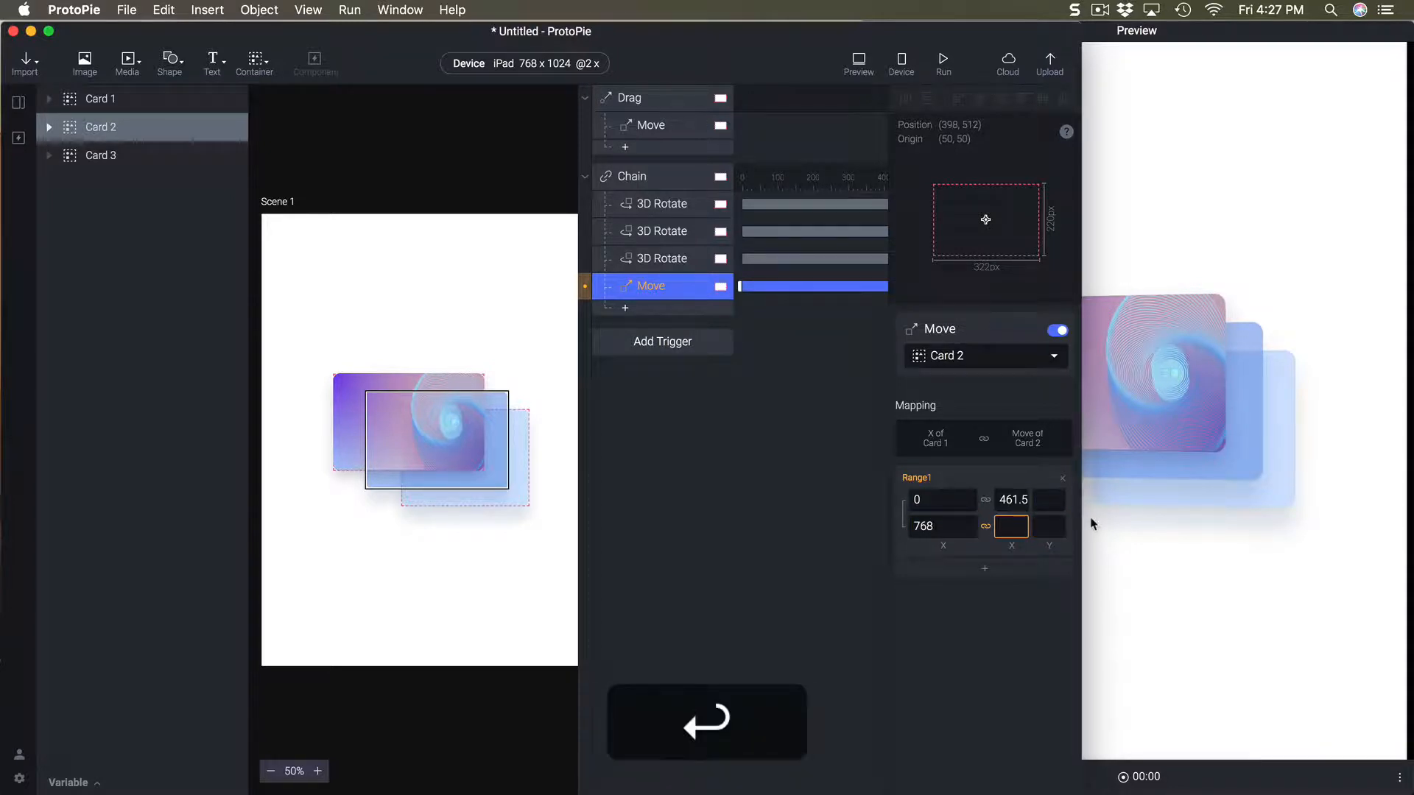
pyautogui.click(1012, 499)
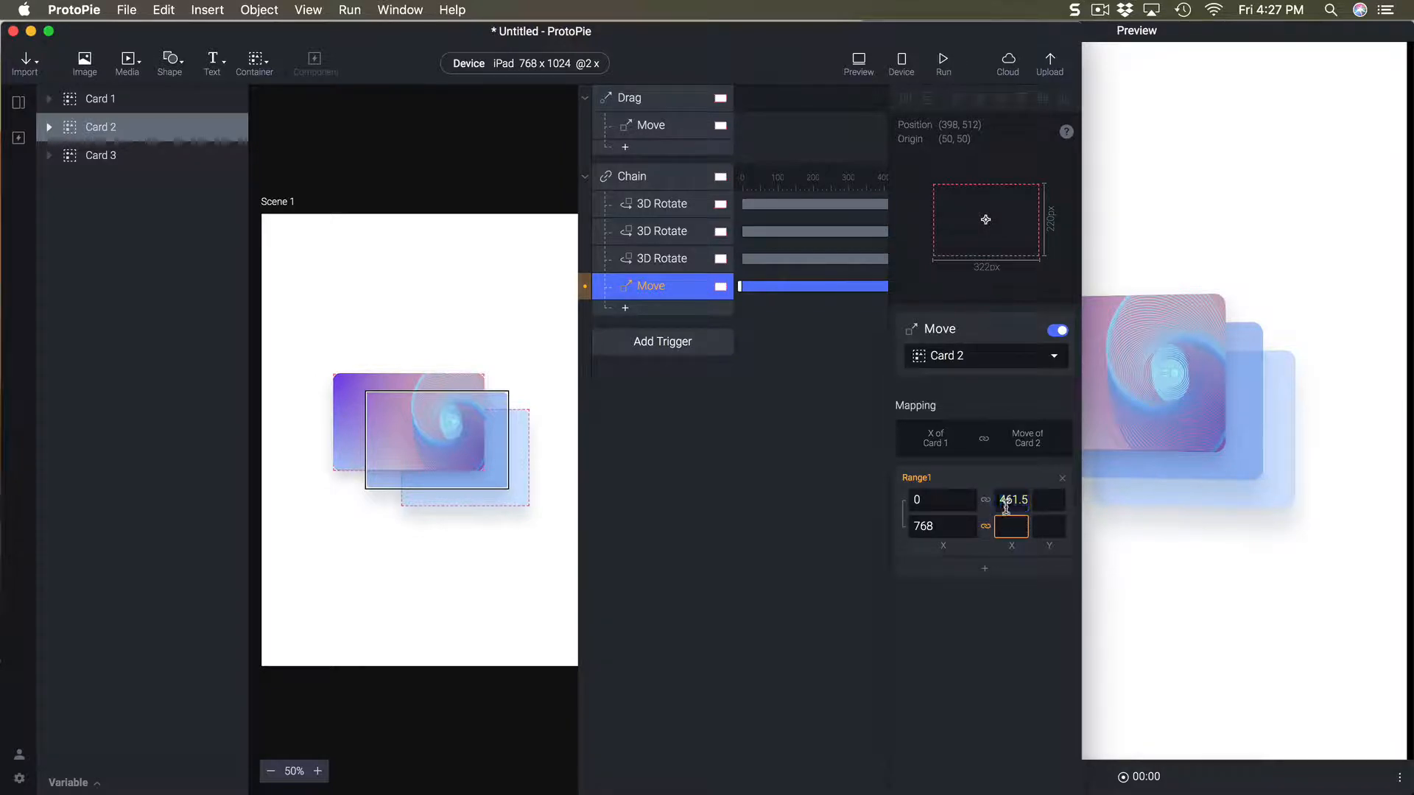
pyautogui.write('0')
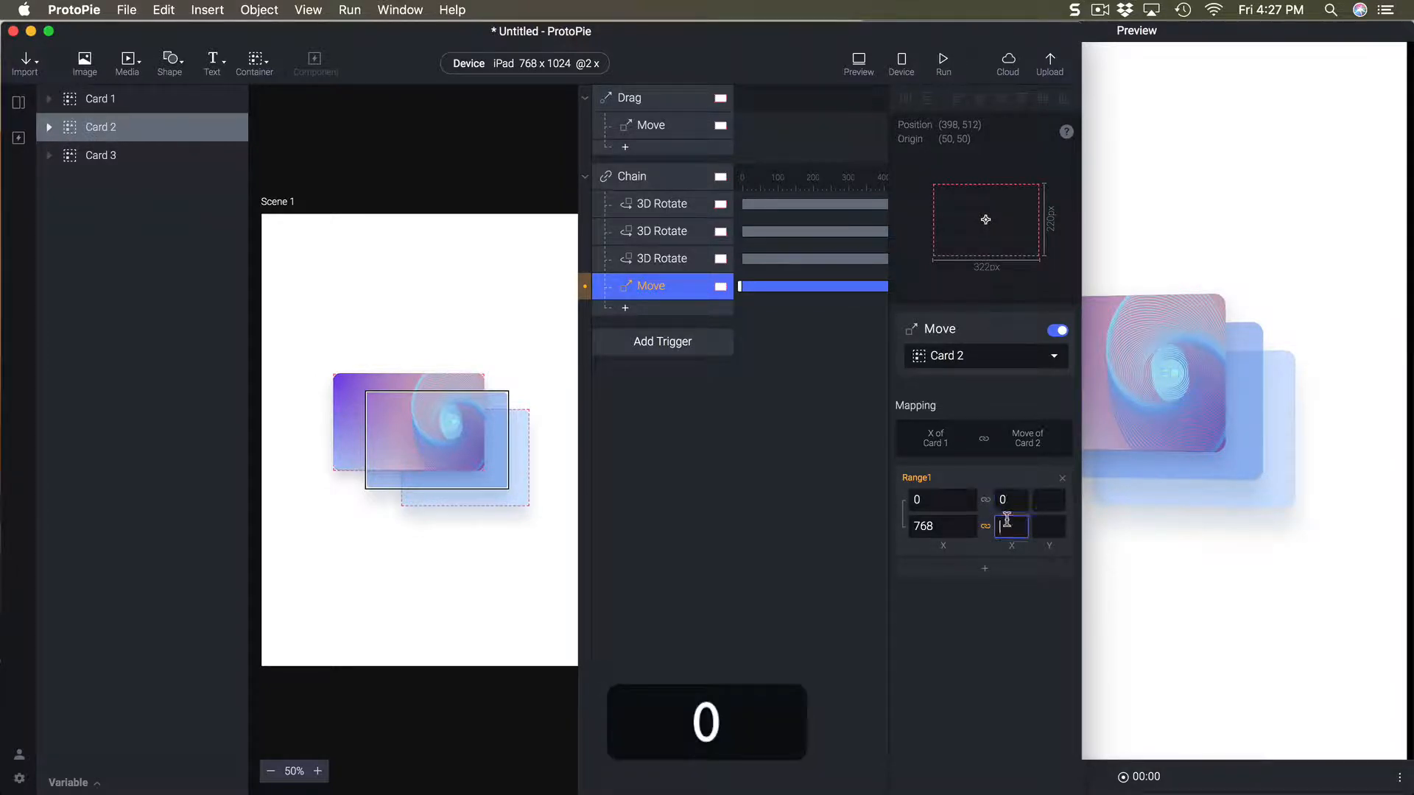
pyautogui.write('768')
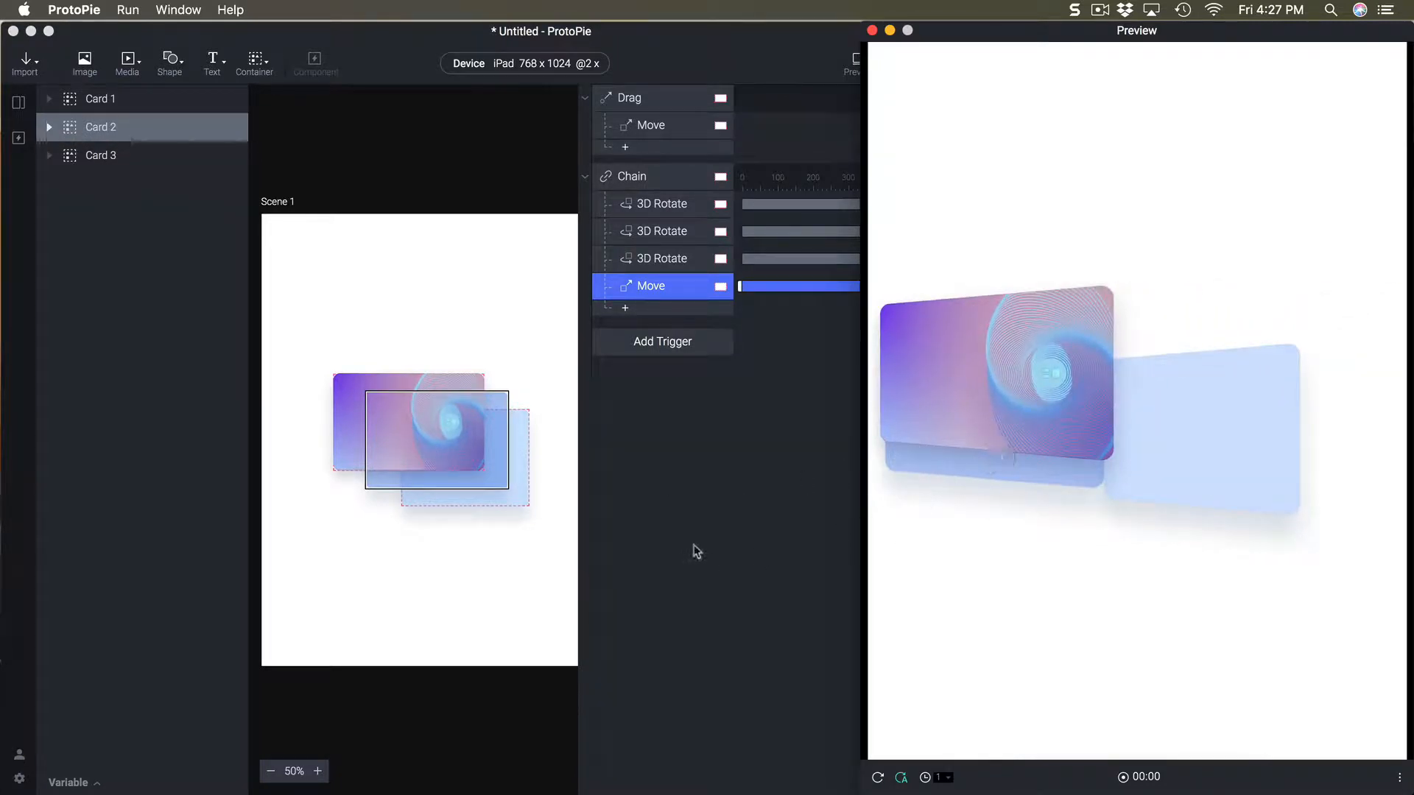
# - Set Card 2's mapped X range to end at -68 so it follows offset by 68 pixels
pyautogui.click(650, 286)
pyautogui.write('68')
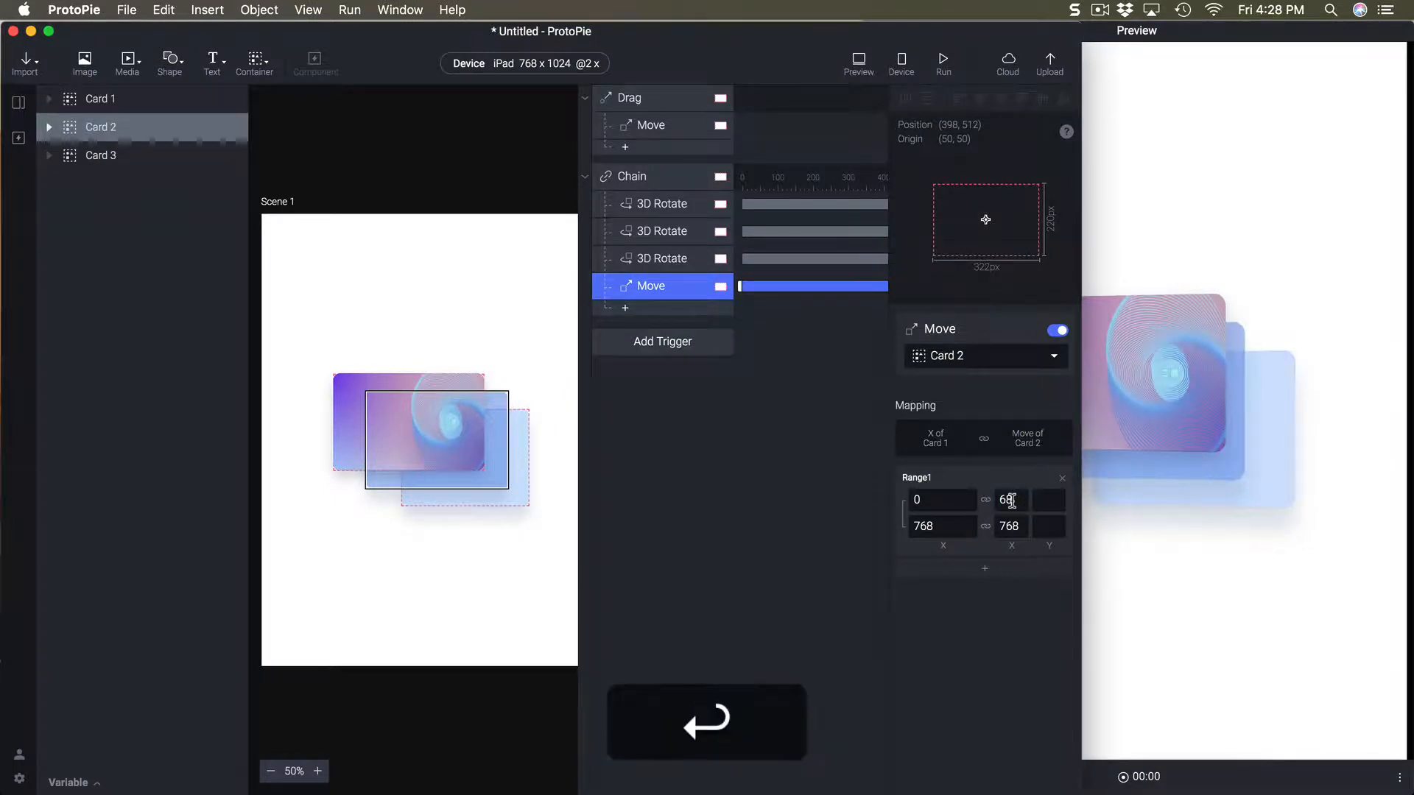
pyautogui.click(1010, 525)
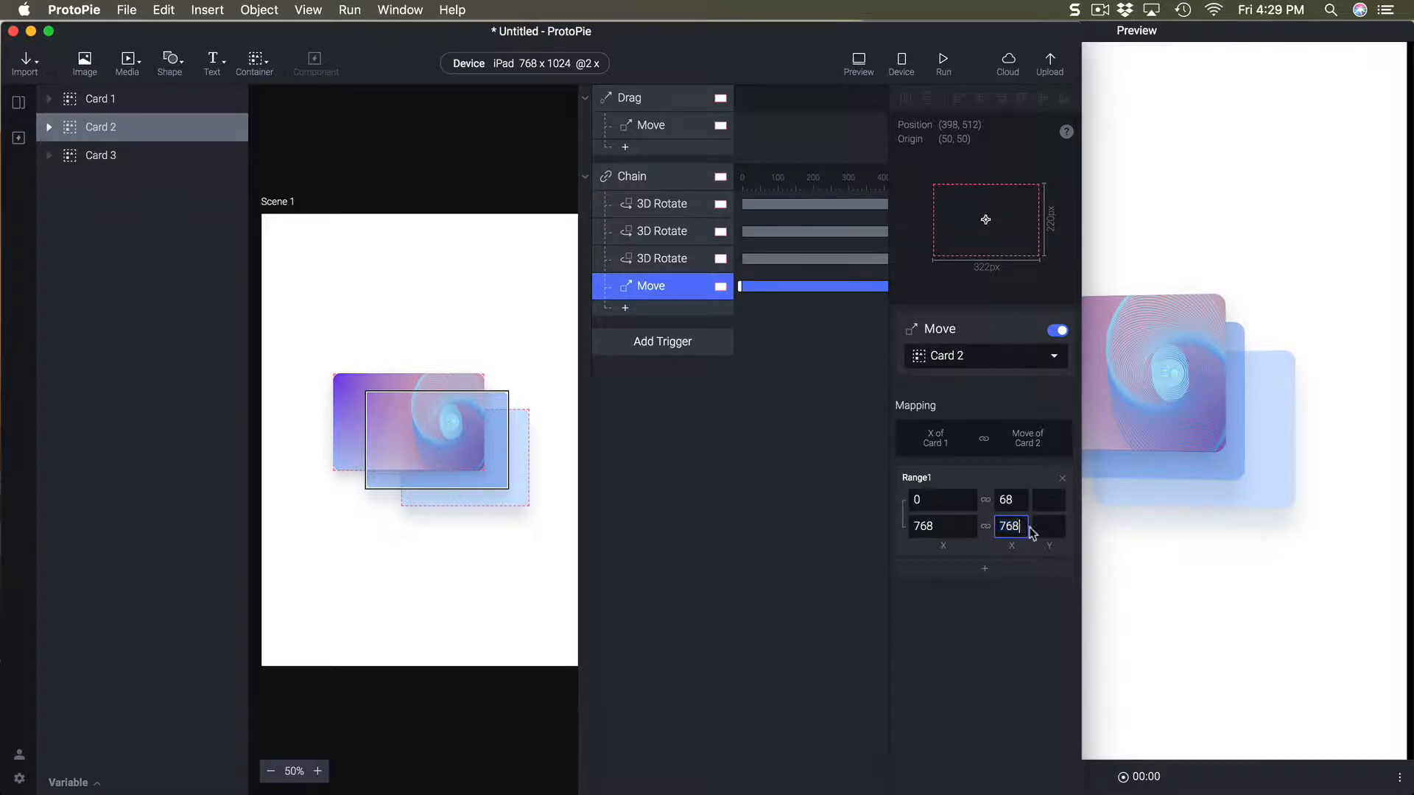
pyautogui.write('-68')
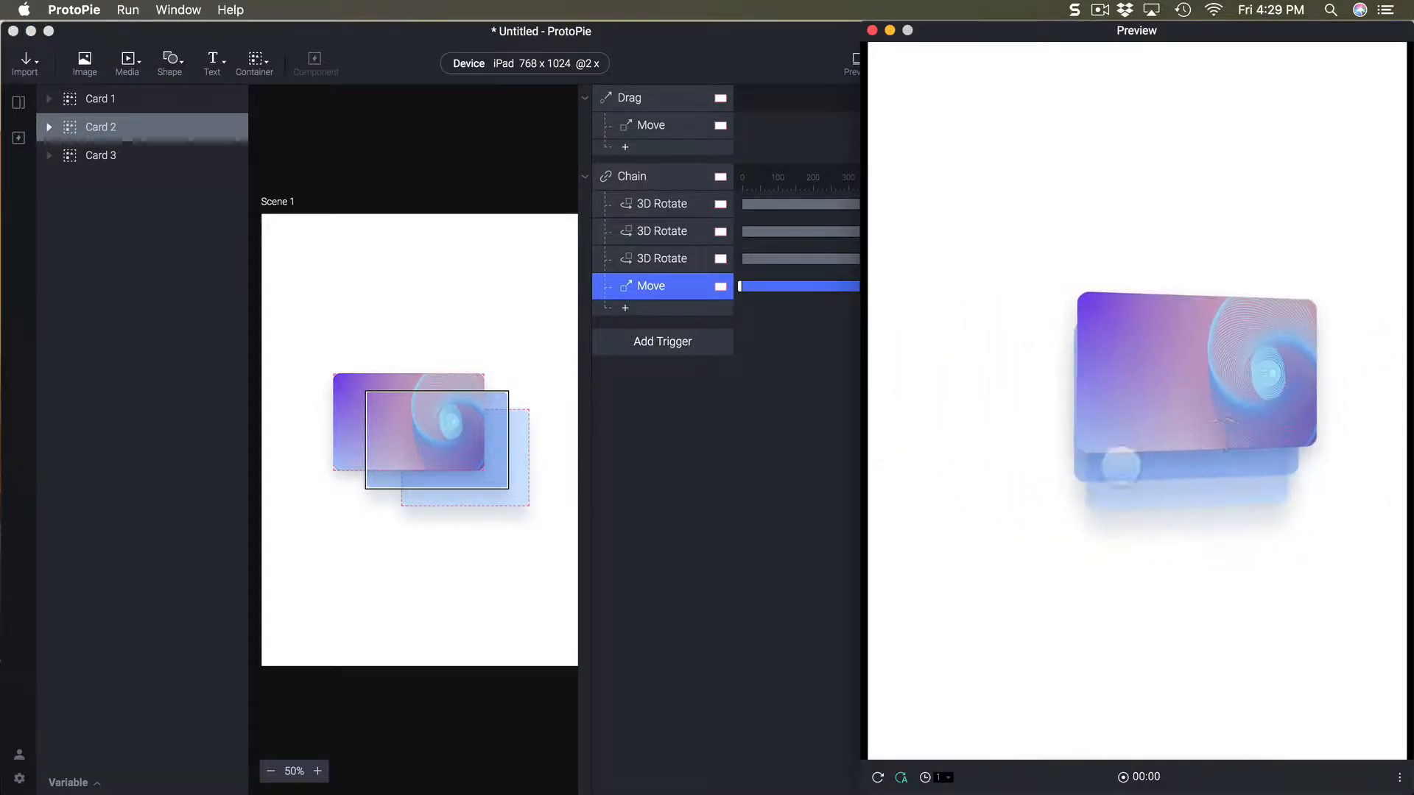
# - Add a Move response targeting Card 3 with Range1 X 0→768 mapped to 768→700
pyautogui.click(650, 286)
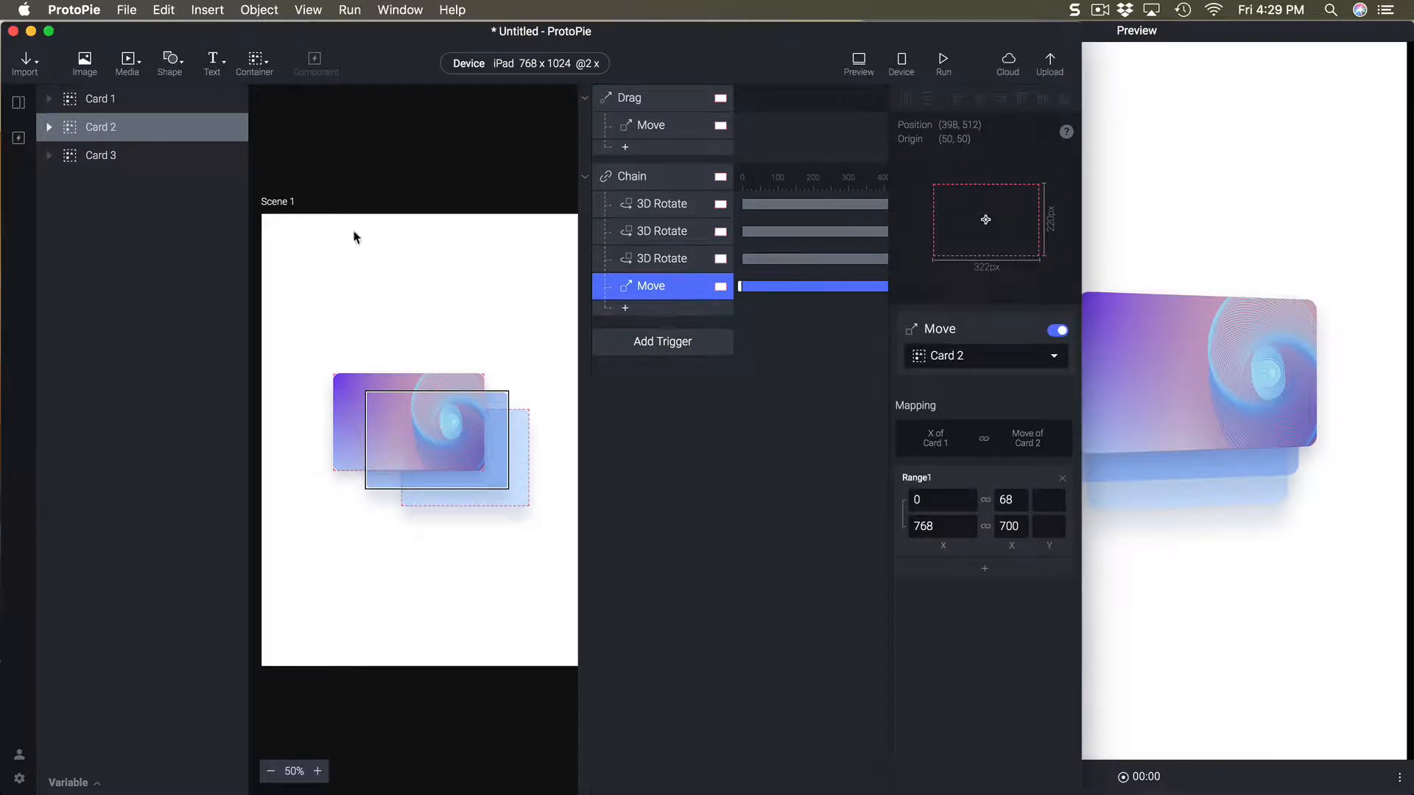
pyautogui.click(100, 155)
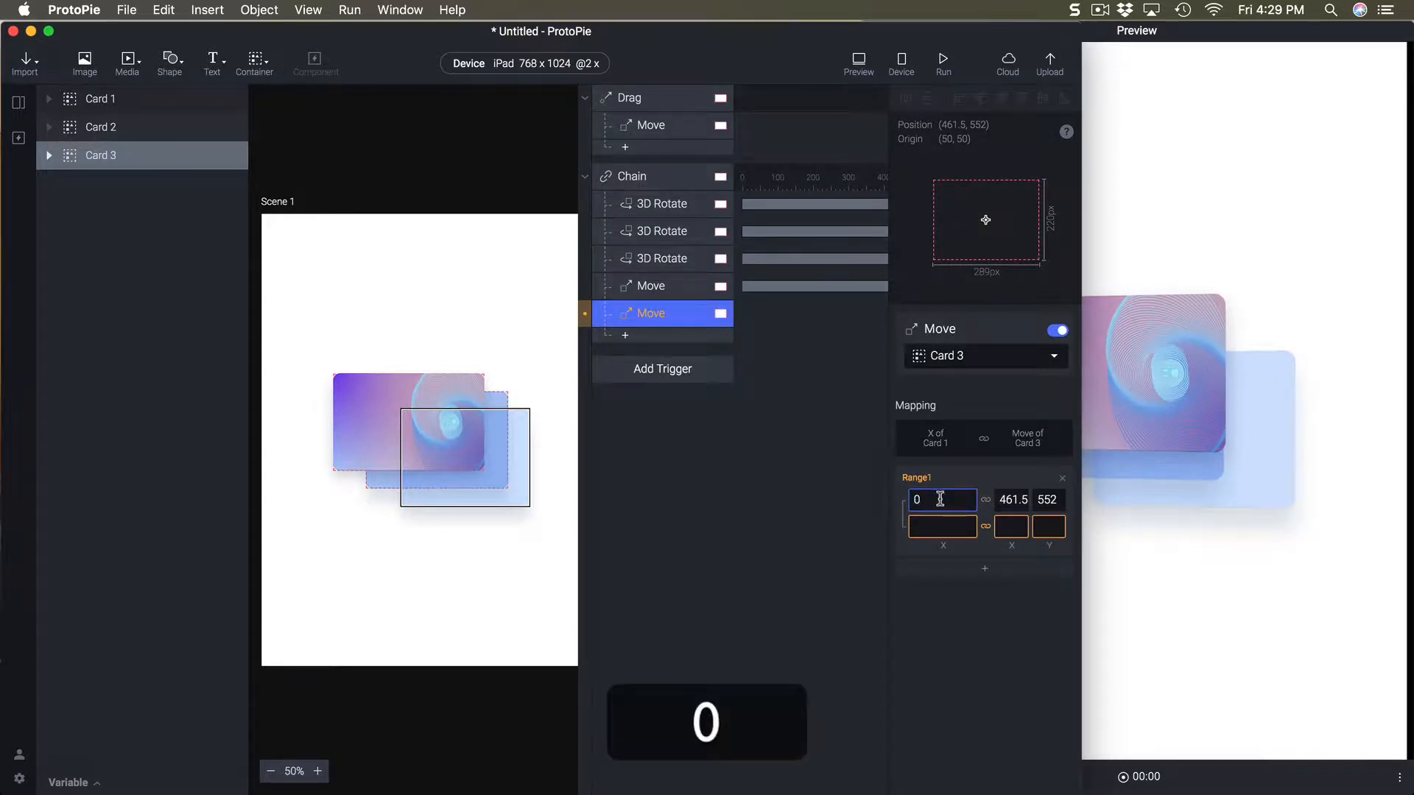
pyautogui.write('768')
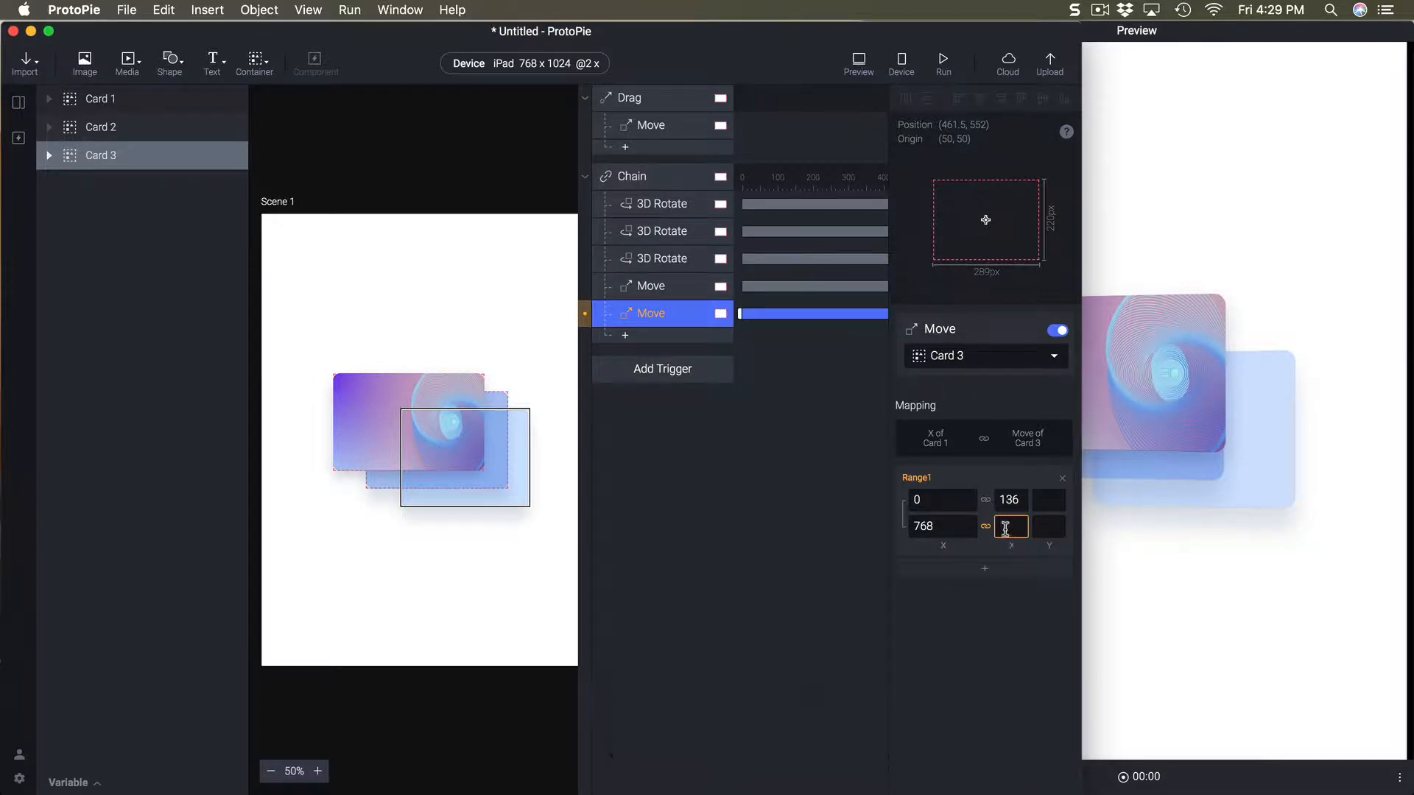
pyautogui.write('768768')
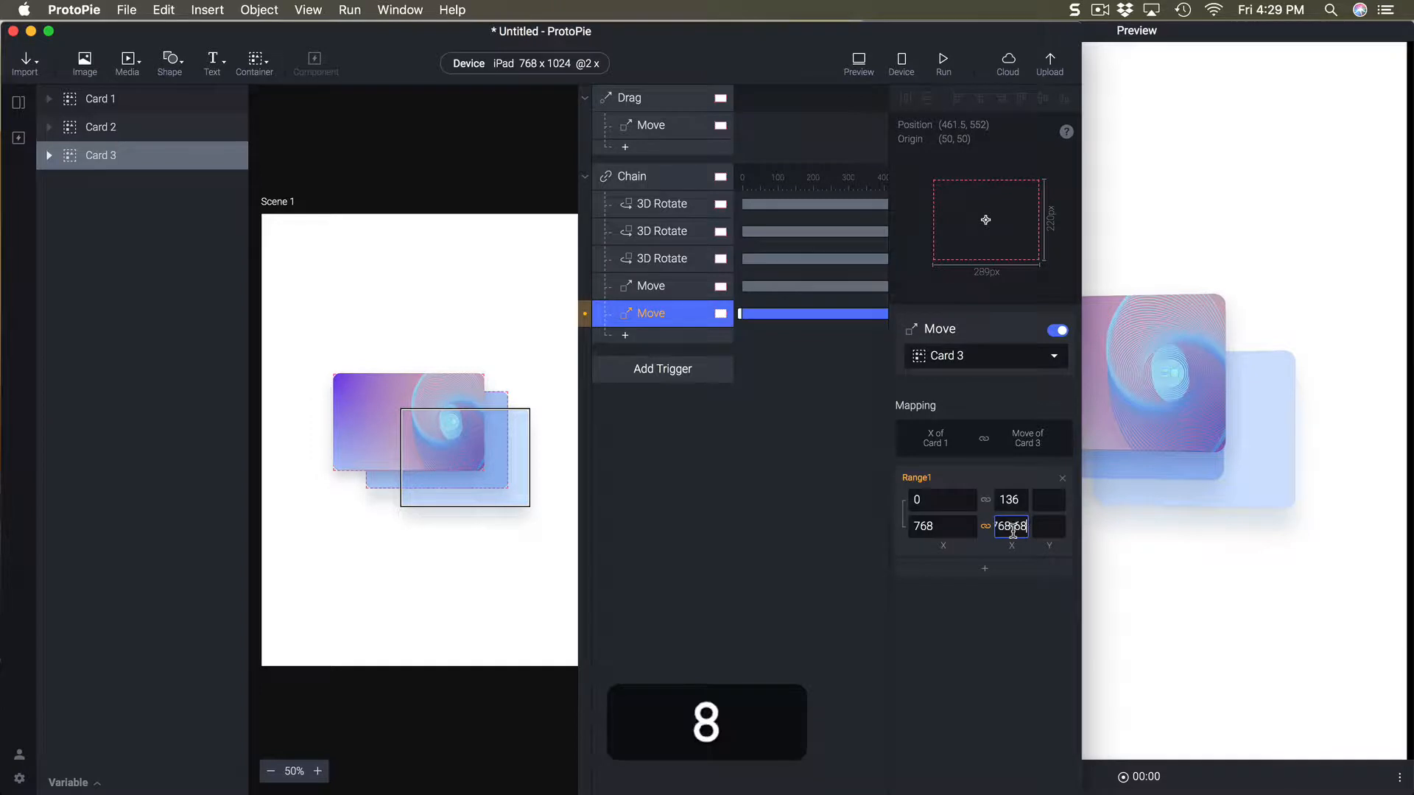
pyautogui.write('700')
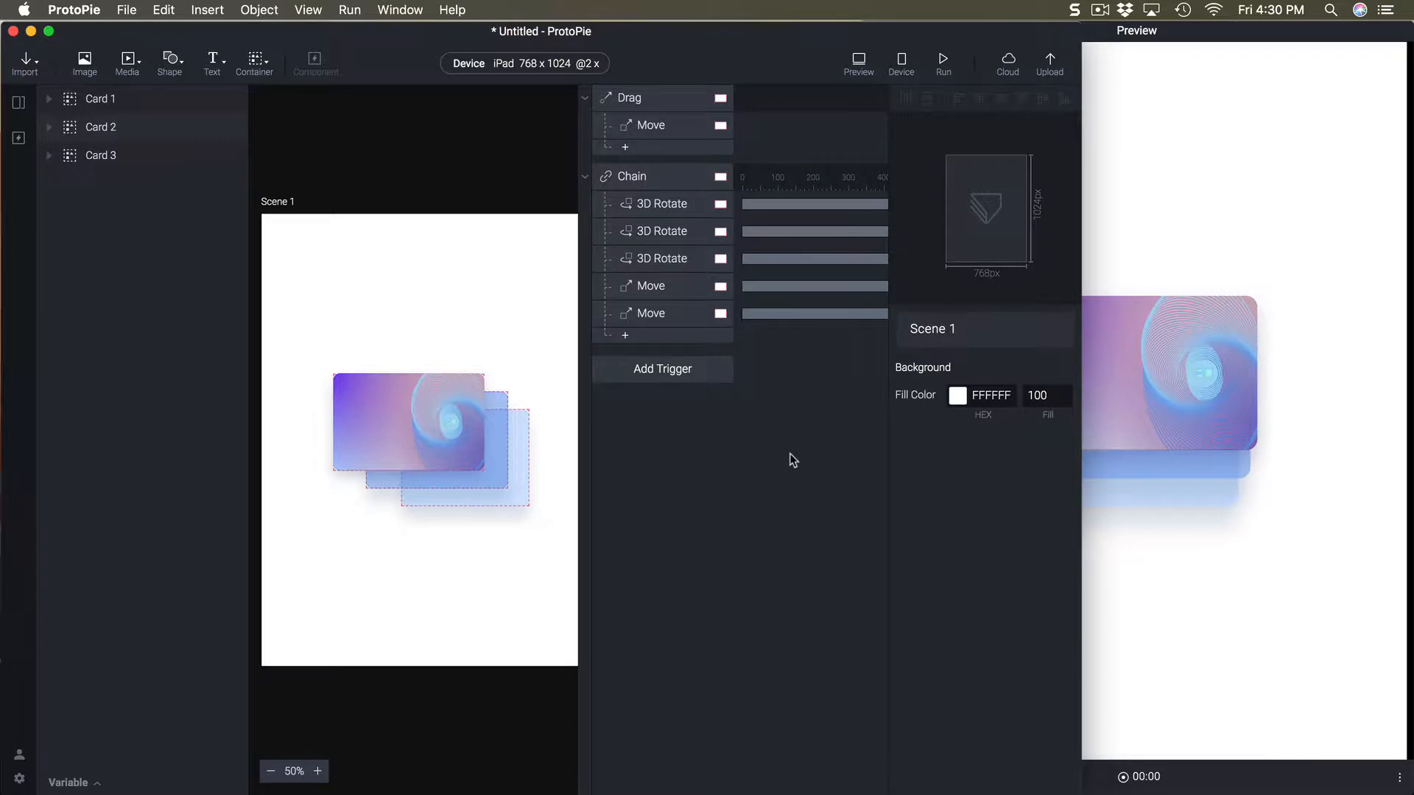
# - Add a Touch Down trigger on Card 1 with a Scale response at Factor 90%
pyautogui.click(408, 424)
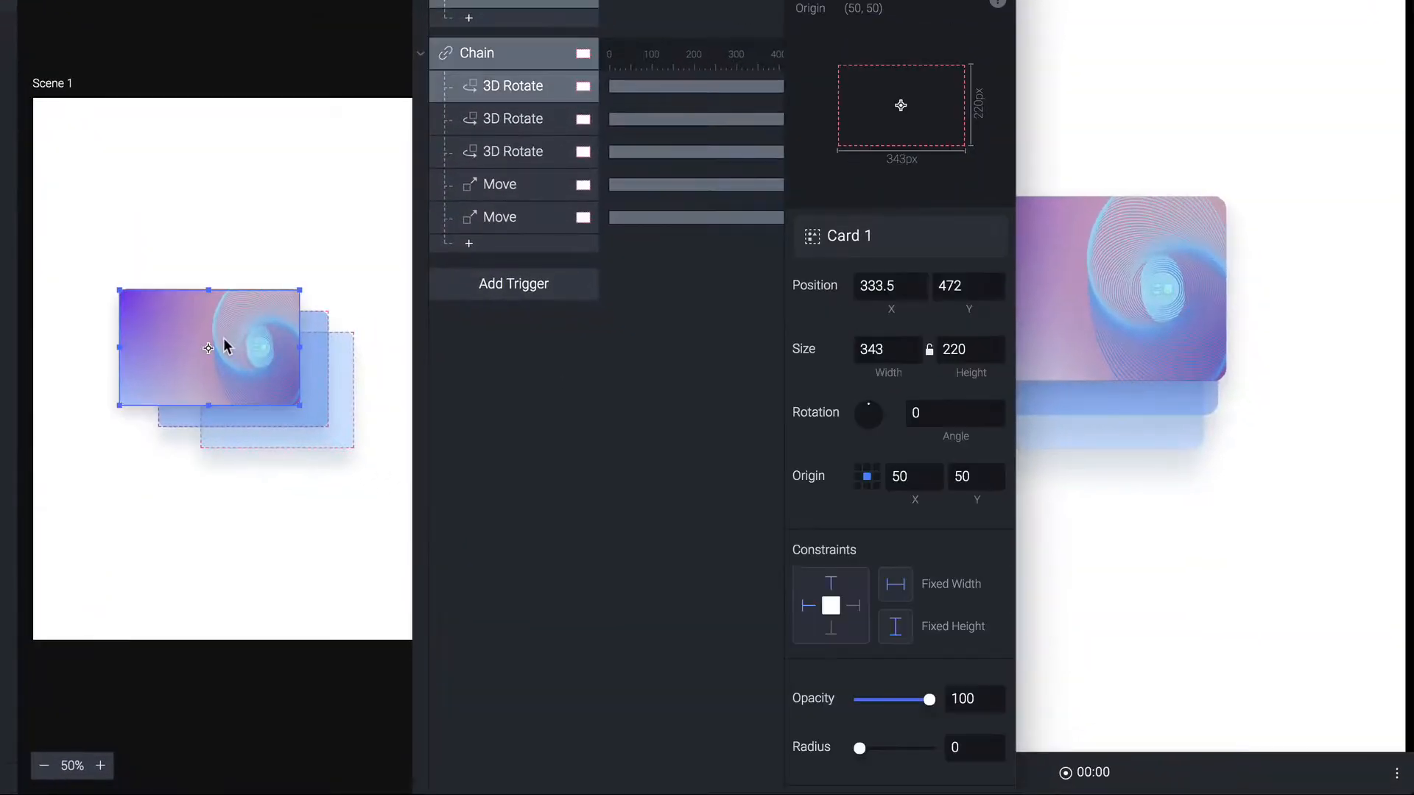
pyautogui.click(512, 283)
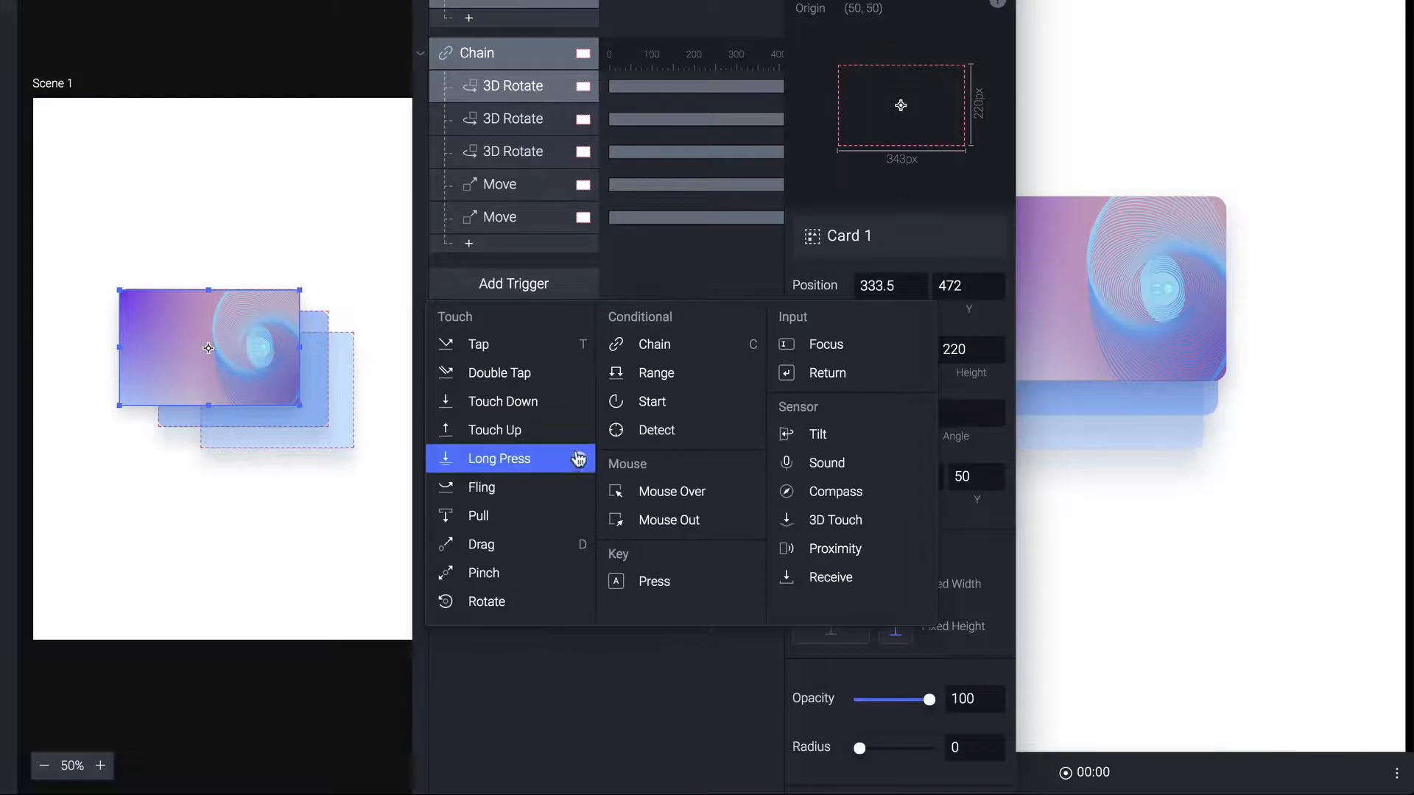
pyautogui.click(503, 401)
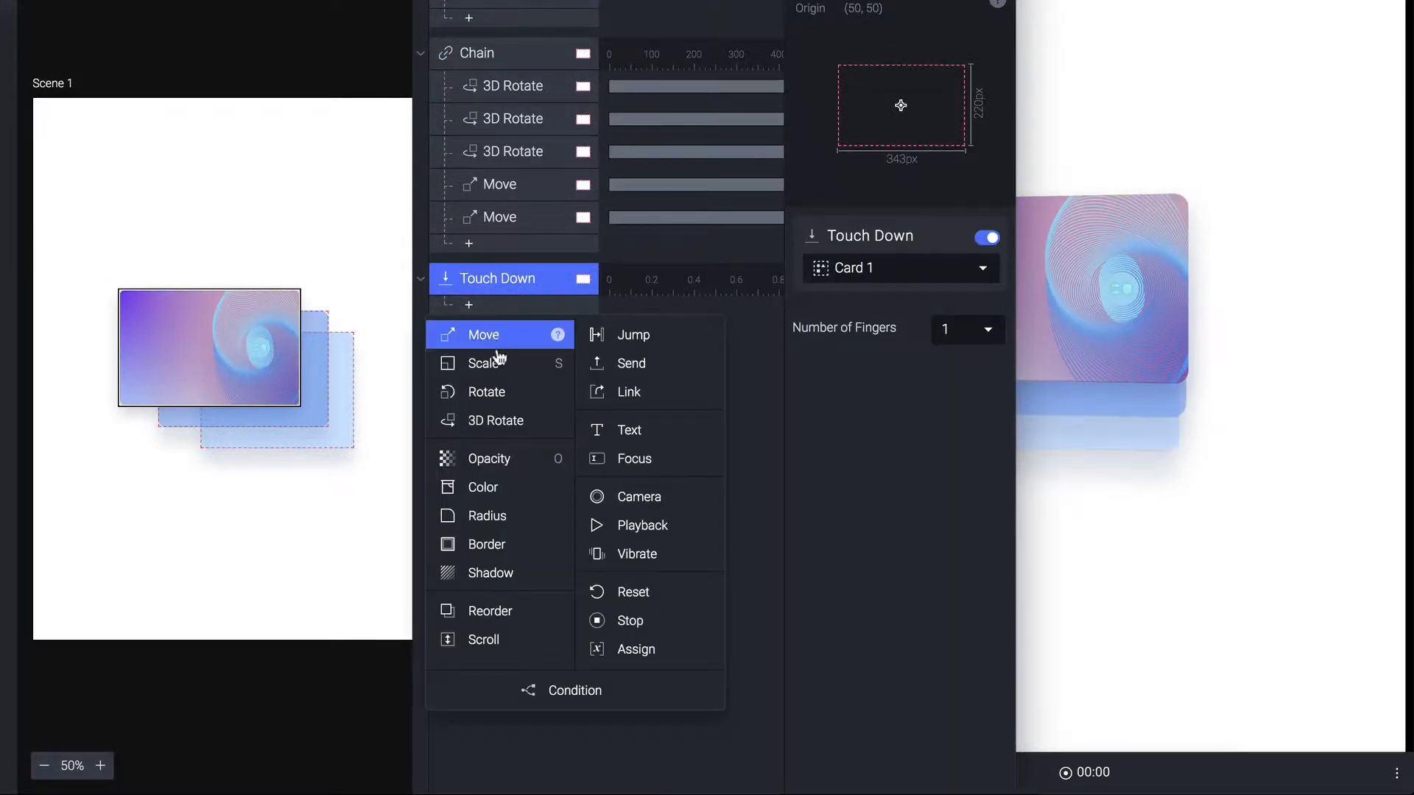
pyautogui.click(484, 364)
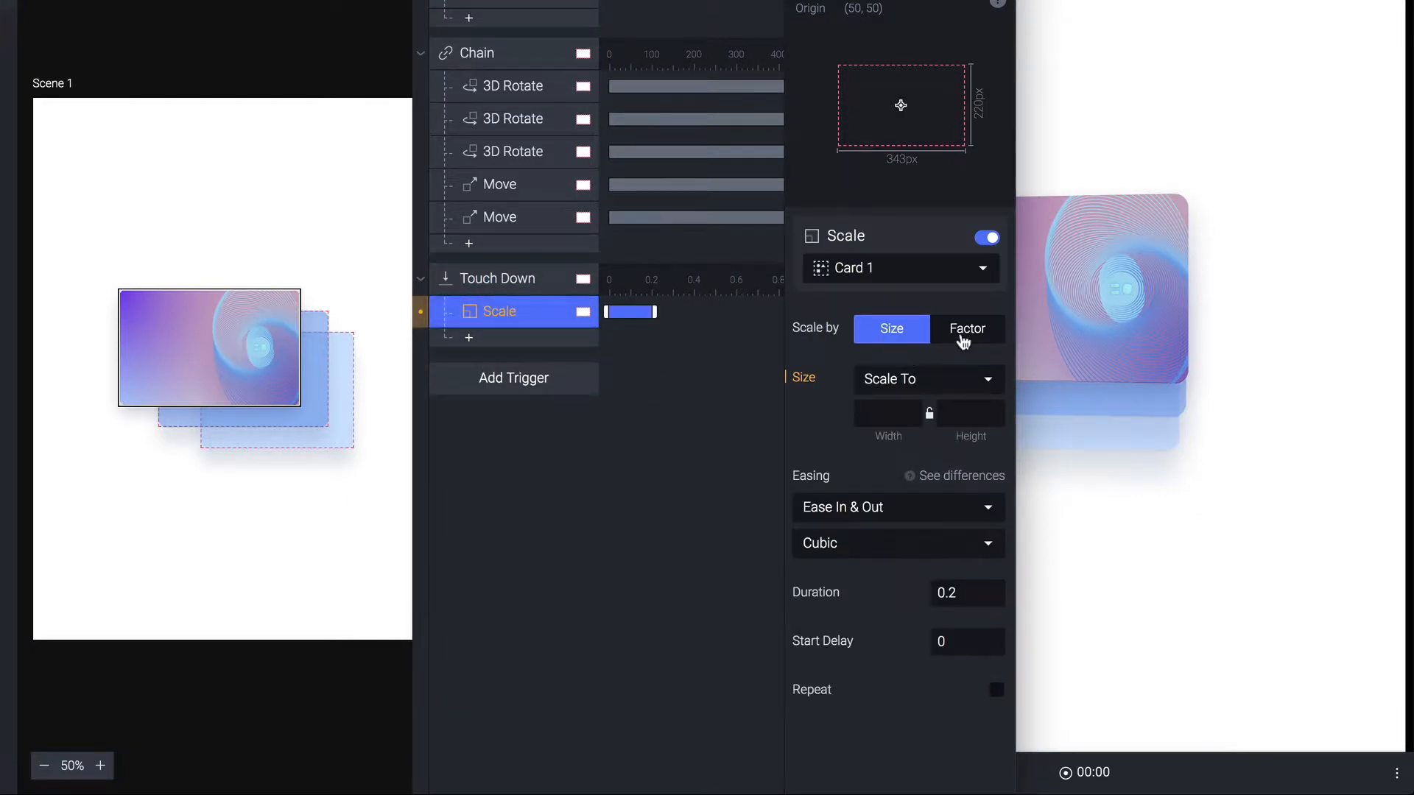
pyautogui.click(966, 329)
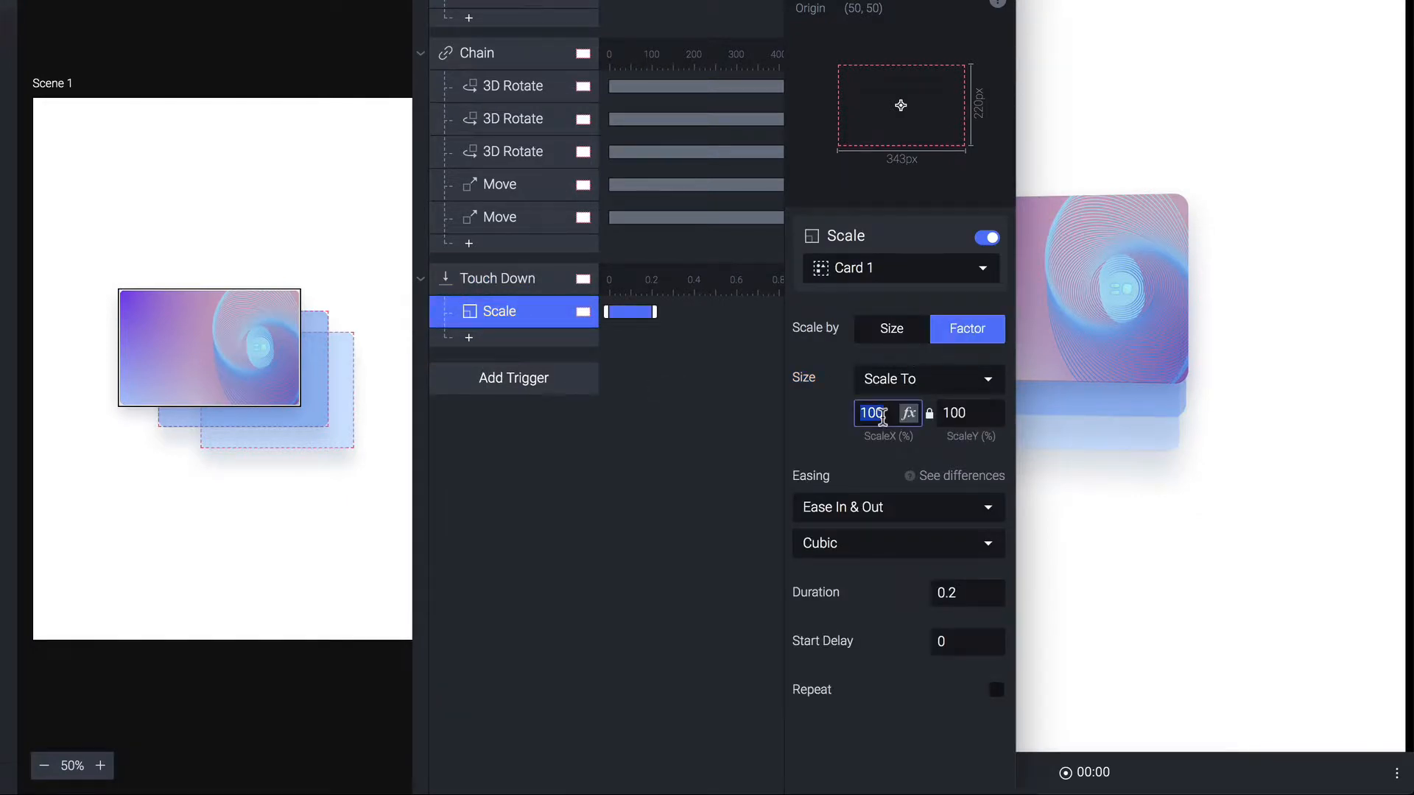
pyautogui.write('90')
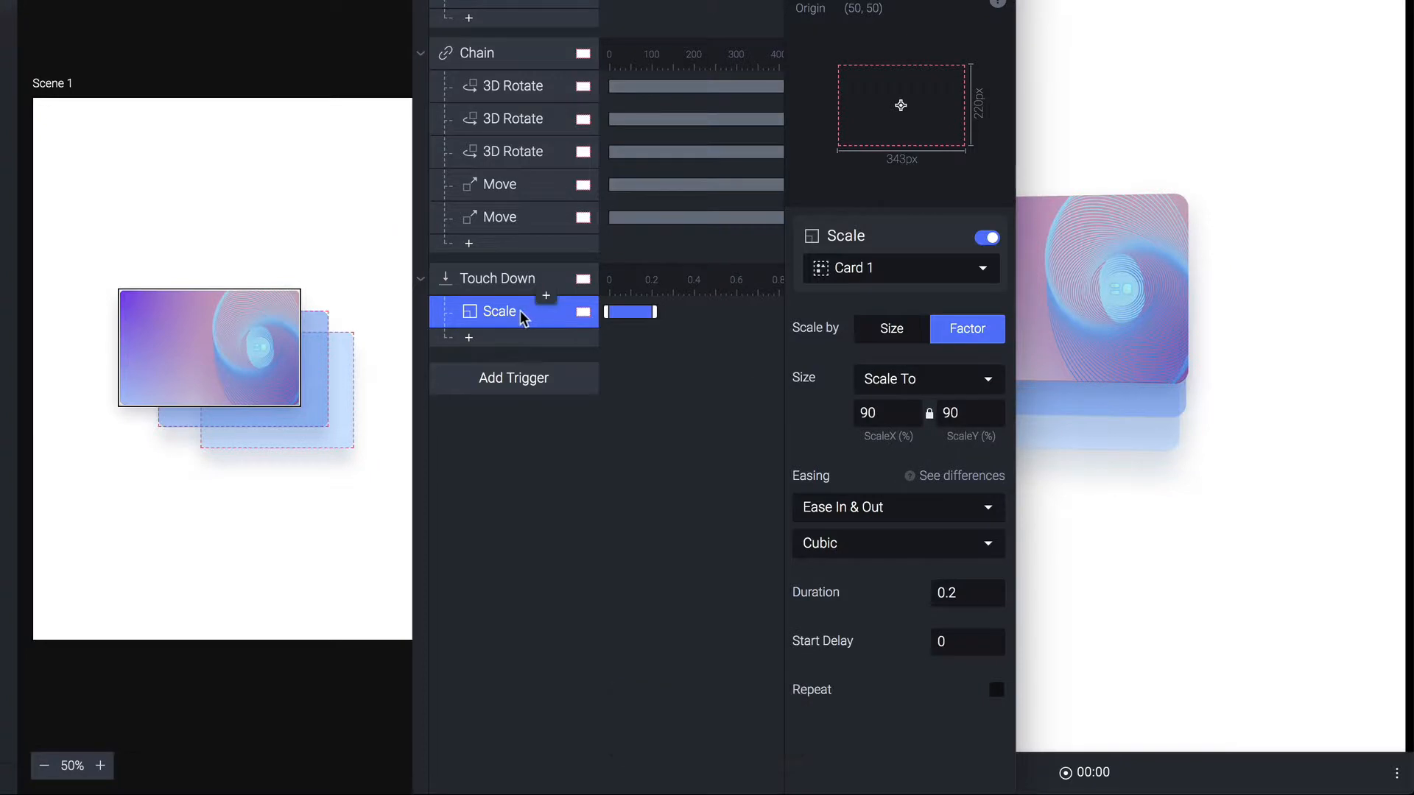
# - Duplicate the Scale response for Card 2 and Card 3 and adjust their easing and delay settings
pyautogui.press('cmd')
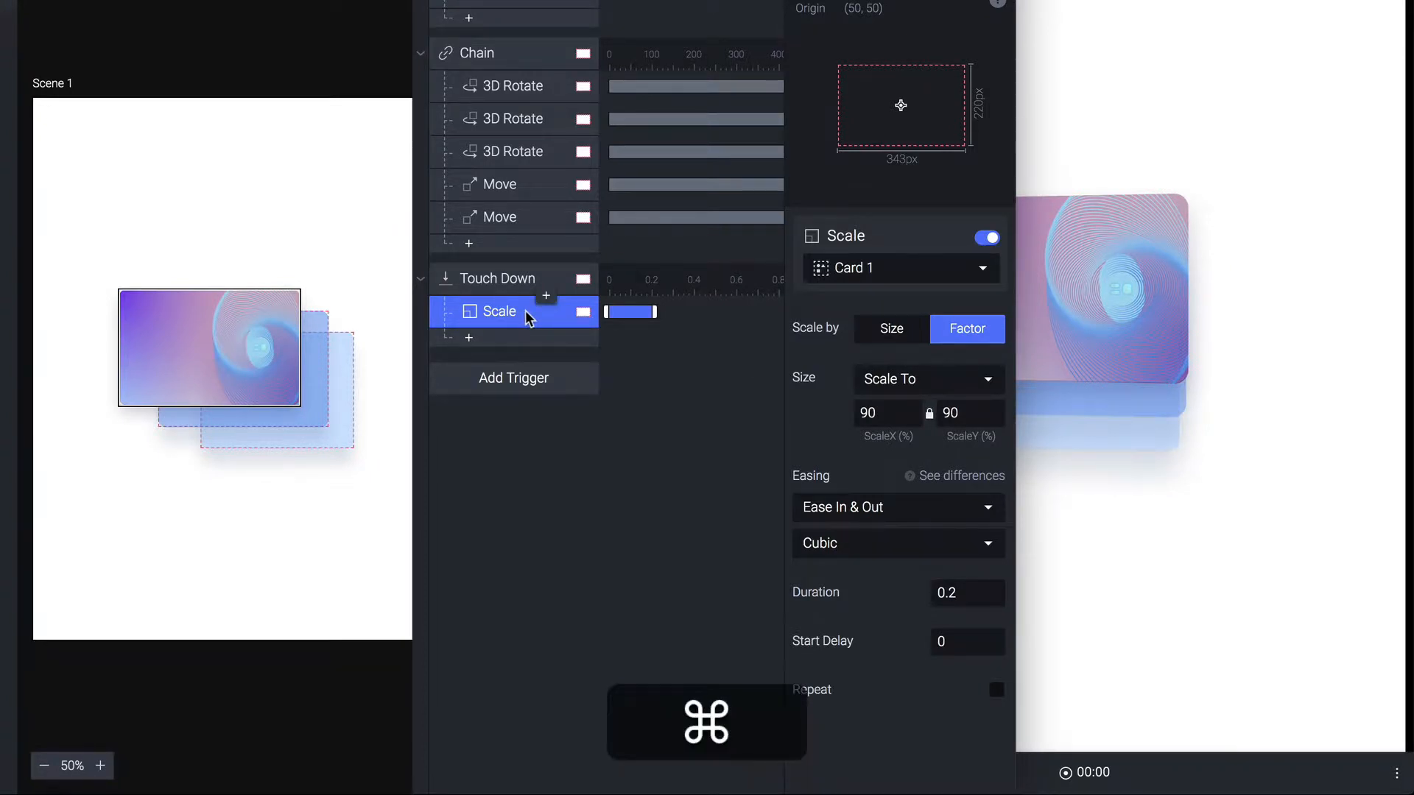
pyautogui.press('cmd+v')
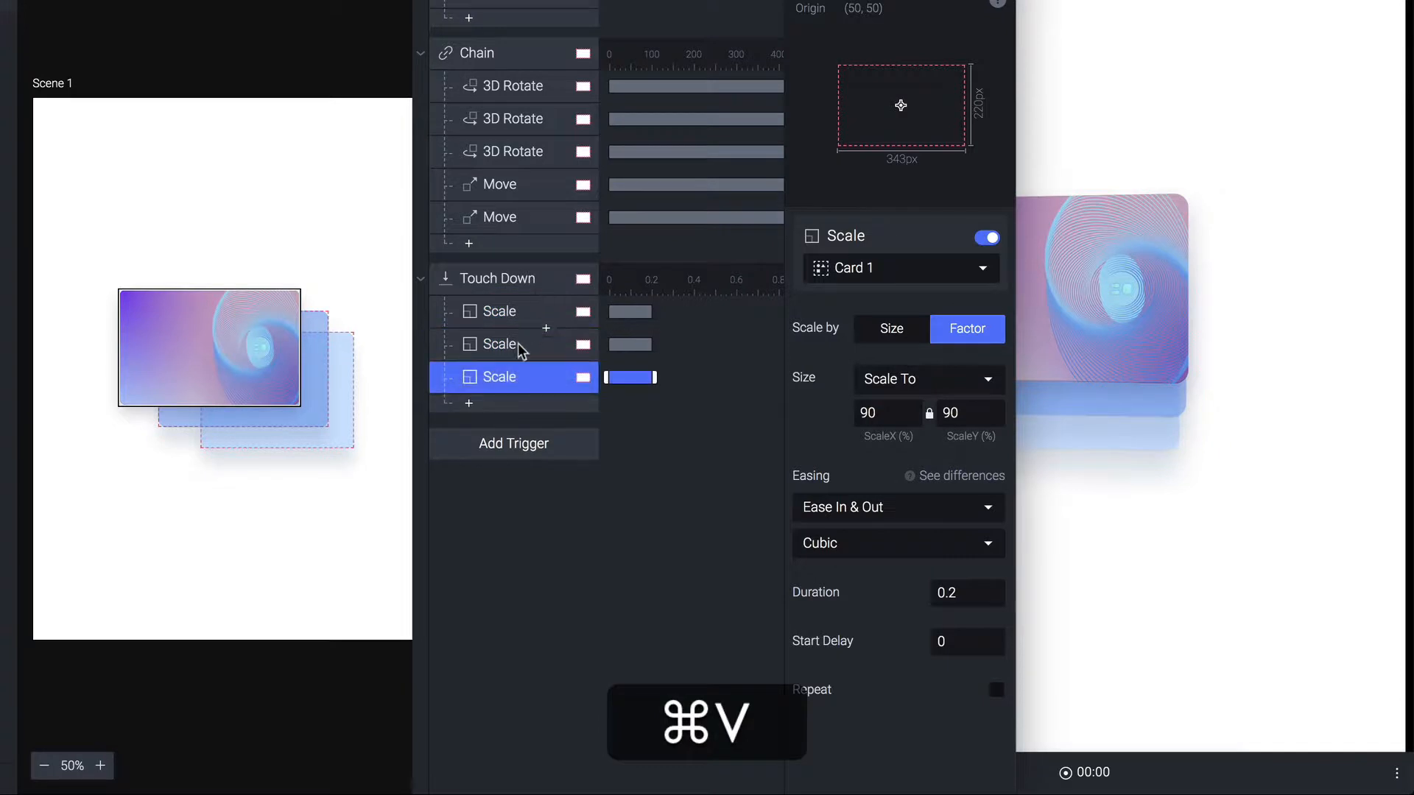
pyautogui.click(898, 268)
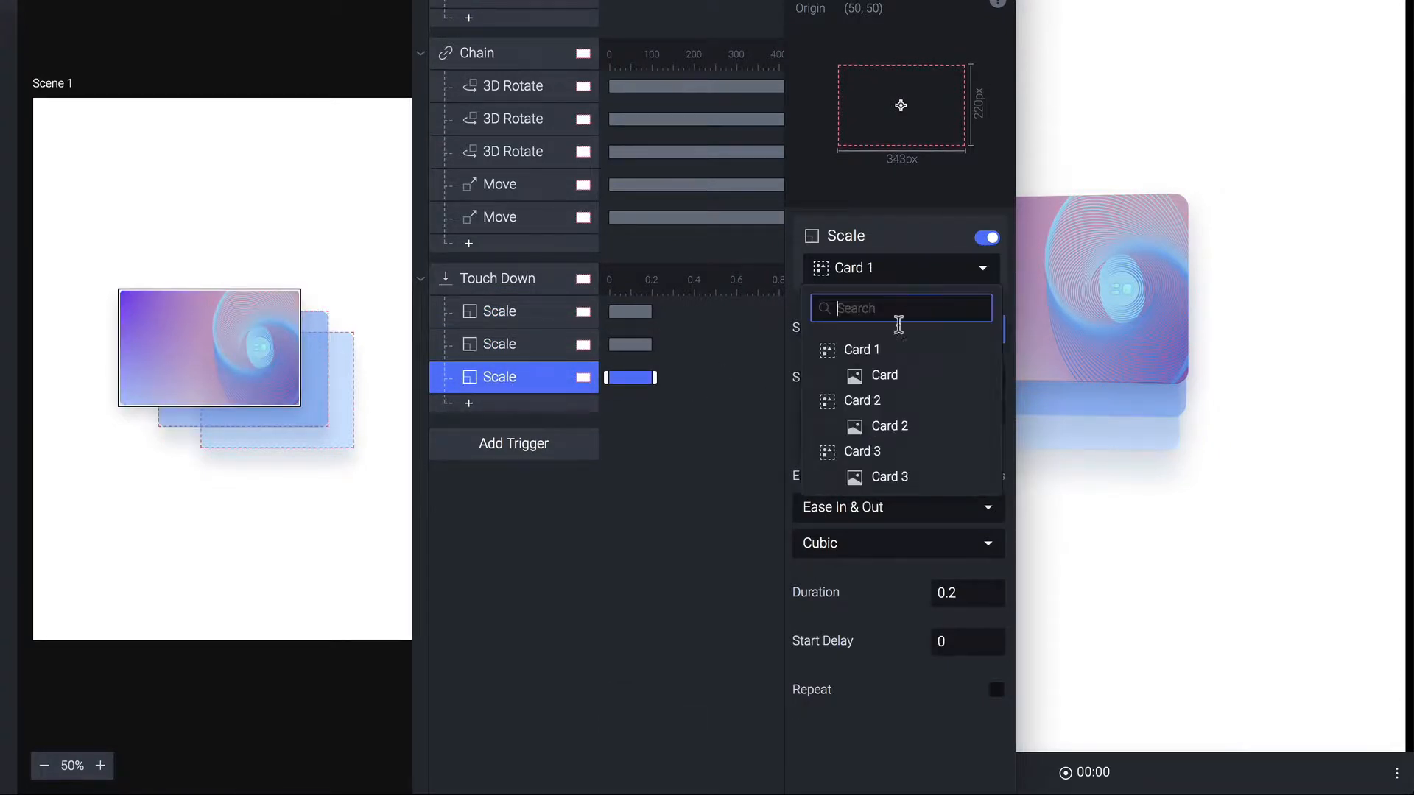
pyautogui.click(861, 452)
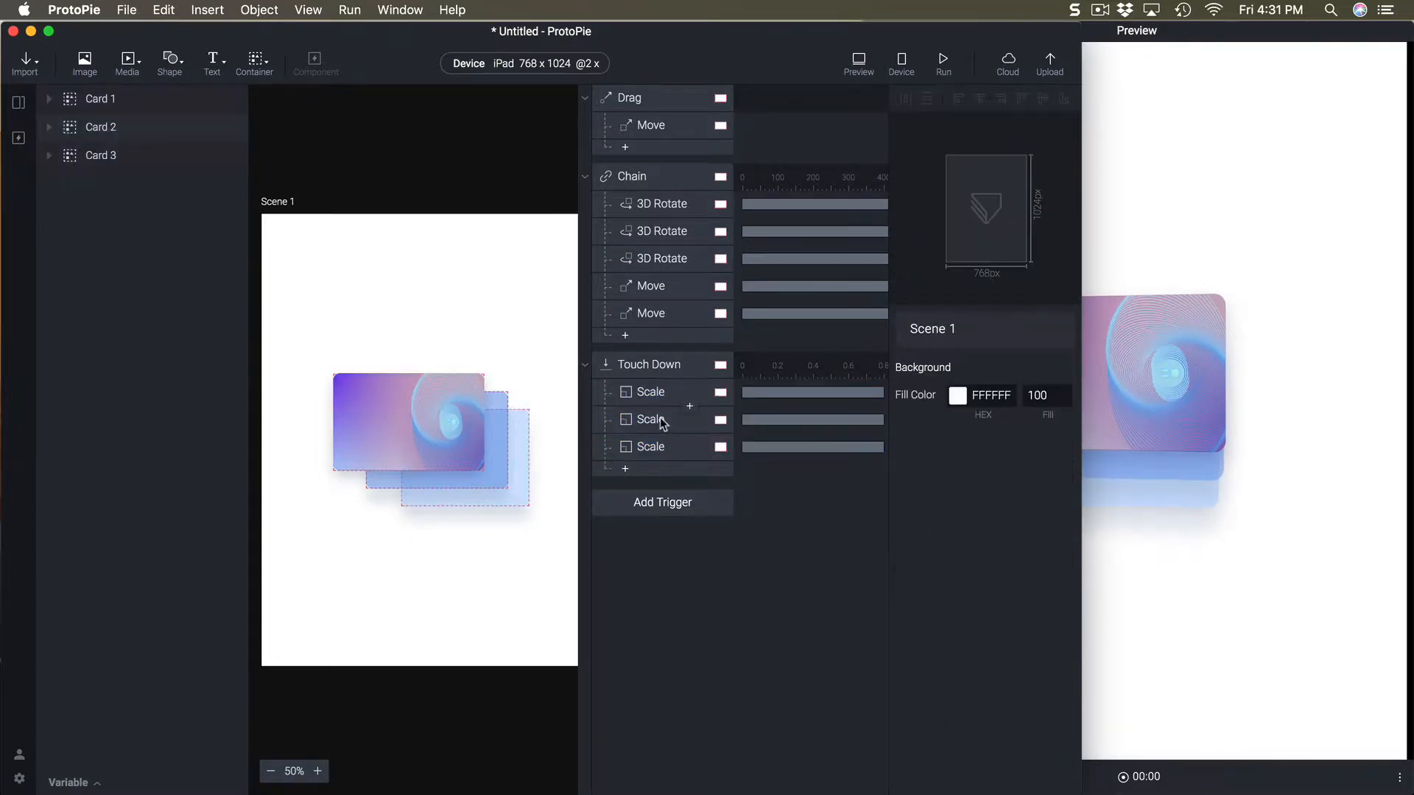
pyautogui.click(649, 420)
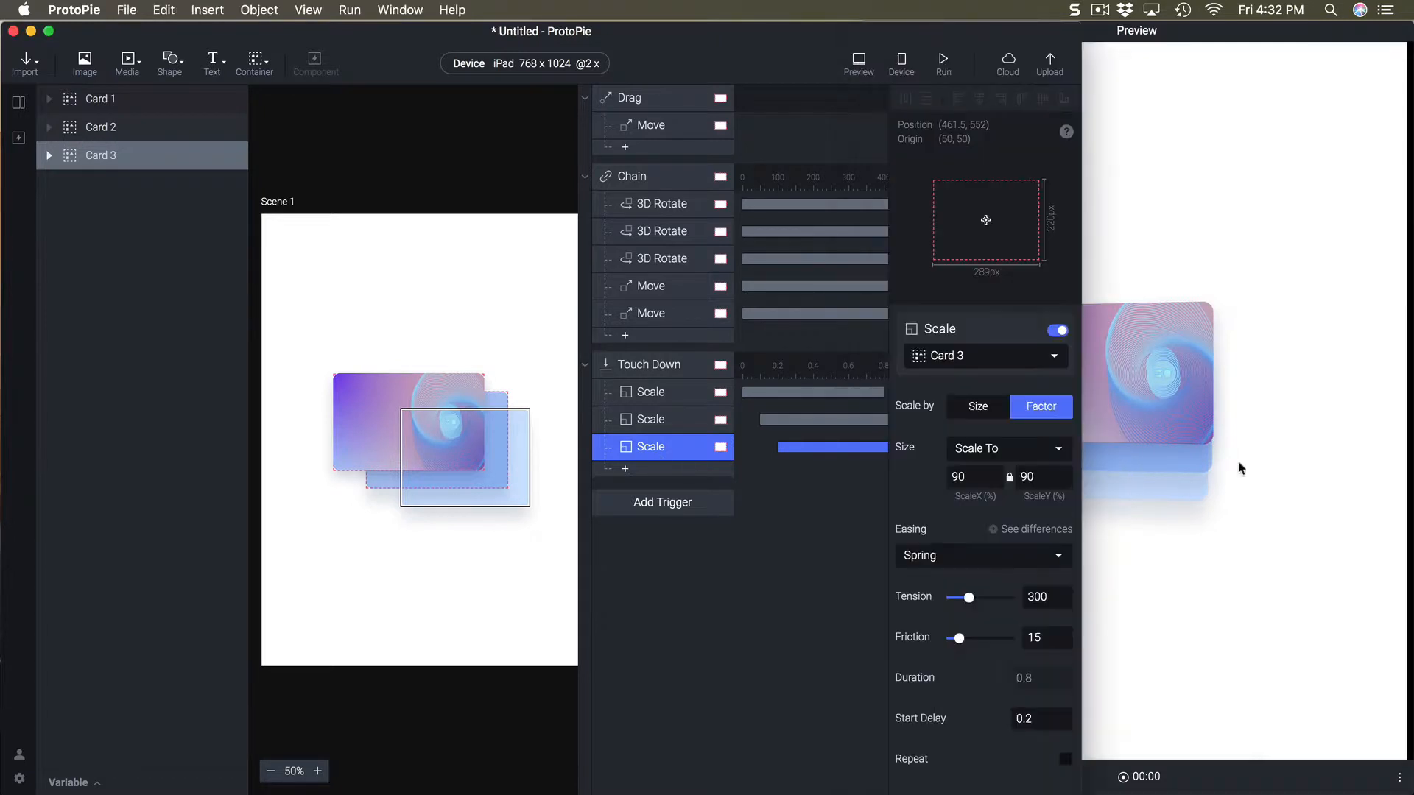
pyautogui.moveTo(1150, 442)
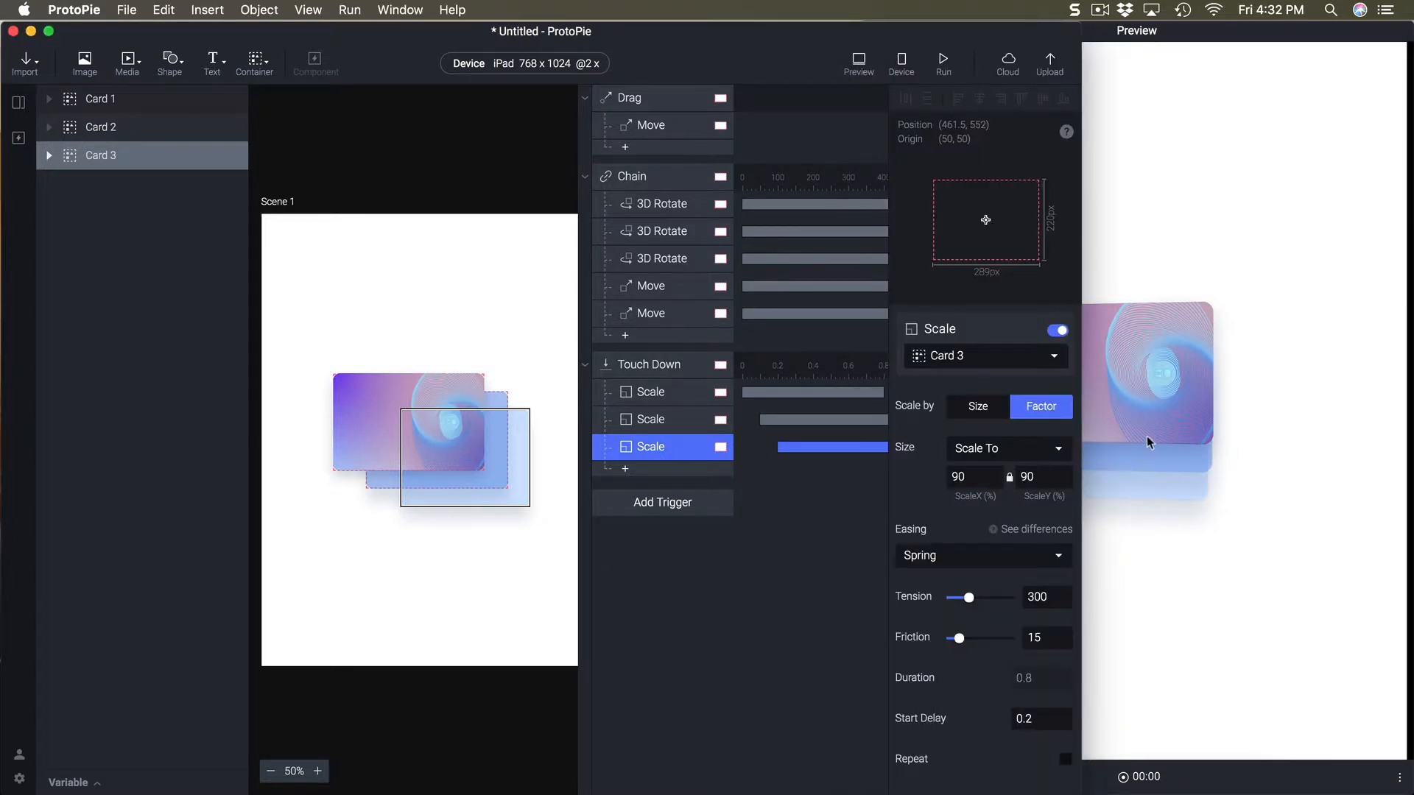
pyautogui.moveTo(1036, 573)
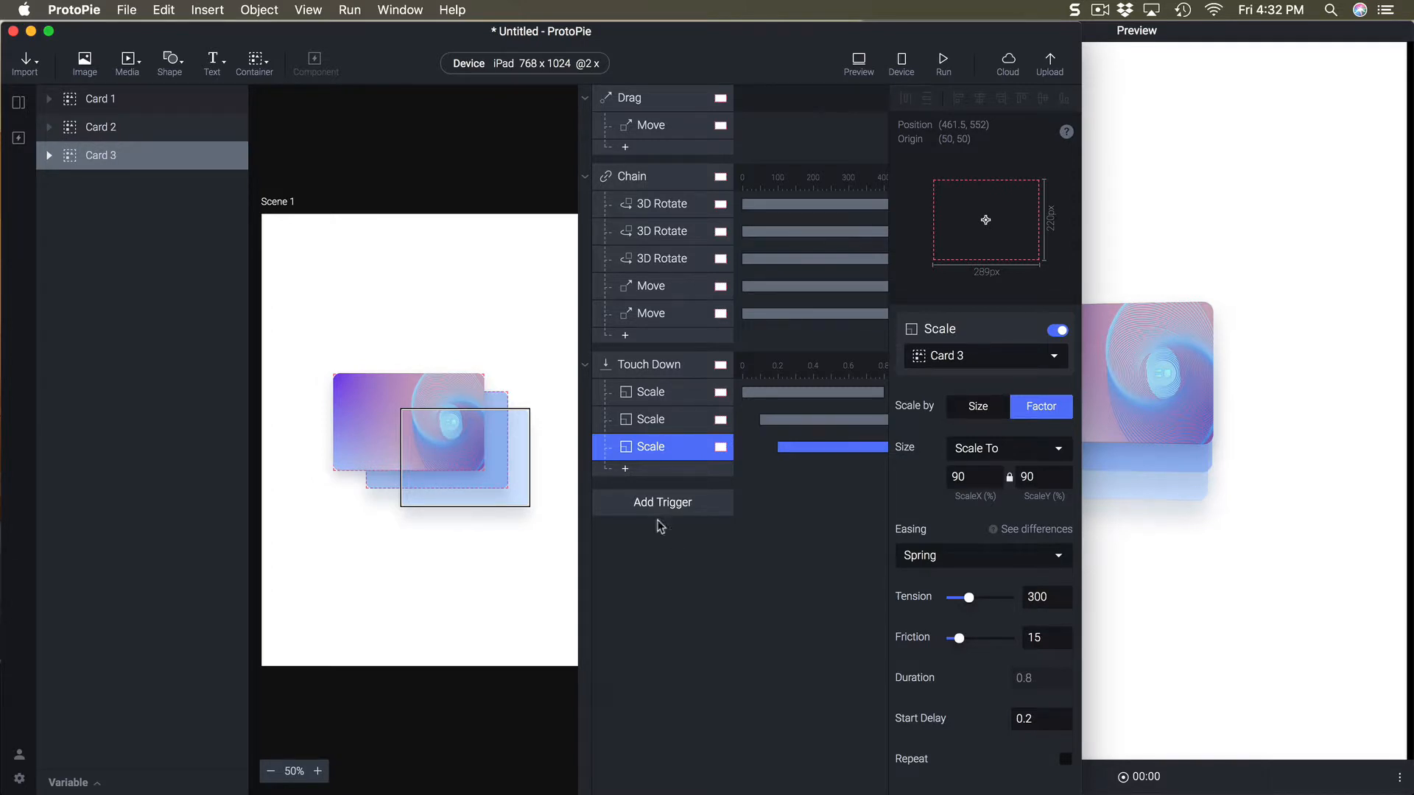
# - Add a Touch Up trigger on Card 1 and paste the three copied 90% Scale responses under it
pyautogui.click(102, 98)
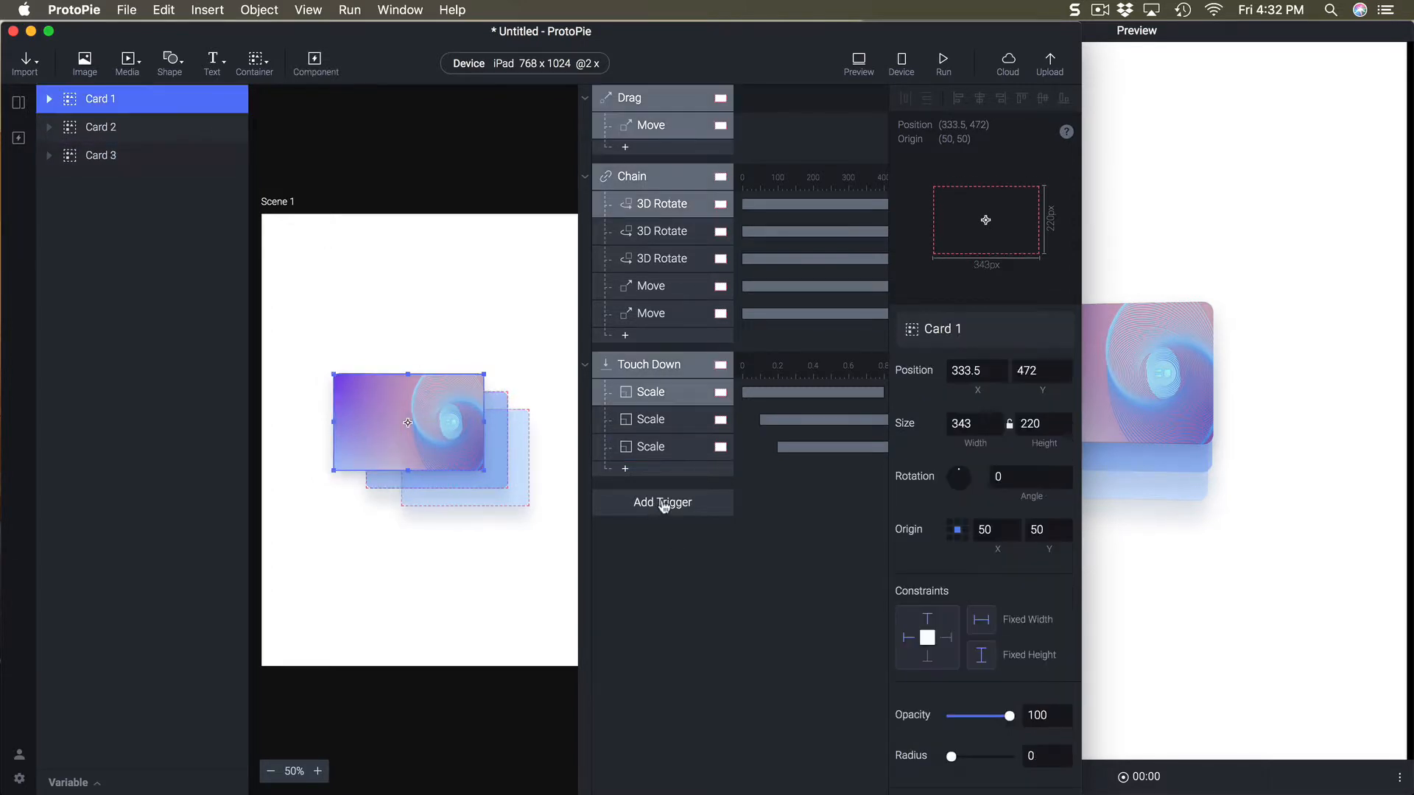
pyautogui.click(661, 502)
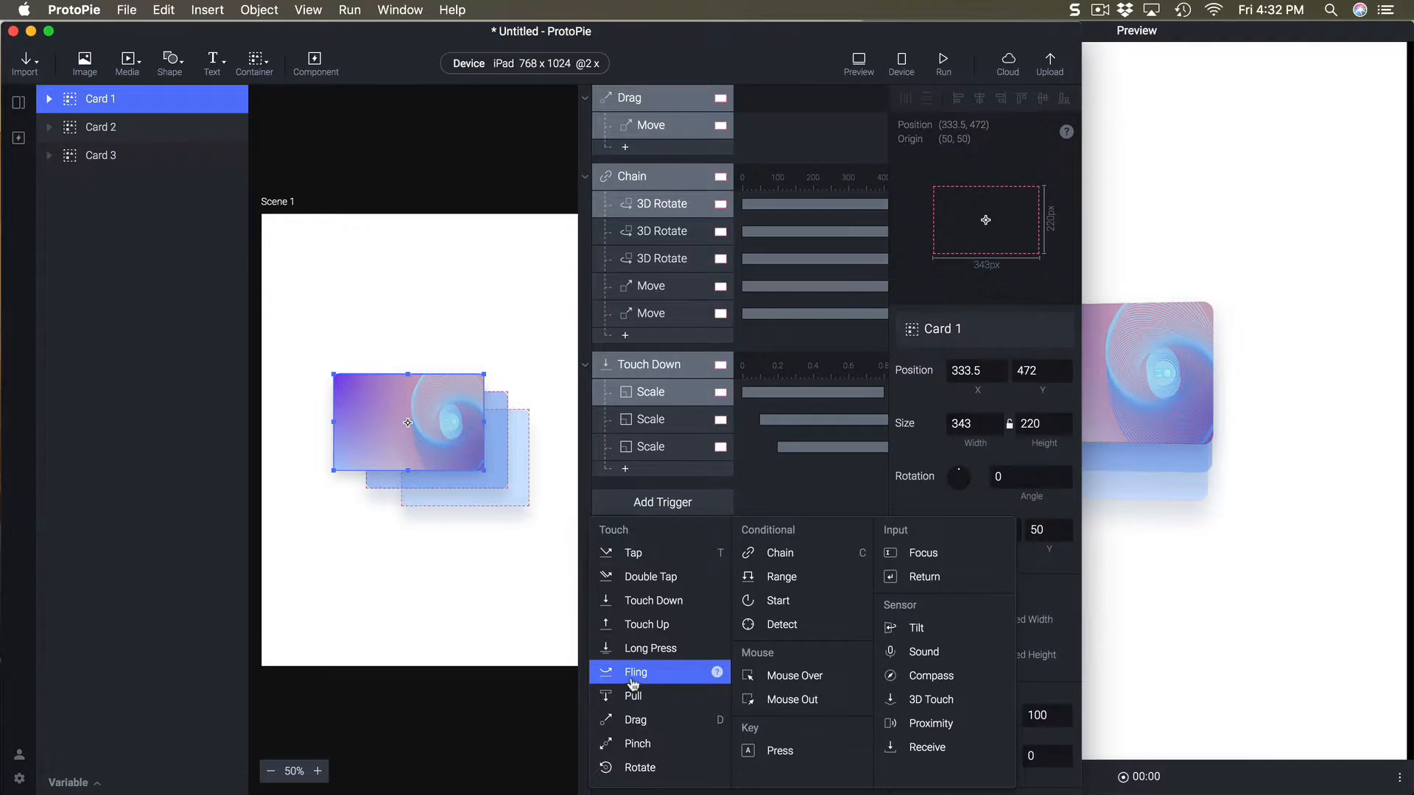
pyautogui.click(649, 392)
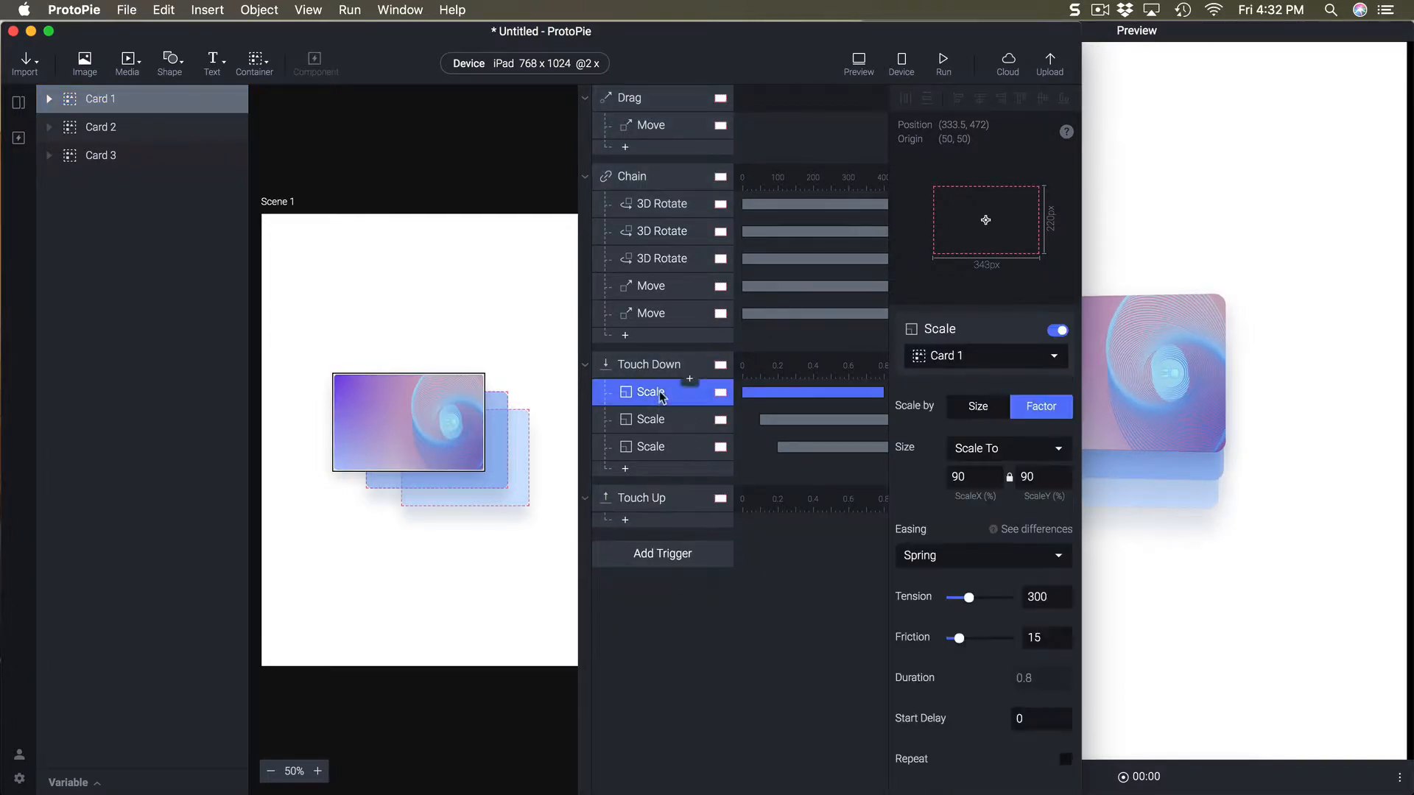
pyautogui.press('cmd+c')
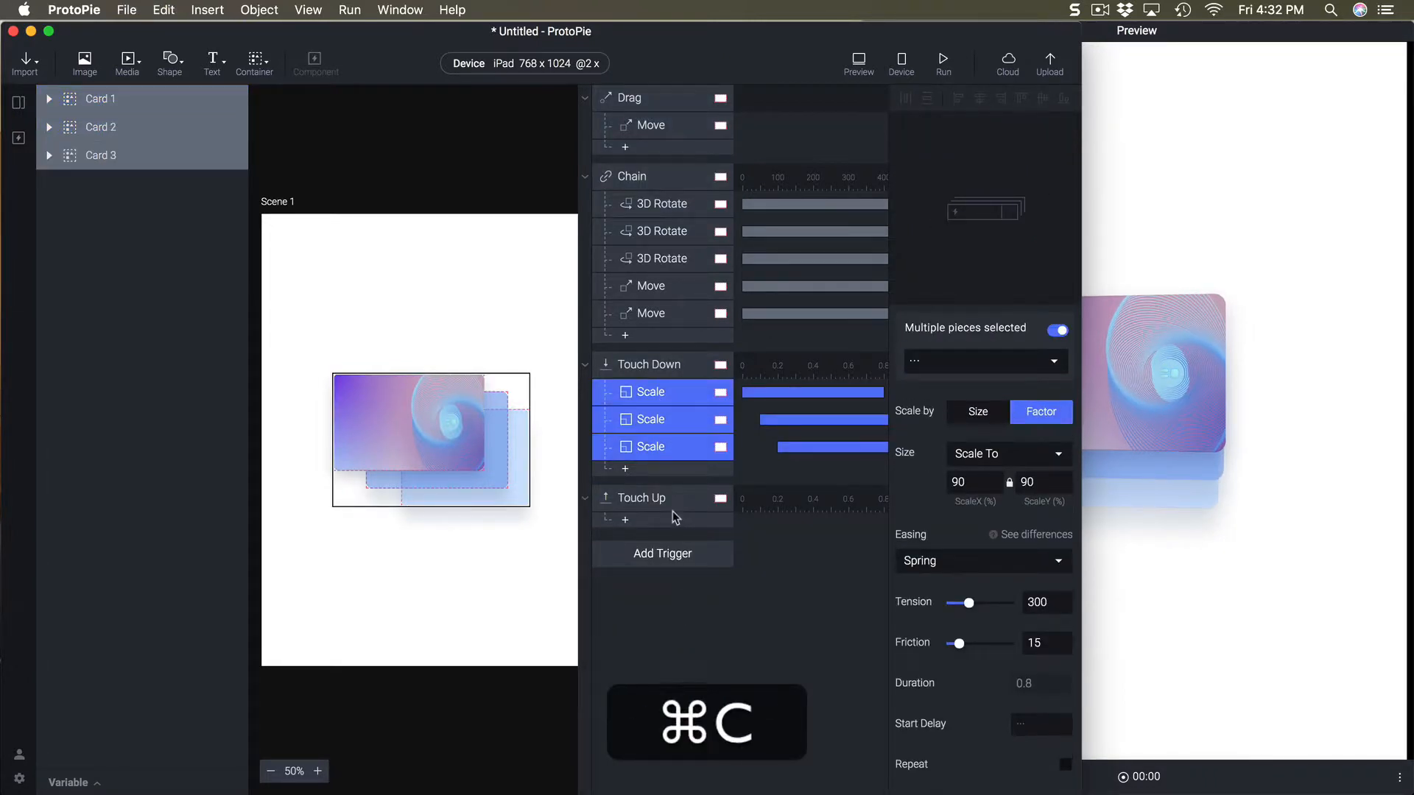
pyautogui.press('cmd+v')
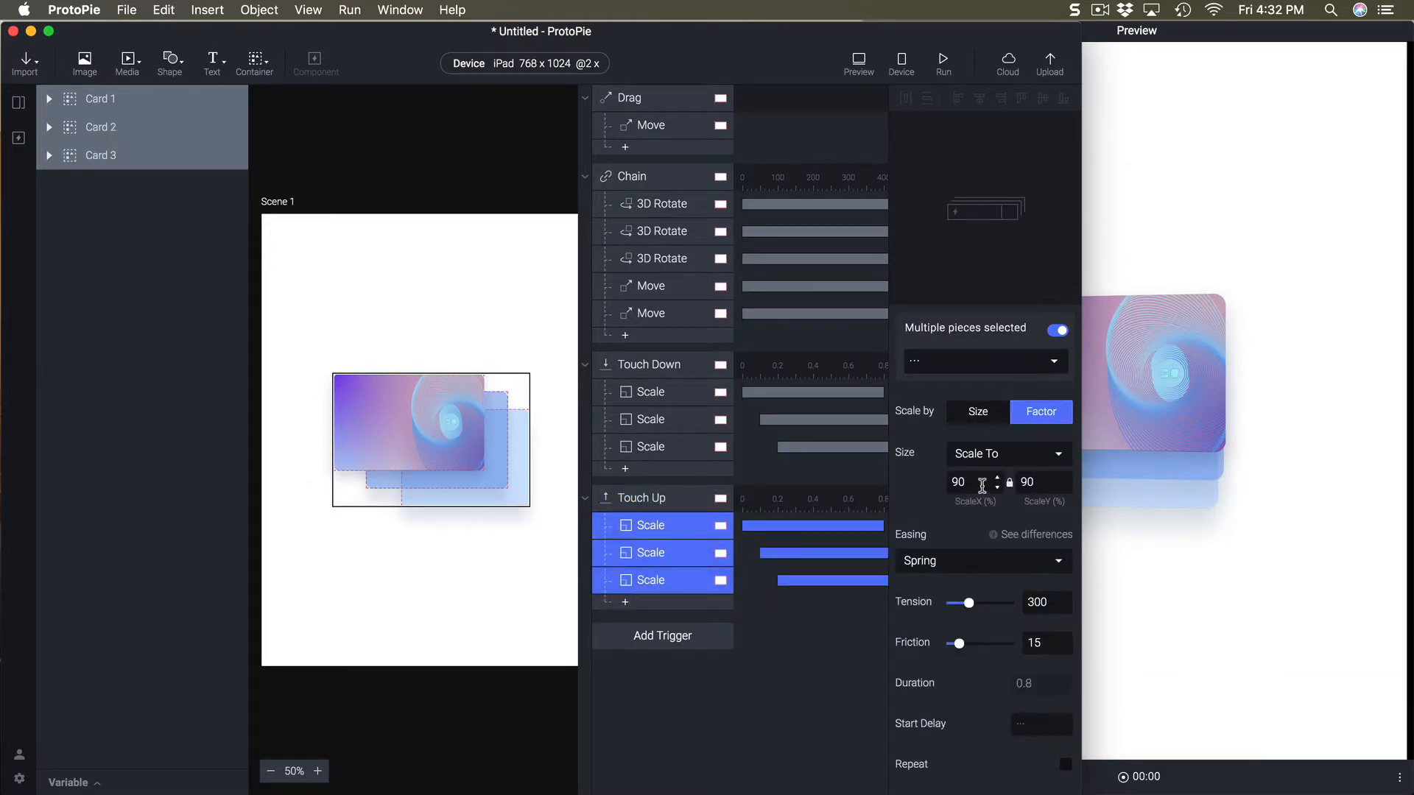
pyautogui.moveTo(990, 502)
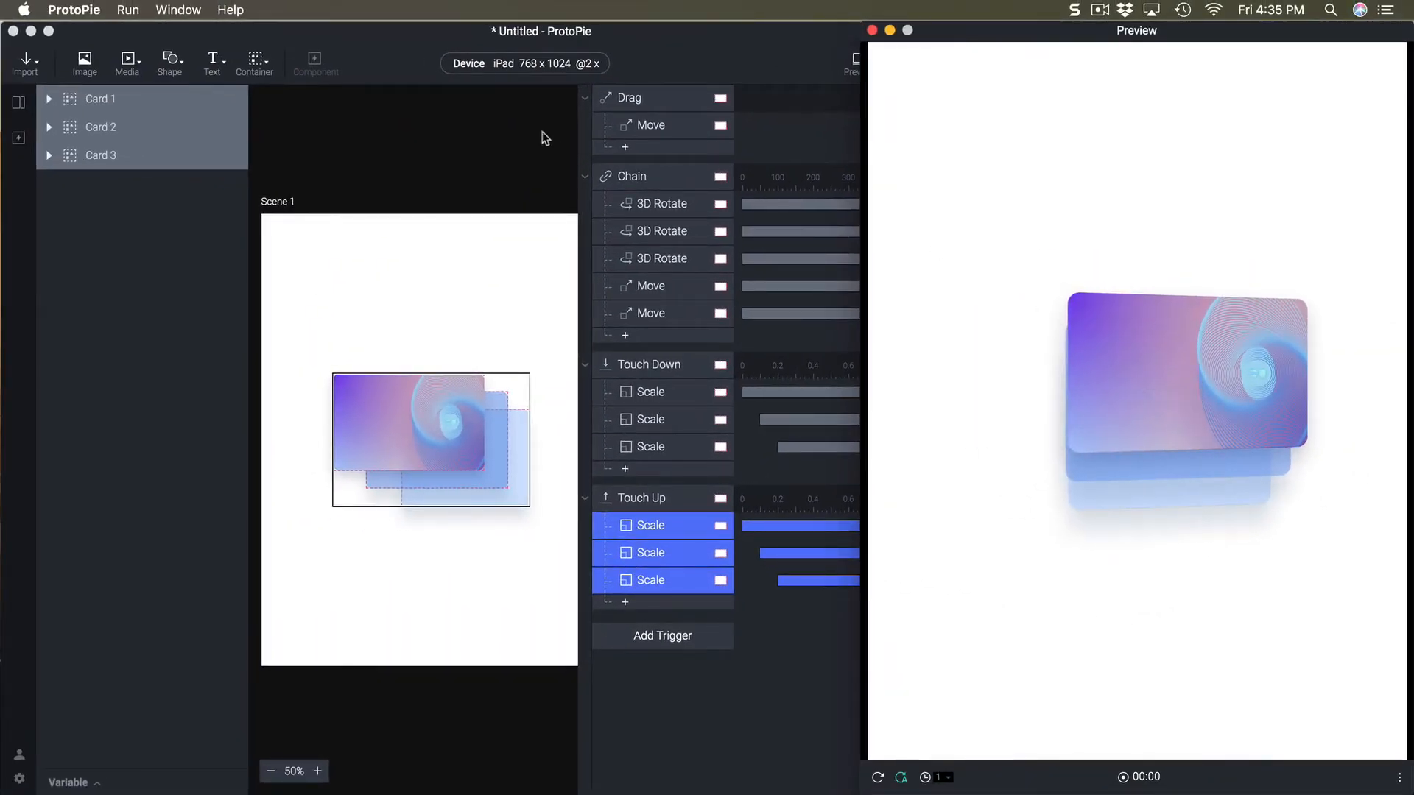
pyautogui.click(632, 175)
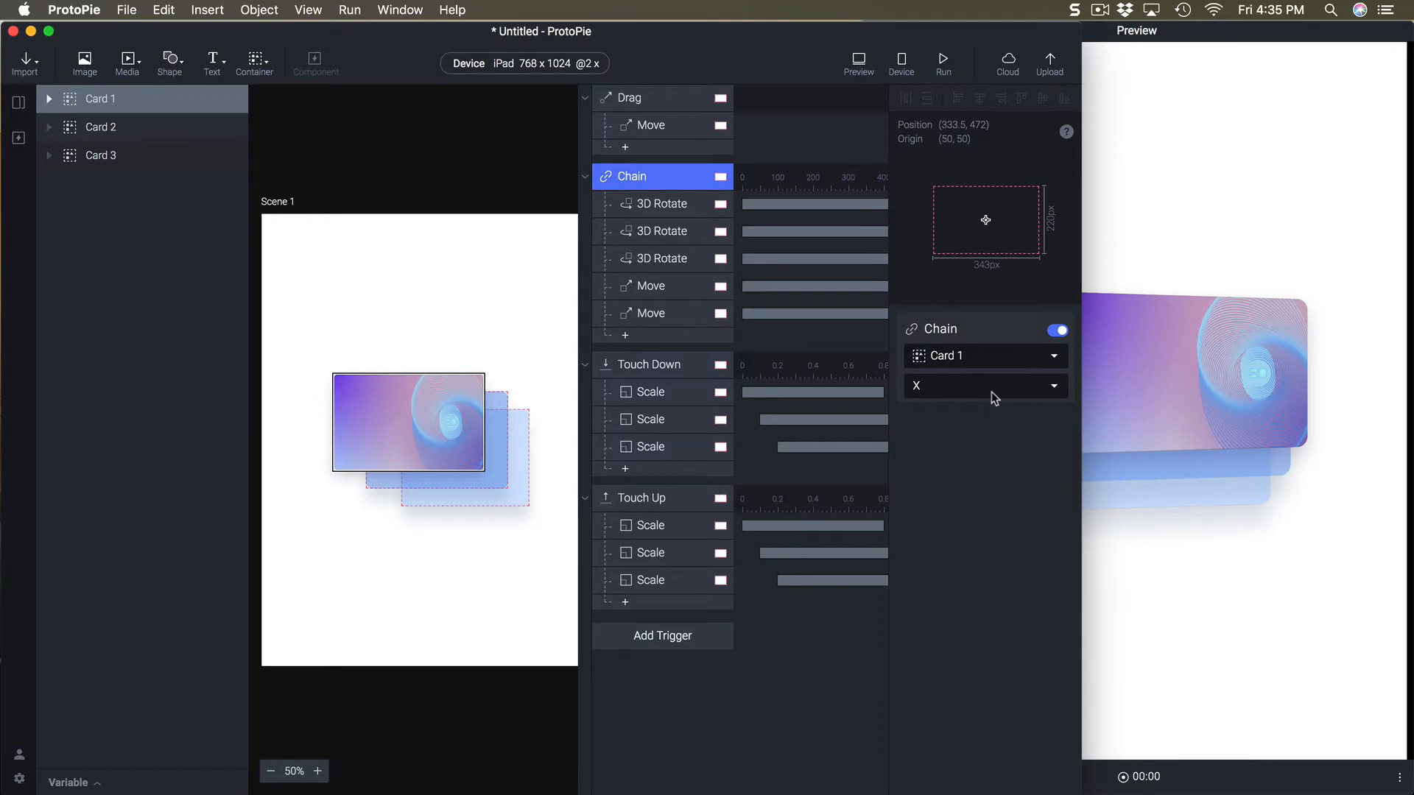
pyautogui.click(661, 203)
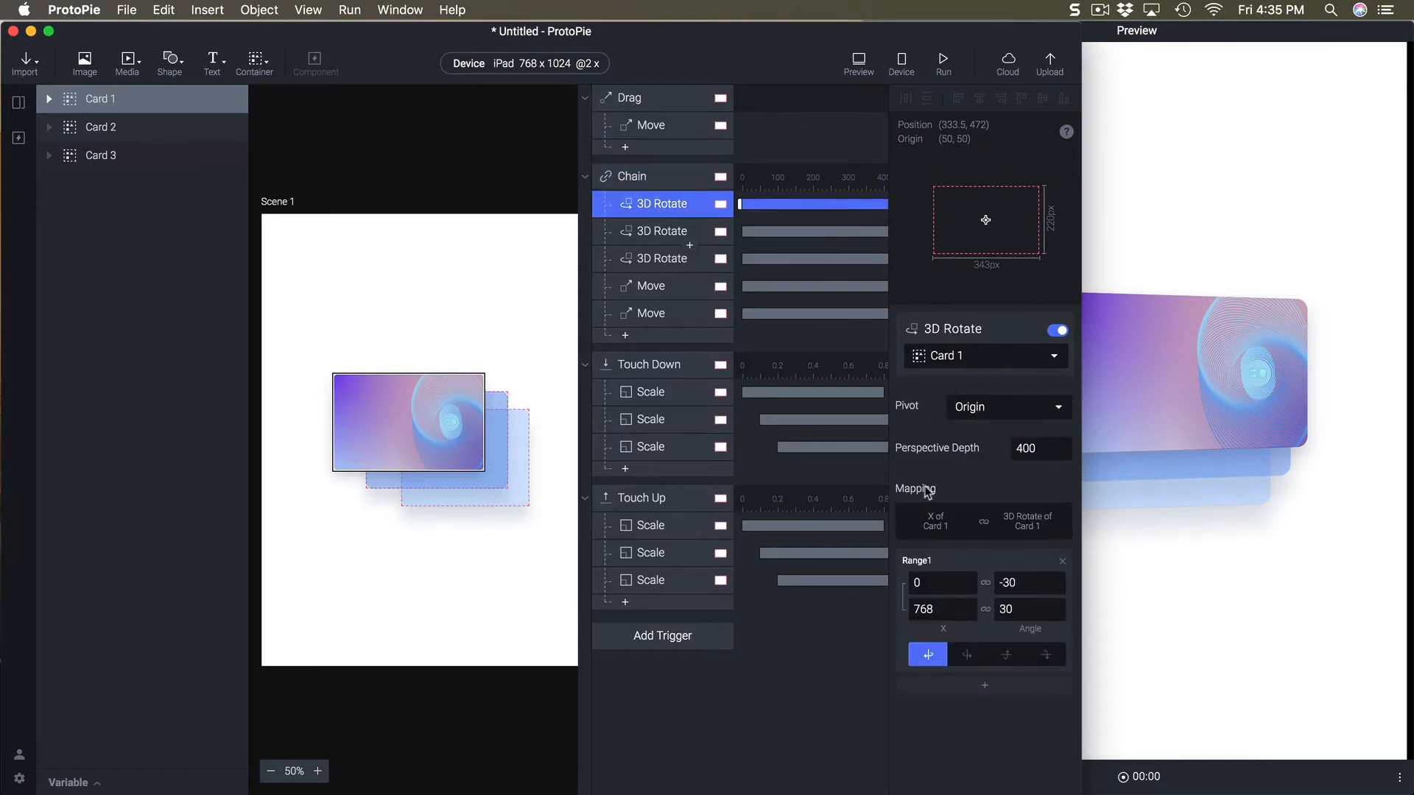